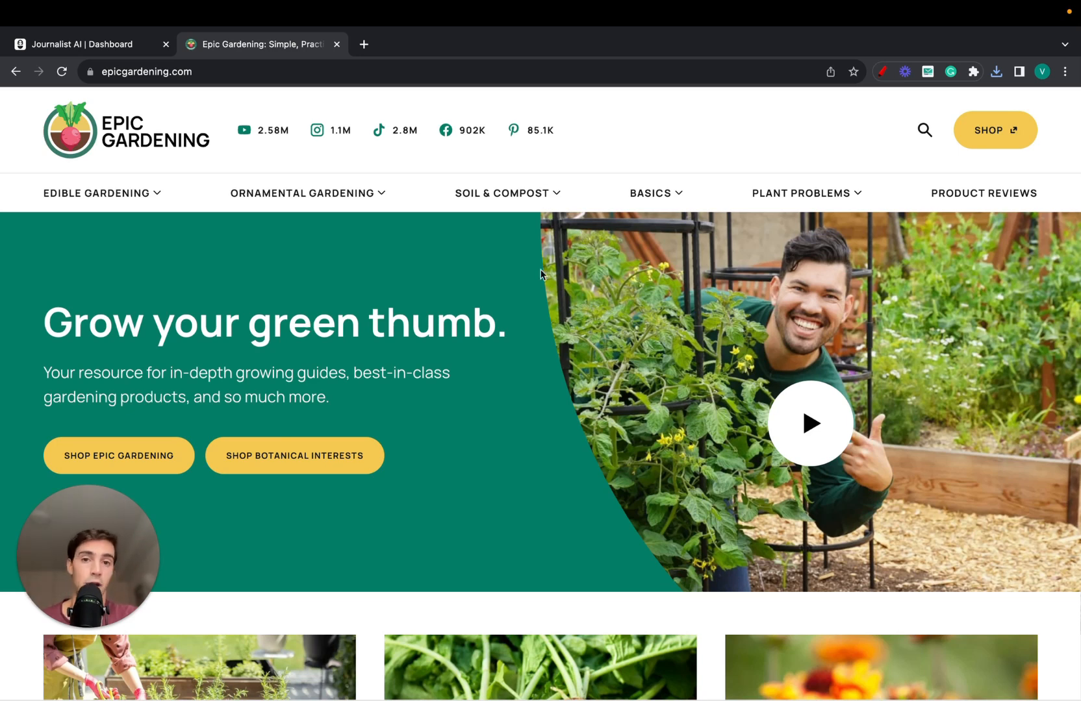
# Step: Scroll the Epic Gardening page and open the '15 Benefits of Raised Bed Gardening' article
pyautogui.scroll(-3)
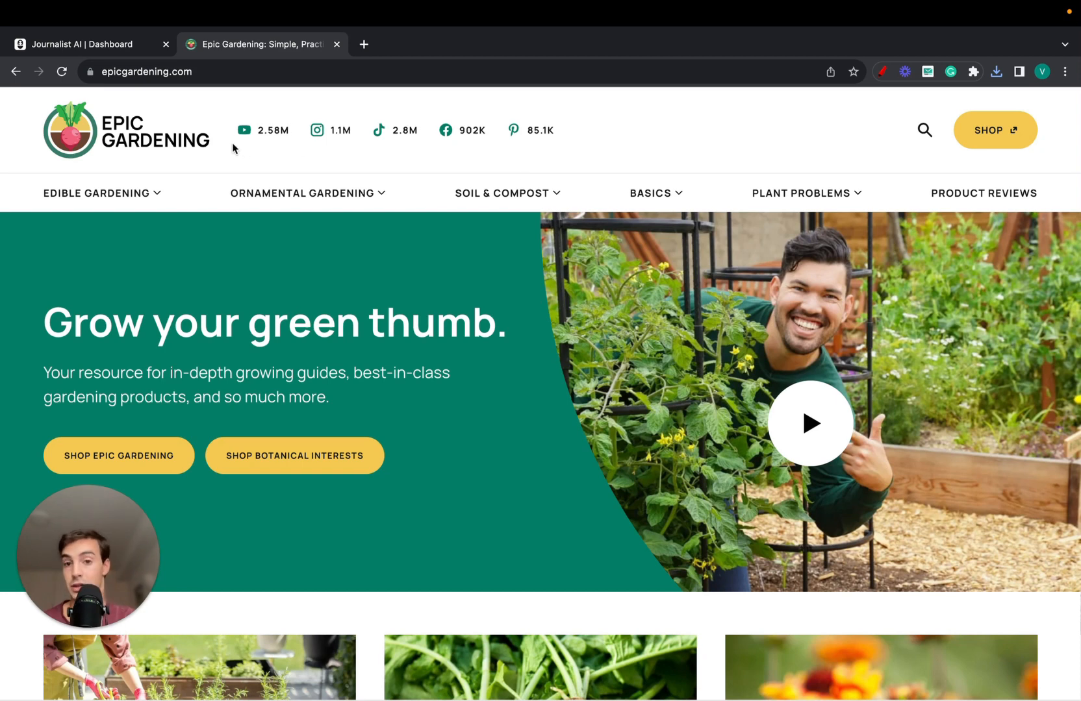
pyautogui.moveTo(322, 144)
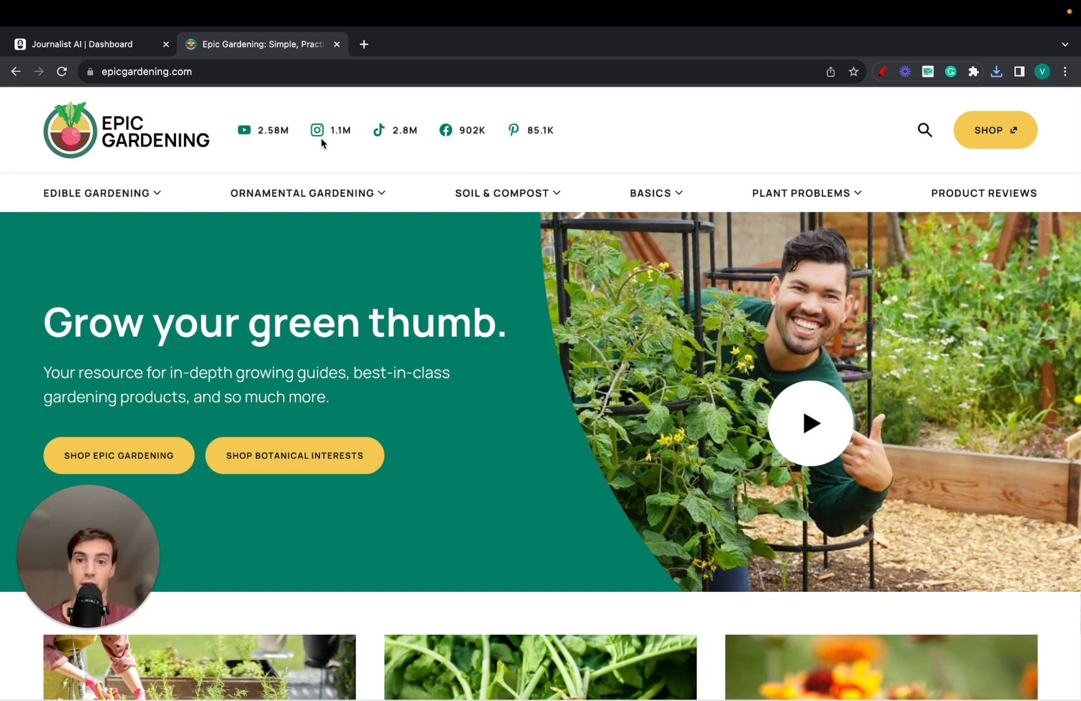
pyautogui.moveTo(514, 130)
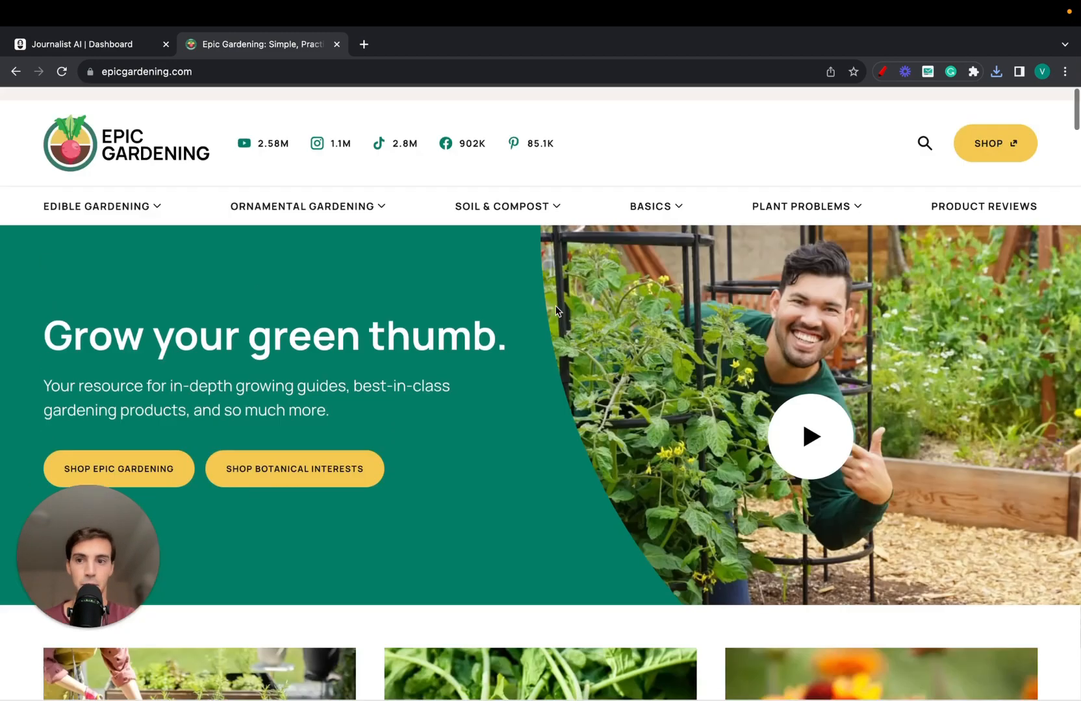
pyautogui.scroll(-3)
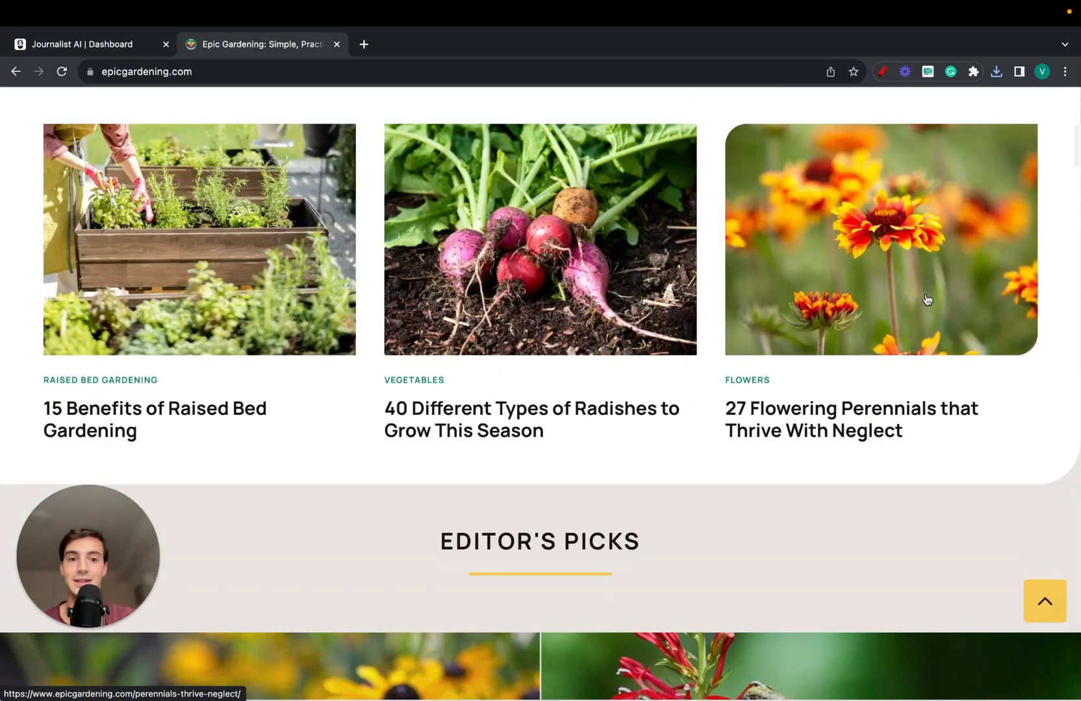
pyautogui.click(155, 418)
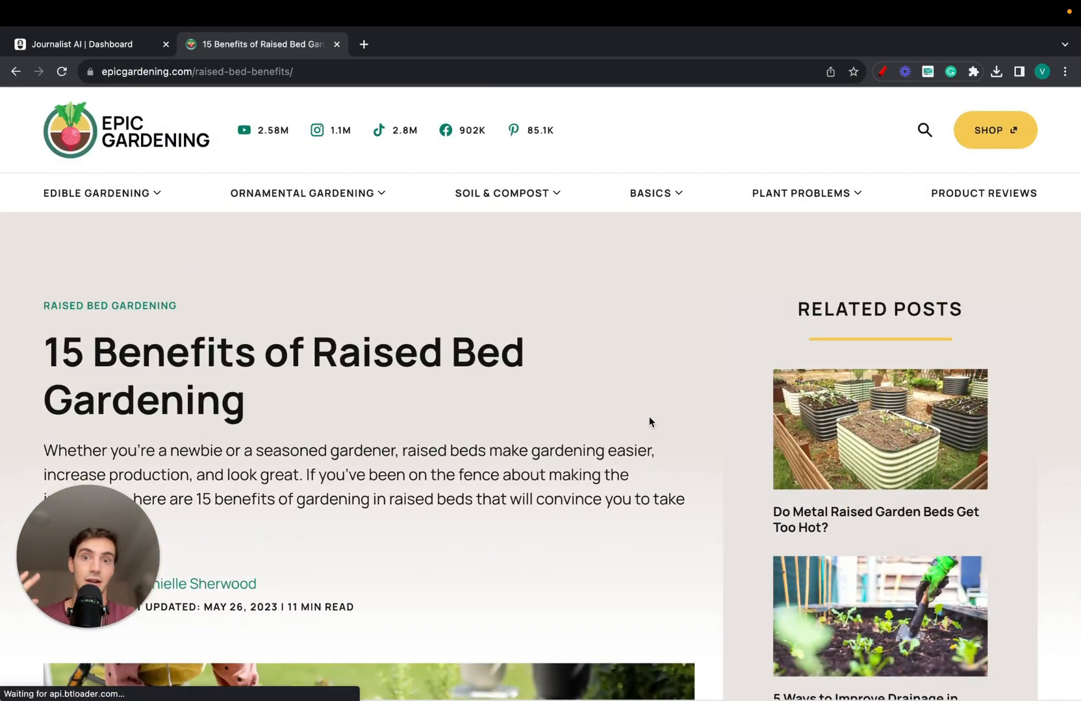
# Step: Read the article from soil health and drainage down to 'Lengthen your Season'
pyautogui.scroll(-3)
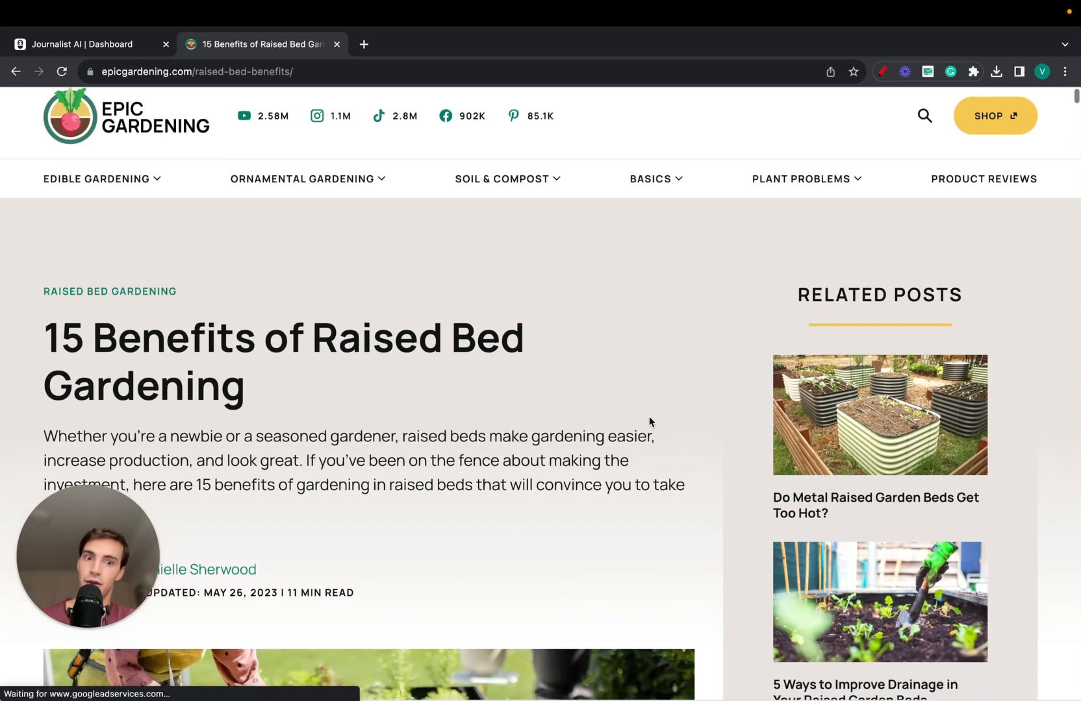
pyautogui.scroll(-3)
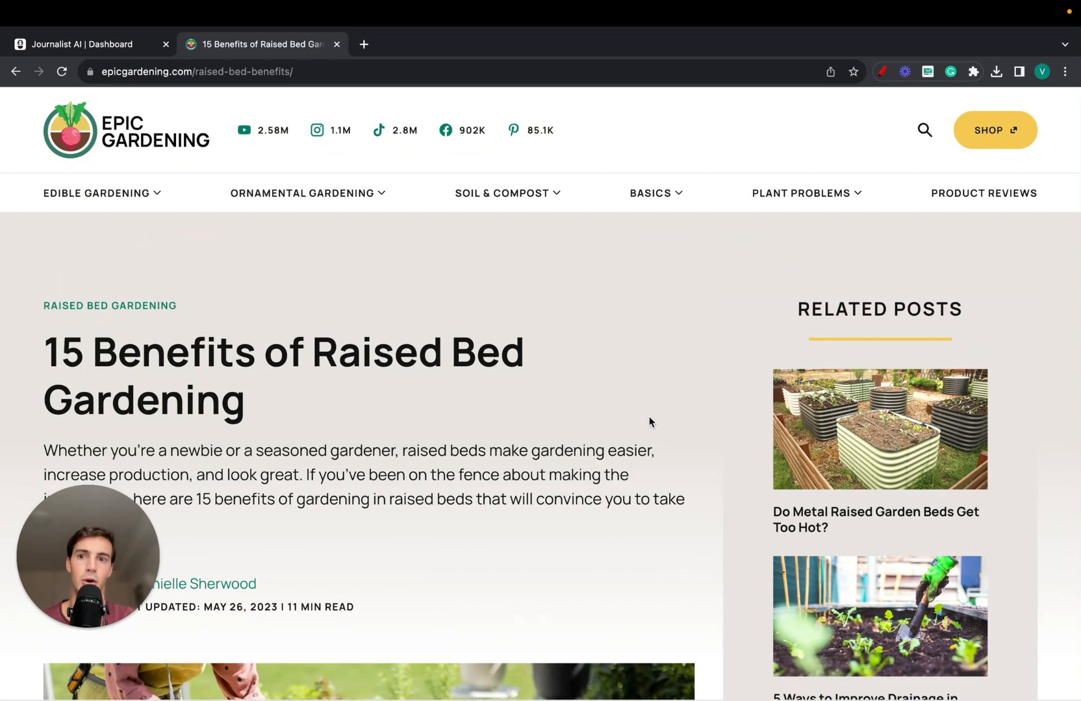
pyautogui.scroll(-3)
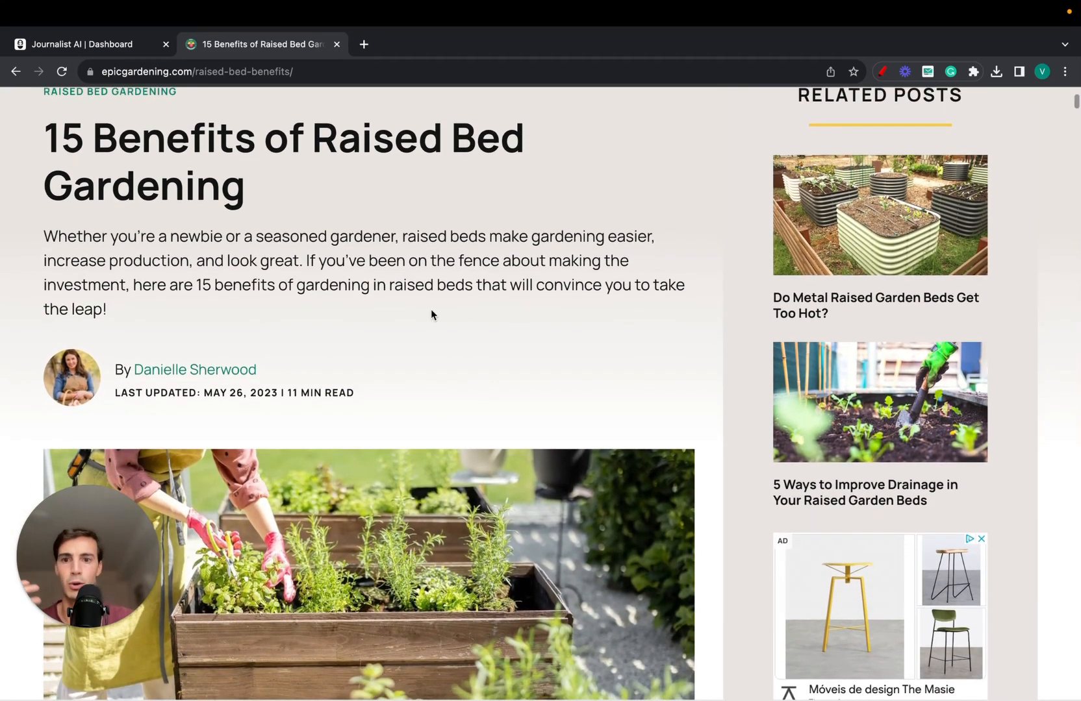
pyautogui.scroll(-3)
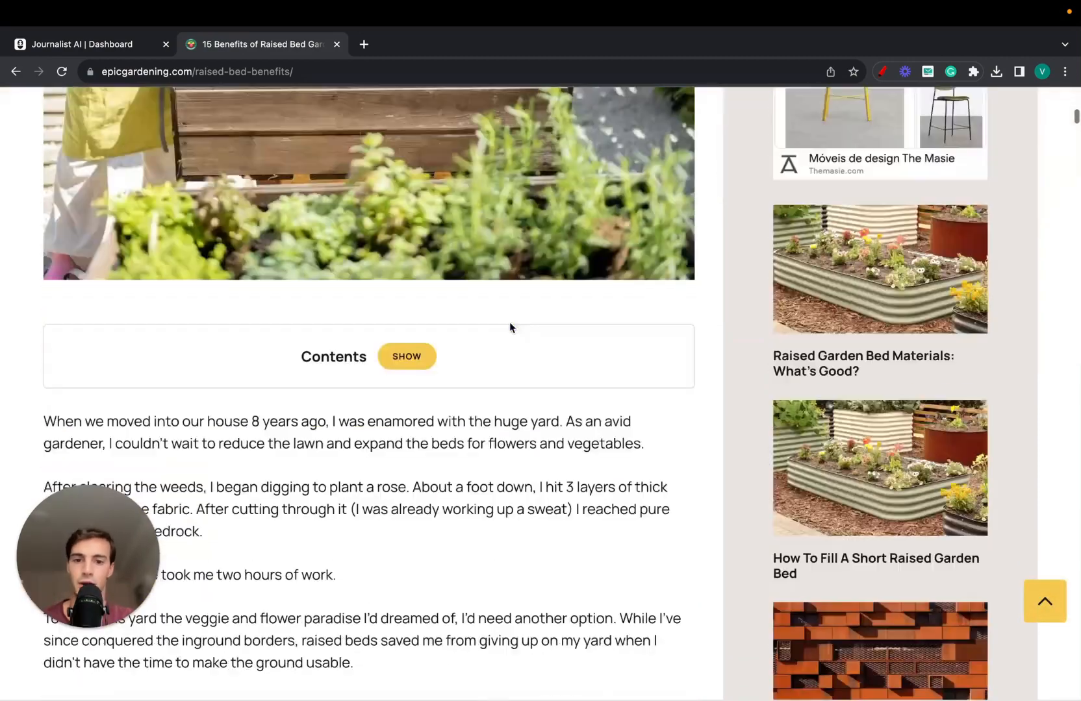
pyautogui.scroll(-3)
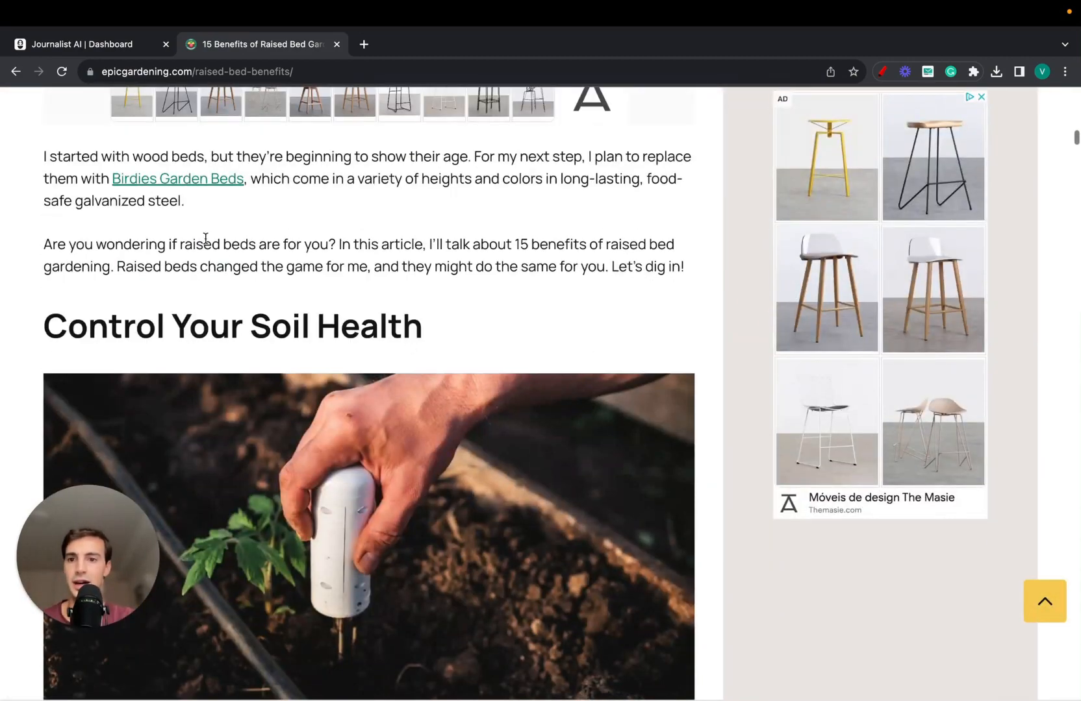
pyautogui.scroll(-3)
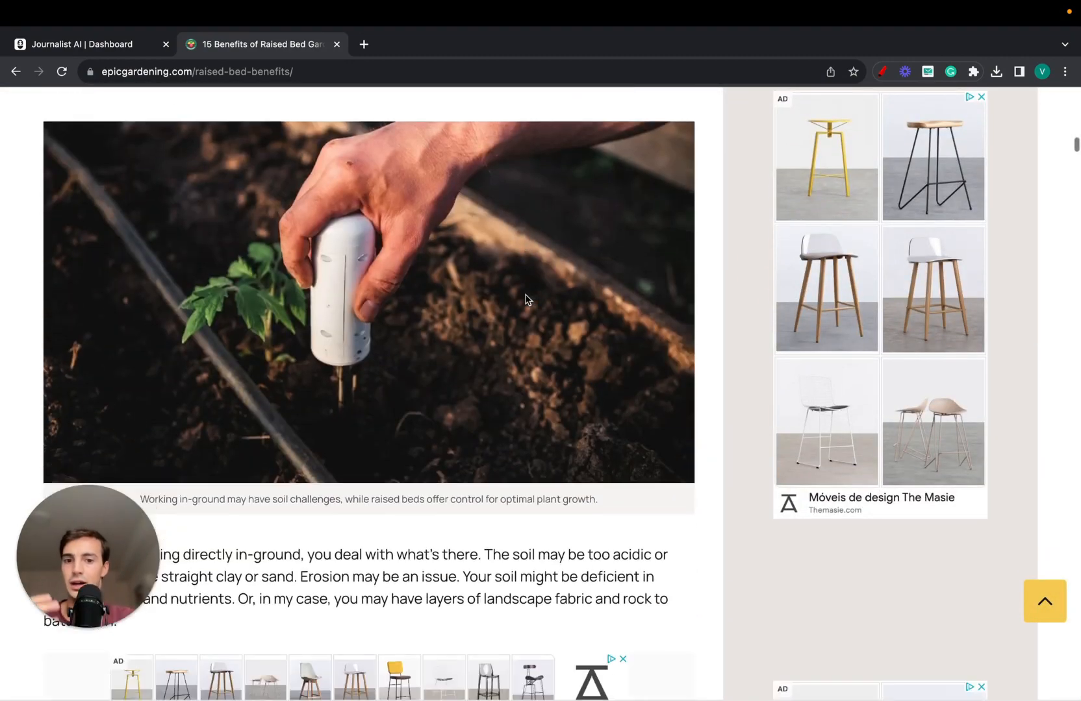
pyautogui.scroll(-3)
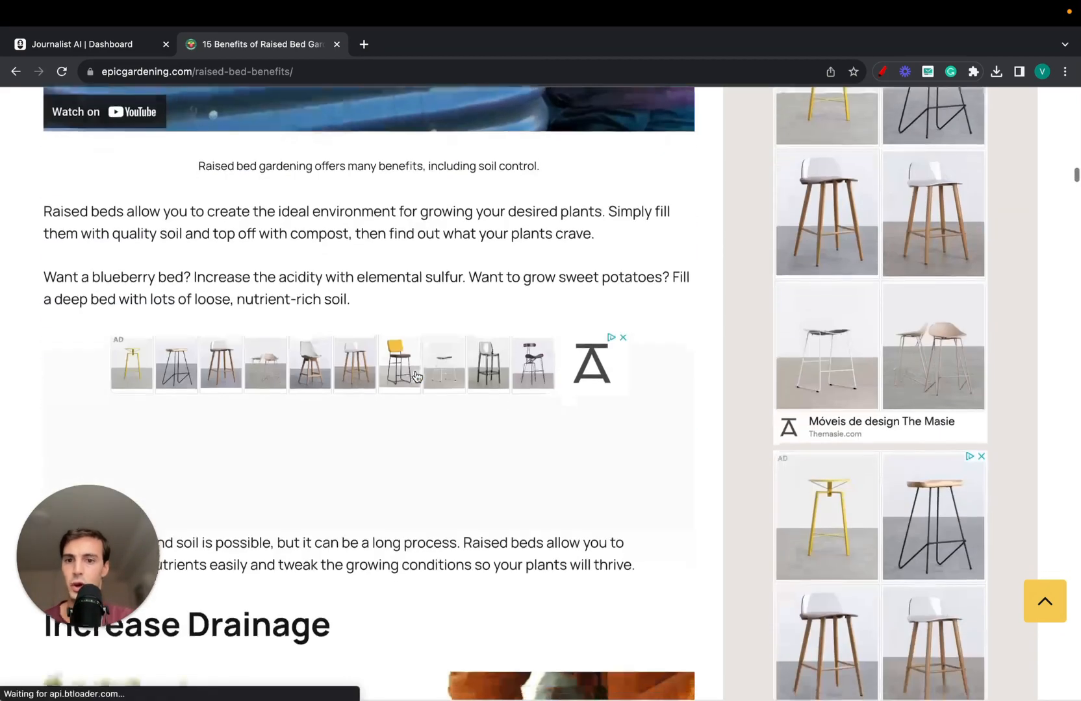
pyautogui.scroll(-3)
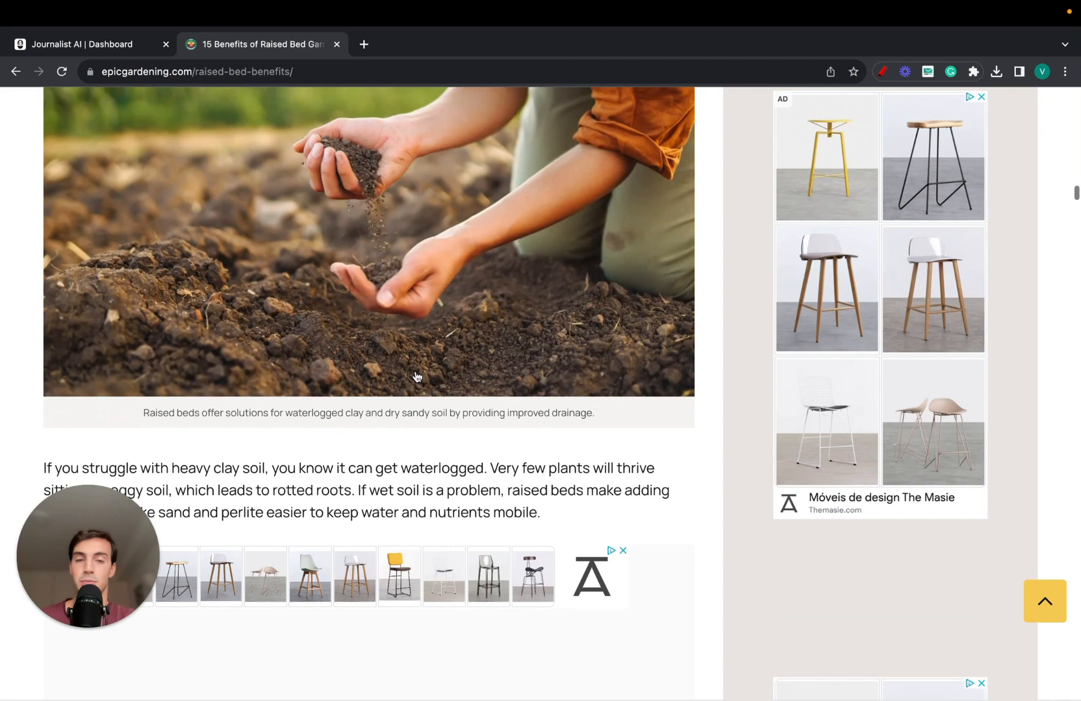
pyautogui.scroll(-3)
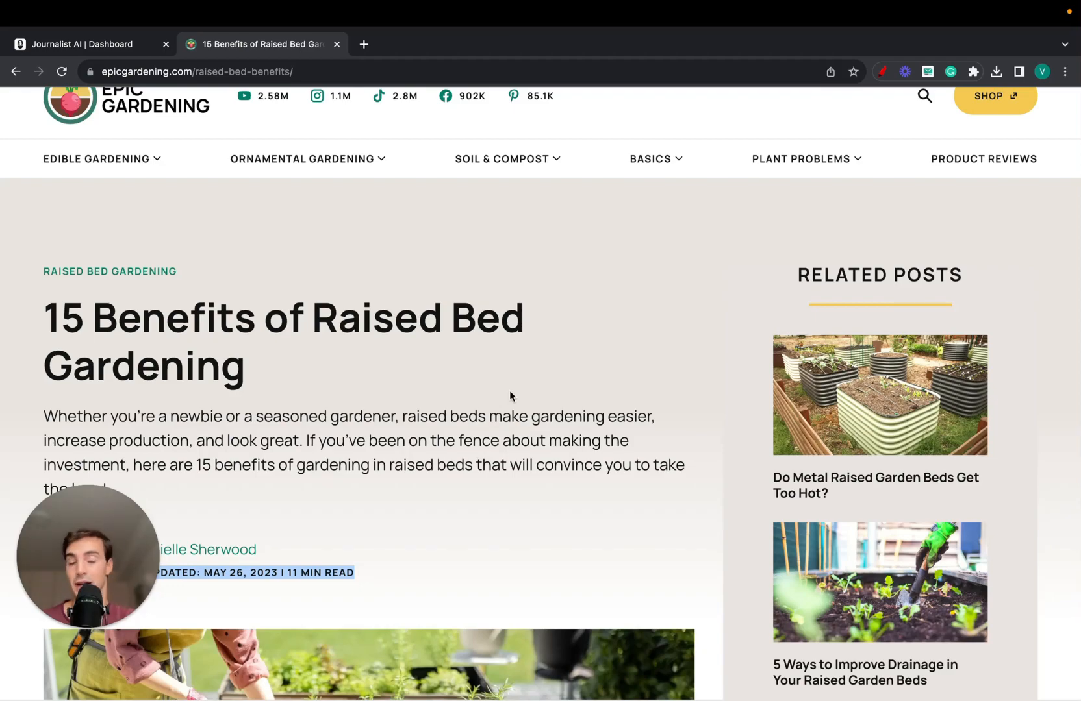
pyautogui.scroll(-3)
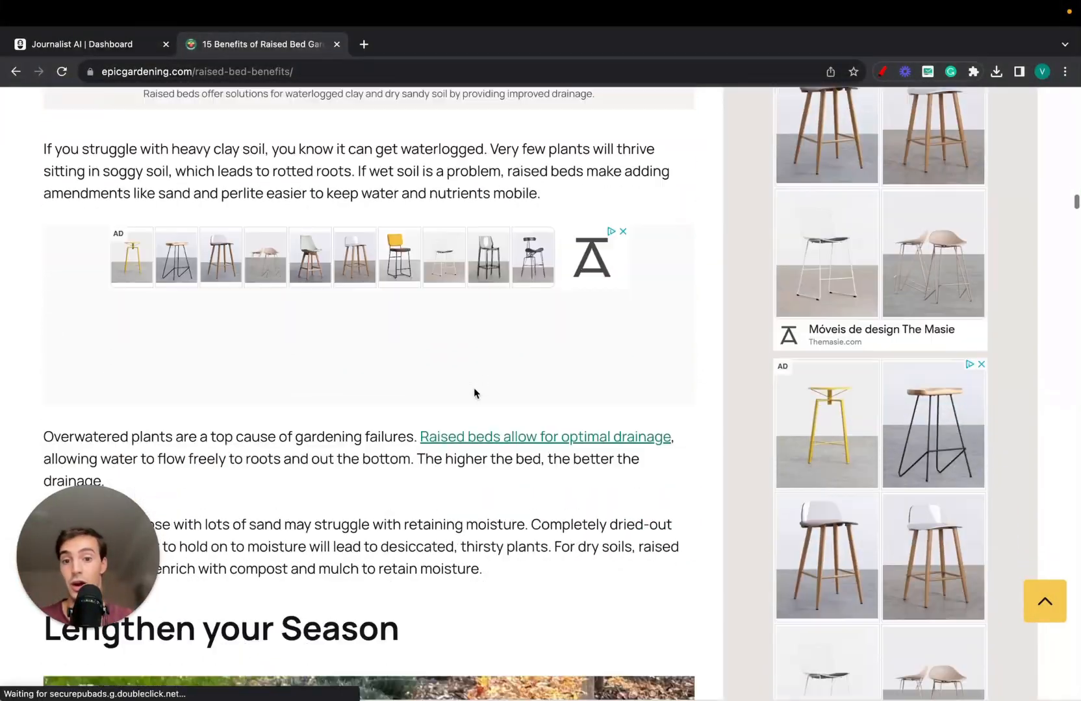
# Step: Check the drainage article, return, and open the Urban Tall 9-in-1 Metal Raised Garden Bed page
pyautogui.click(544, 437)
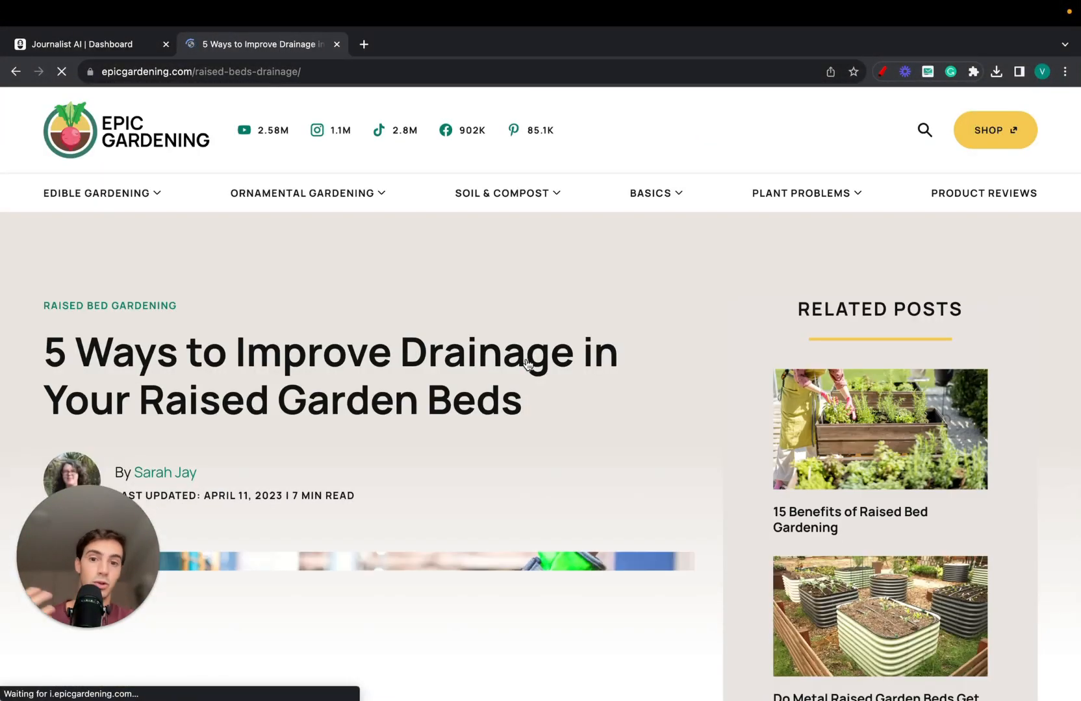
pyautogui.scroll(-3)
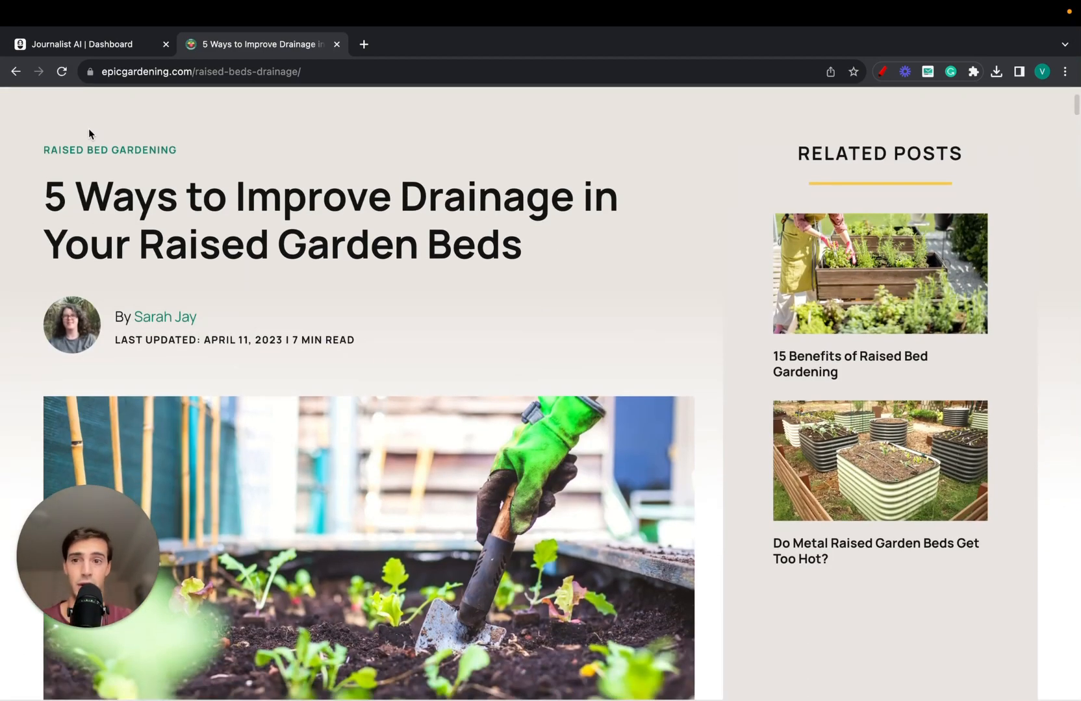
pyautogui.click(849, 363)
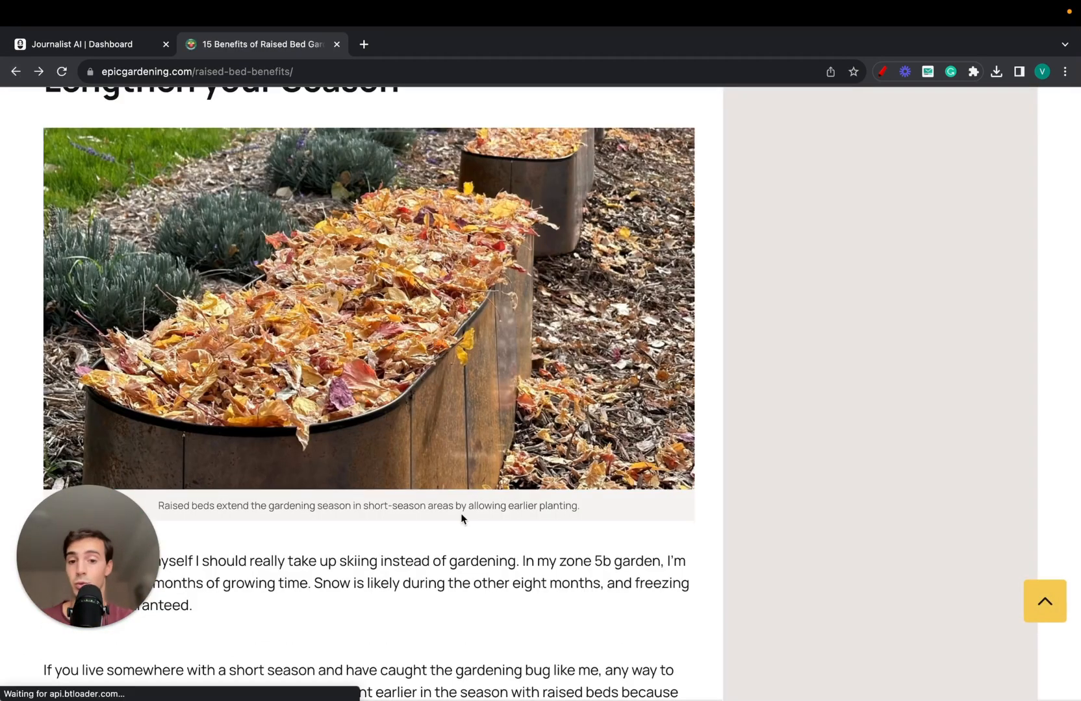
pyautogui.scroll(-3)
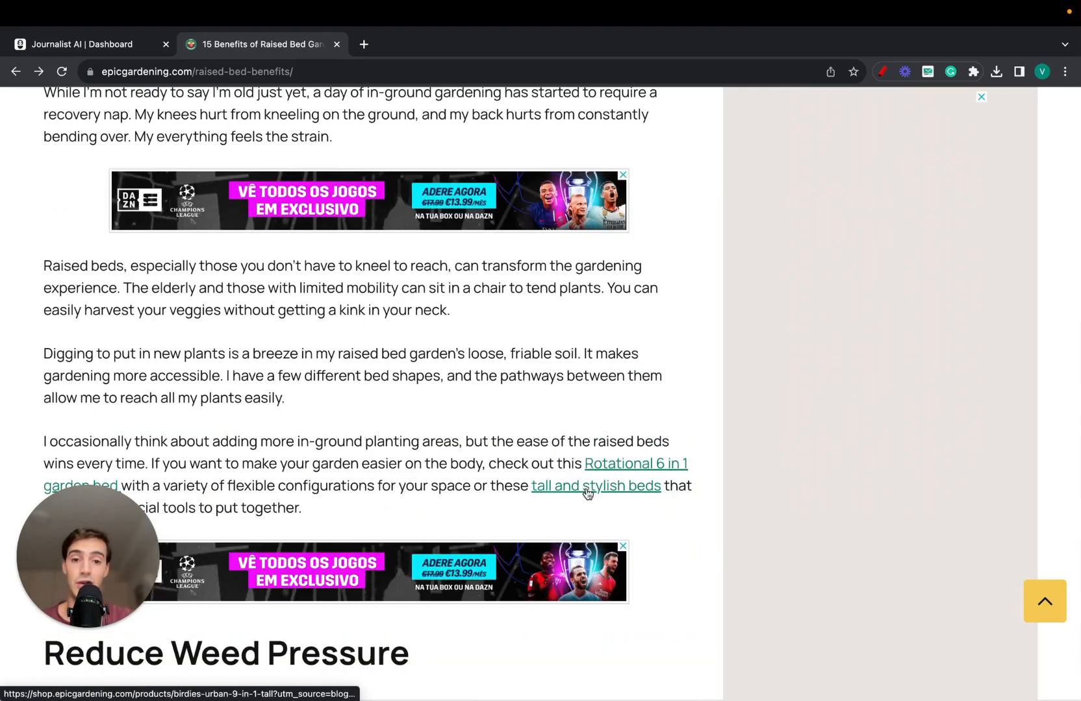
pyautogui.click(596, 485)
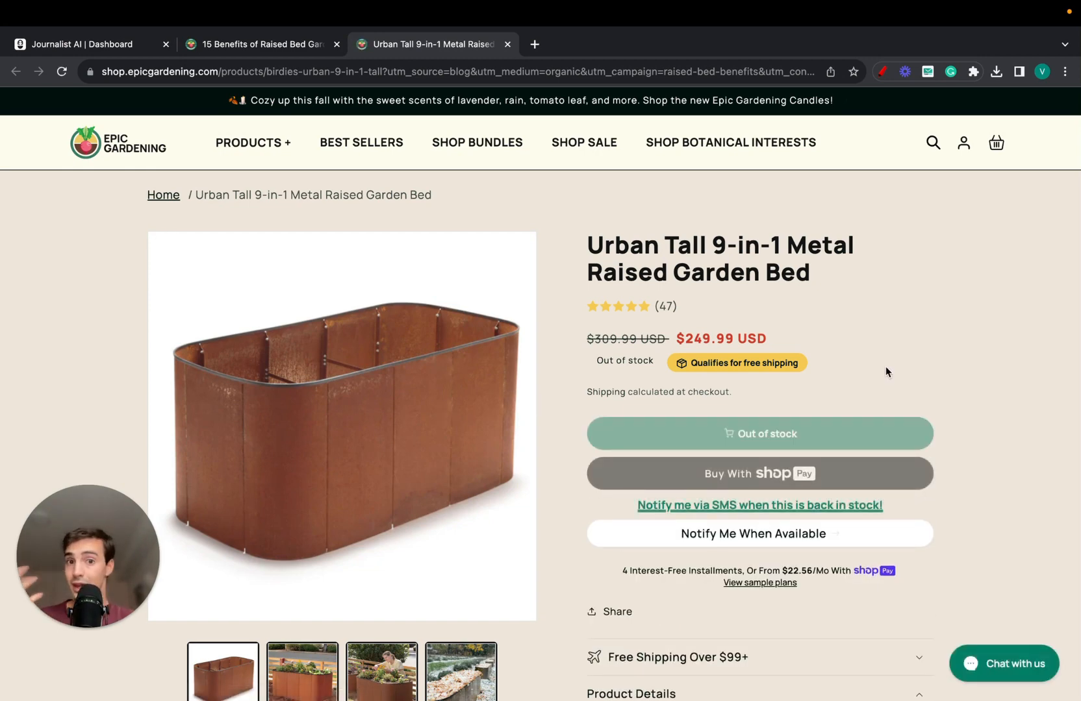
pyautogui.scroll(-3)
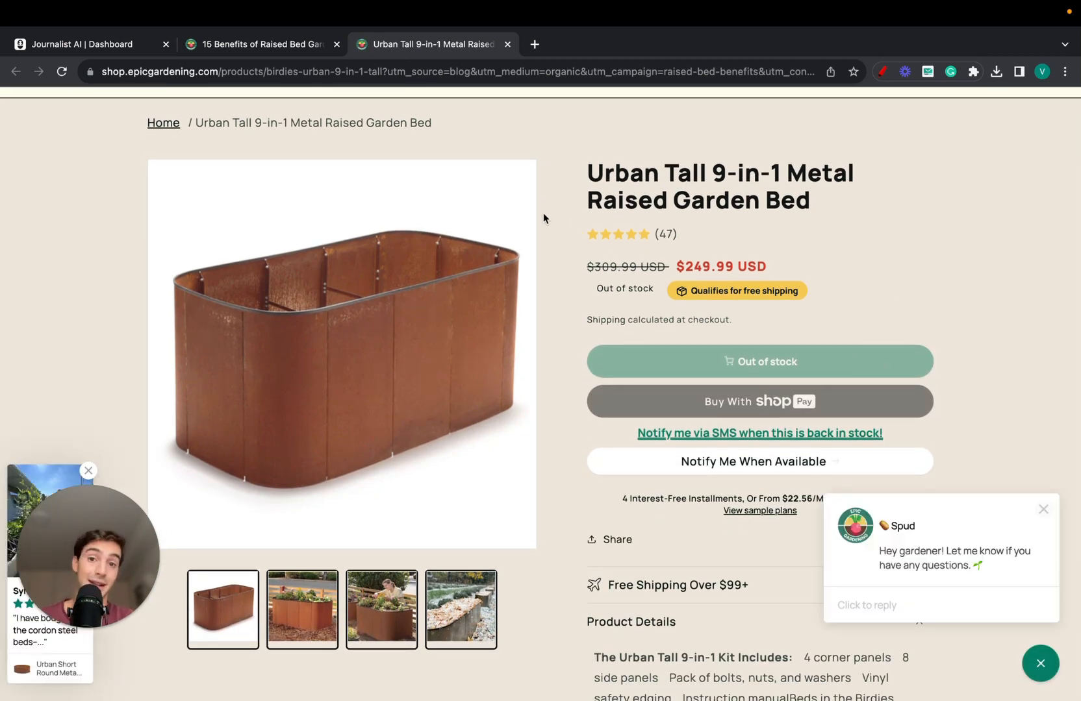
pyautogui.click(260, 43)
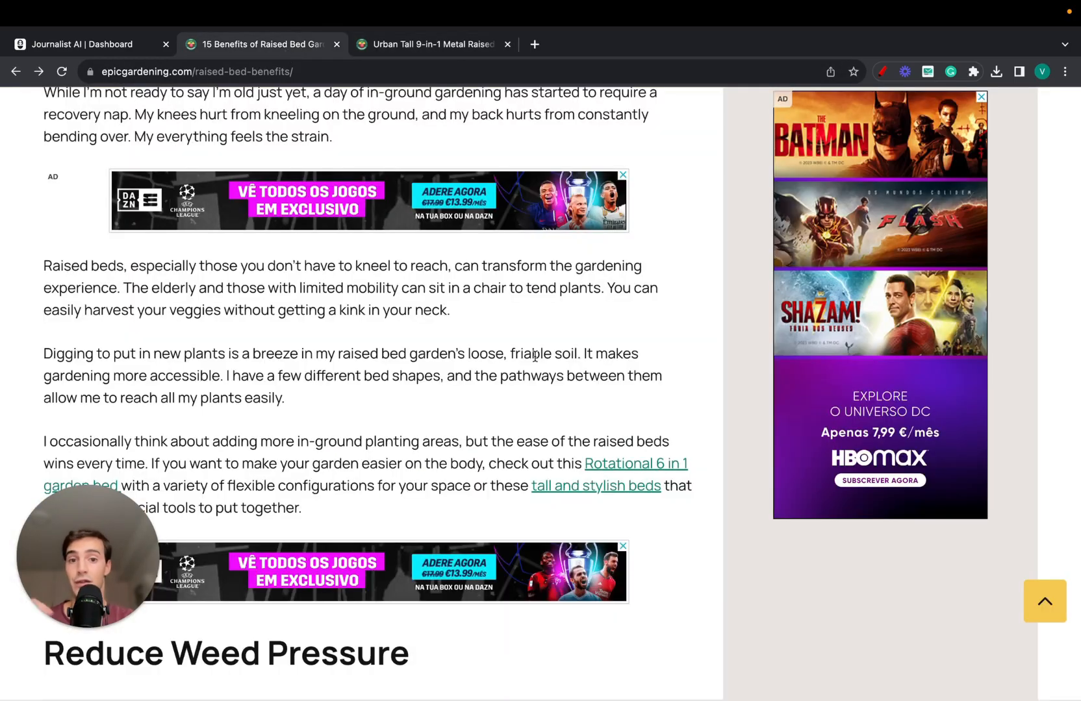
pyautogui.scroll(-3)
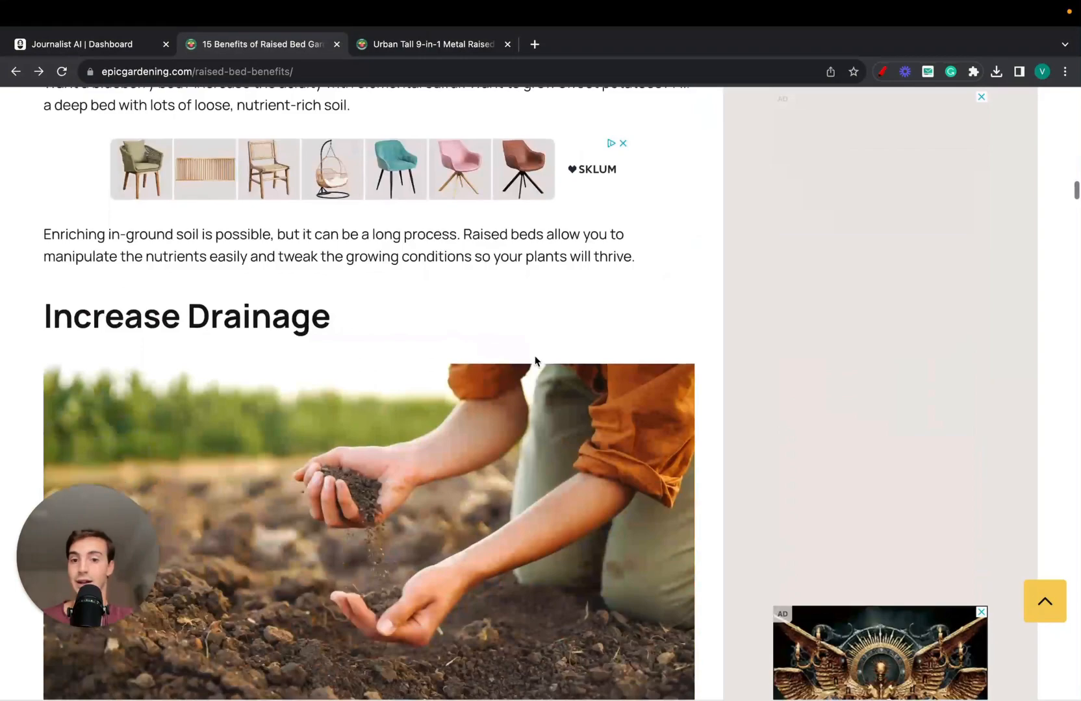
pyautogui.click(430, 44)
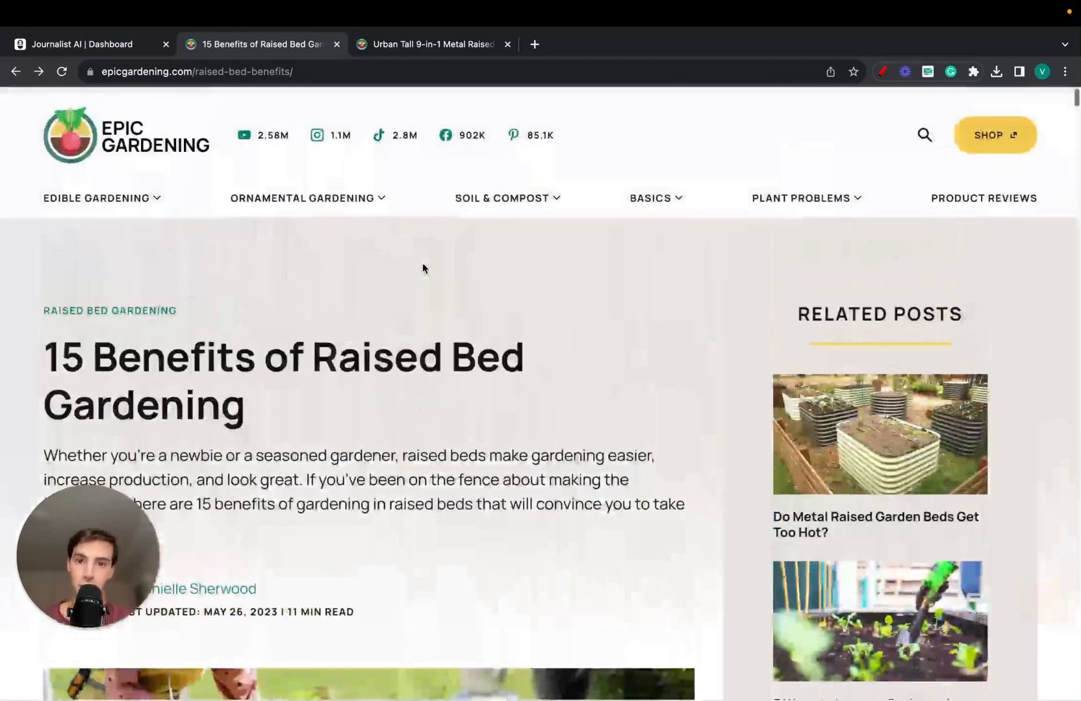
pyautogui.scroll(-3)
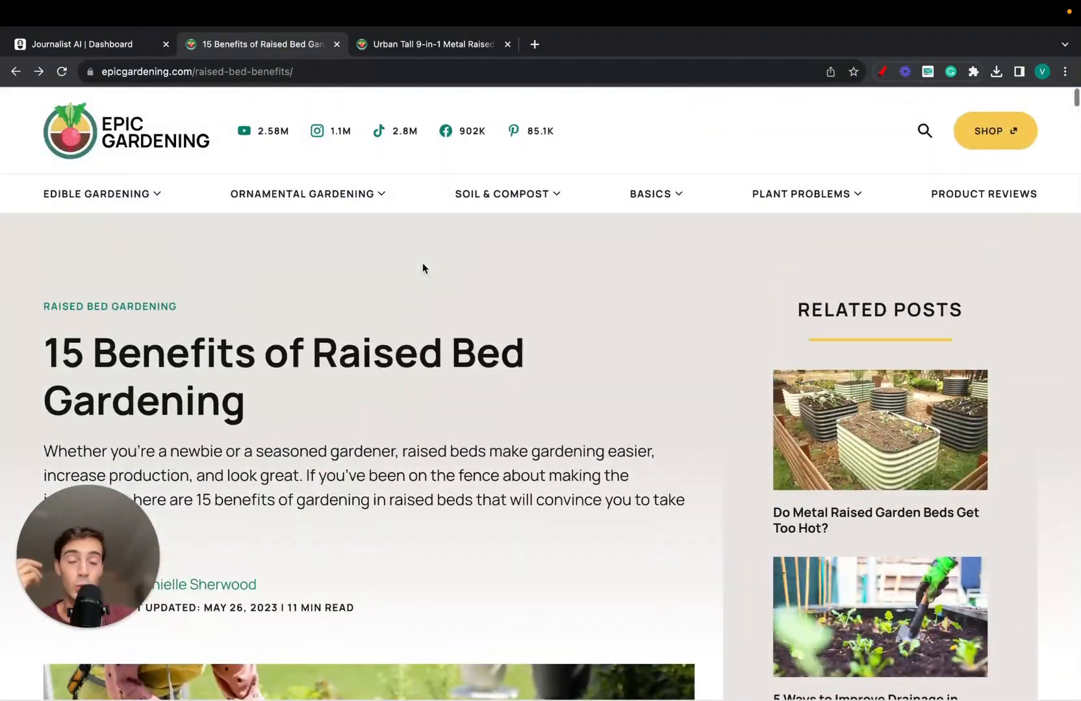
pyautogui.scroll(-3)
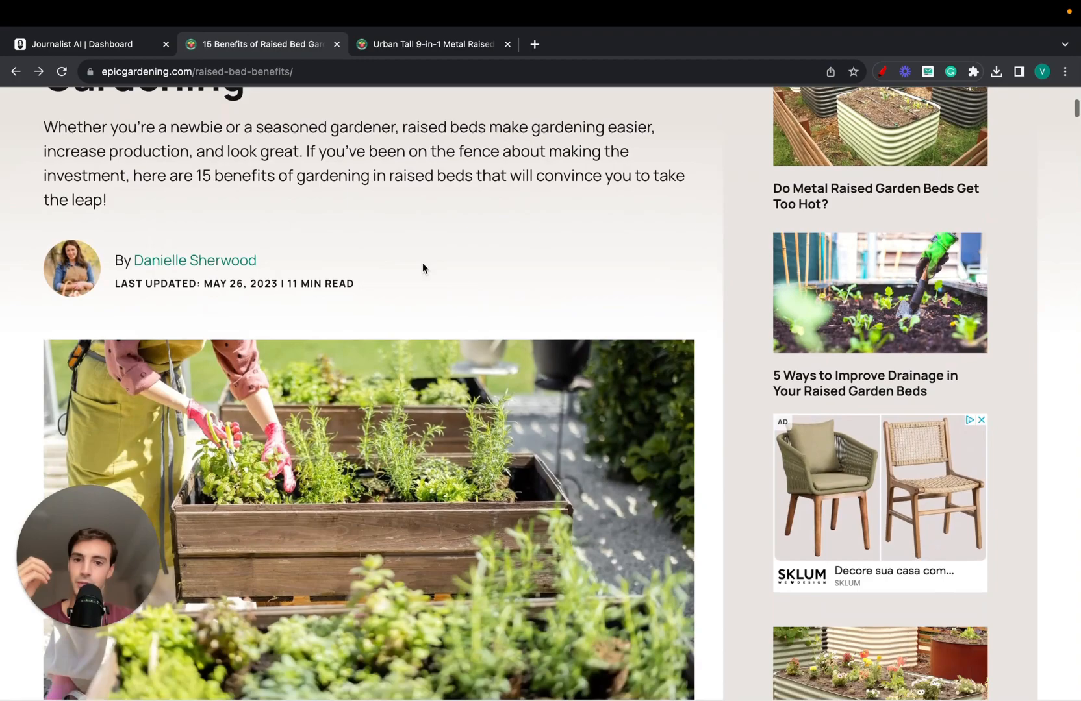
pyautogui.scroll(-3)
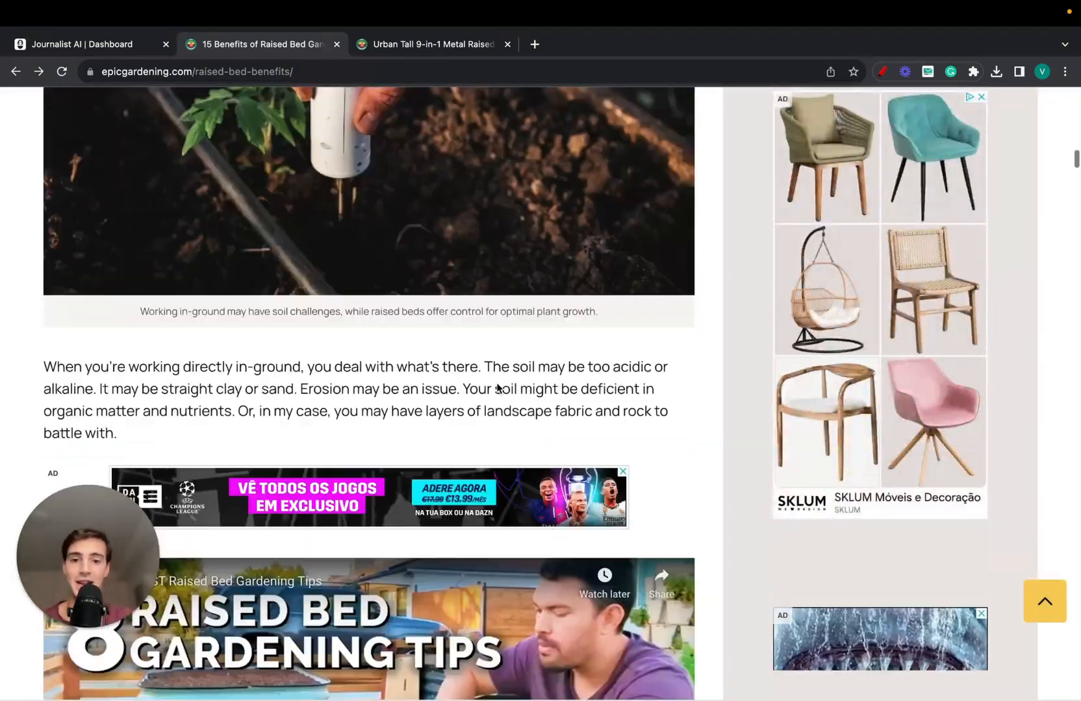
pyautogui.scroll(-3)
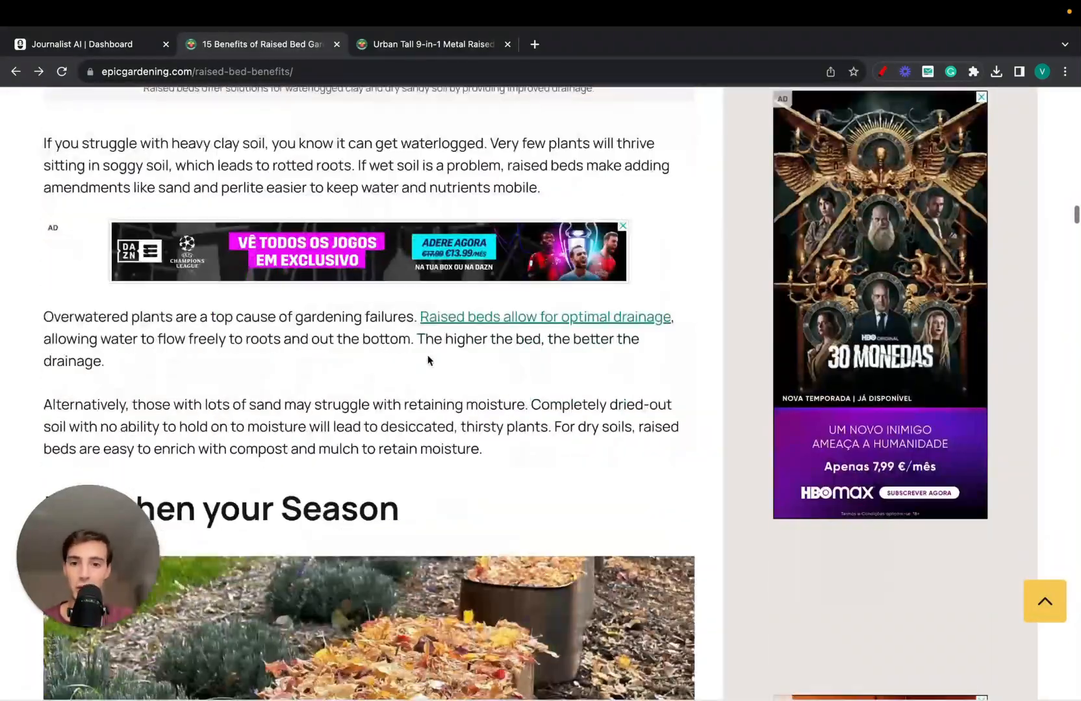
pyautogui.scroll(-3)
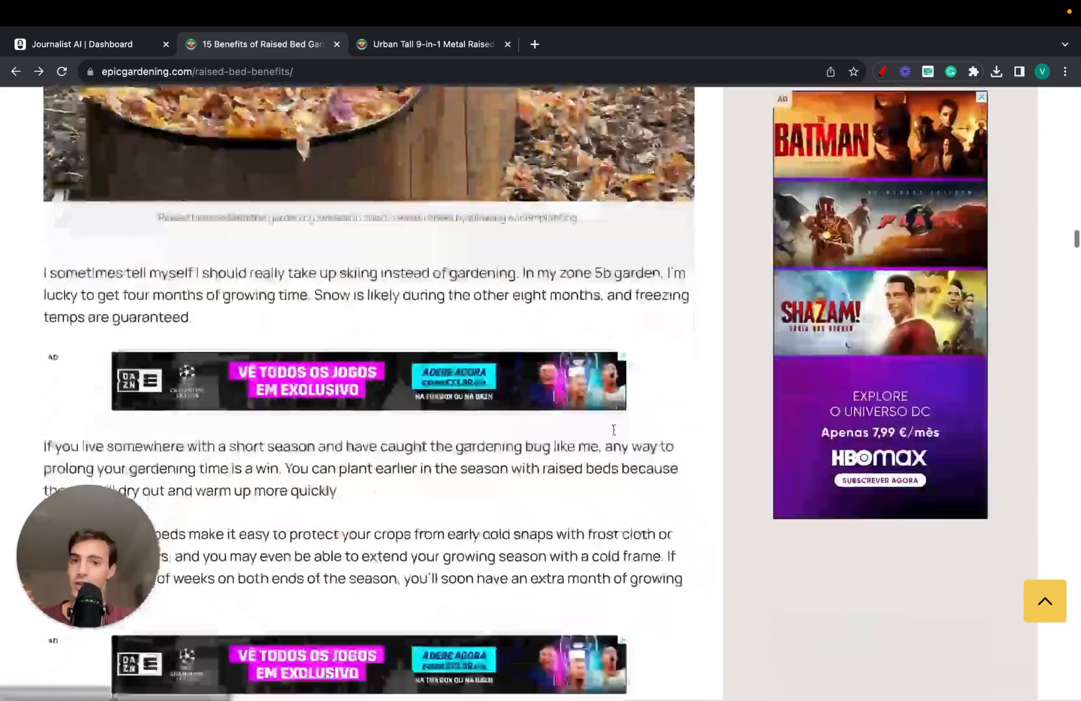
pyautogui.scroll(-3)
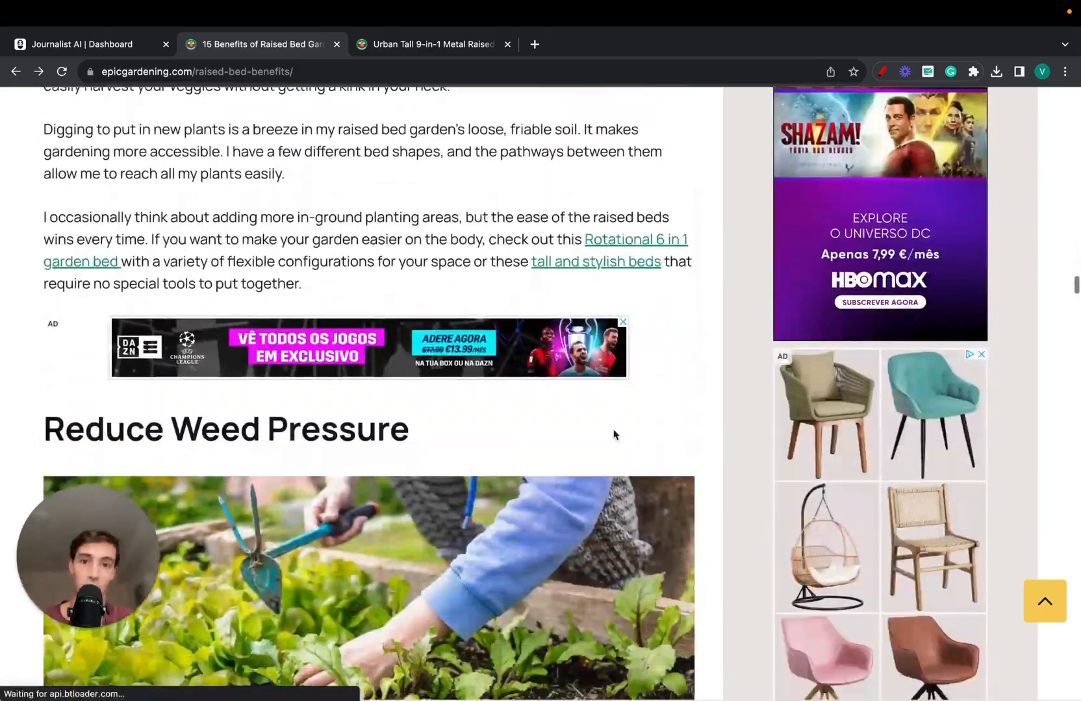
pyautogui.scroll(-3)
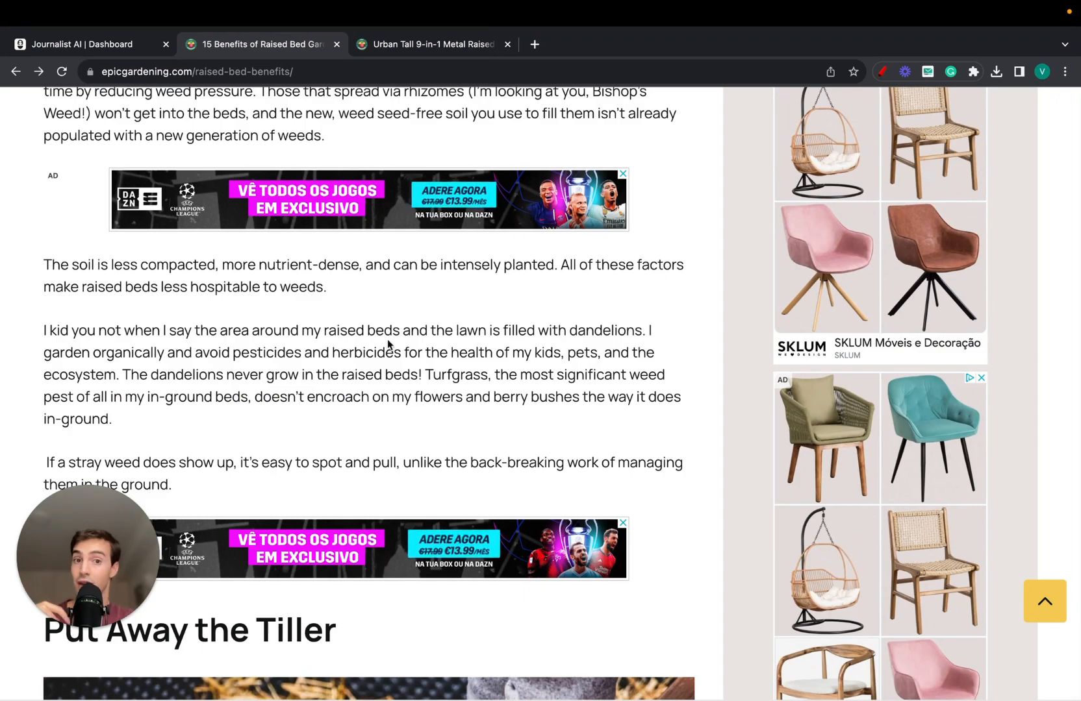
pyautogui.scroll(-3)
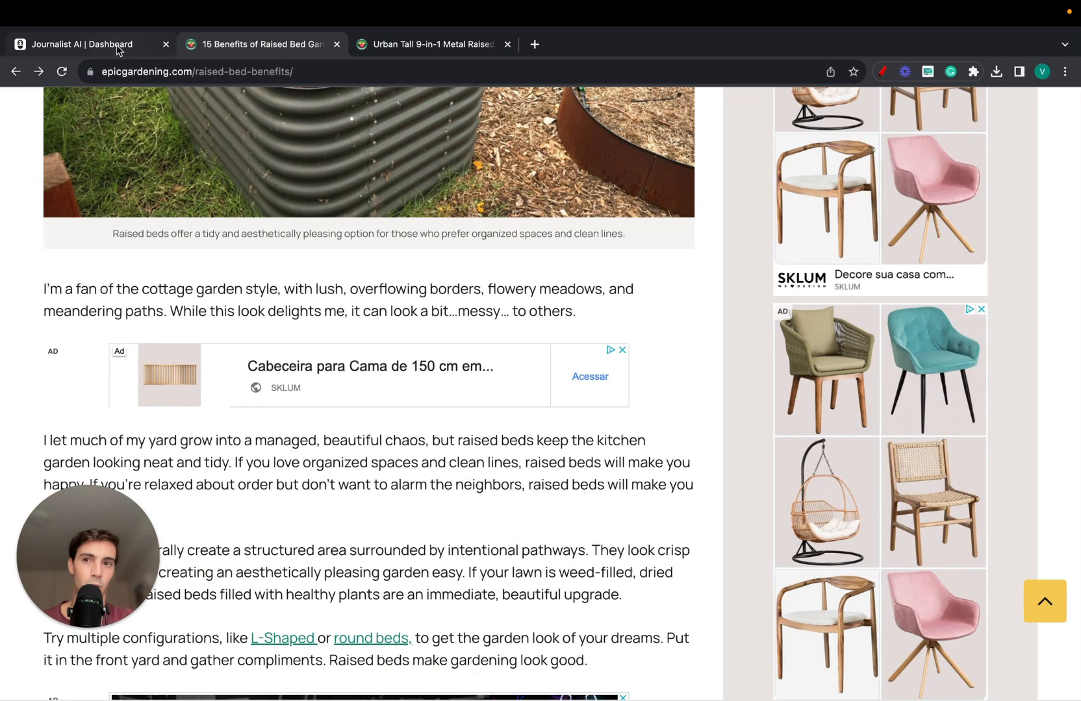
# Step: Open the 5-of-5 'Starting a Garden as a Newbie' batch from History
pyautogui.click(82, 44)
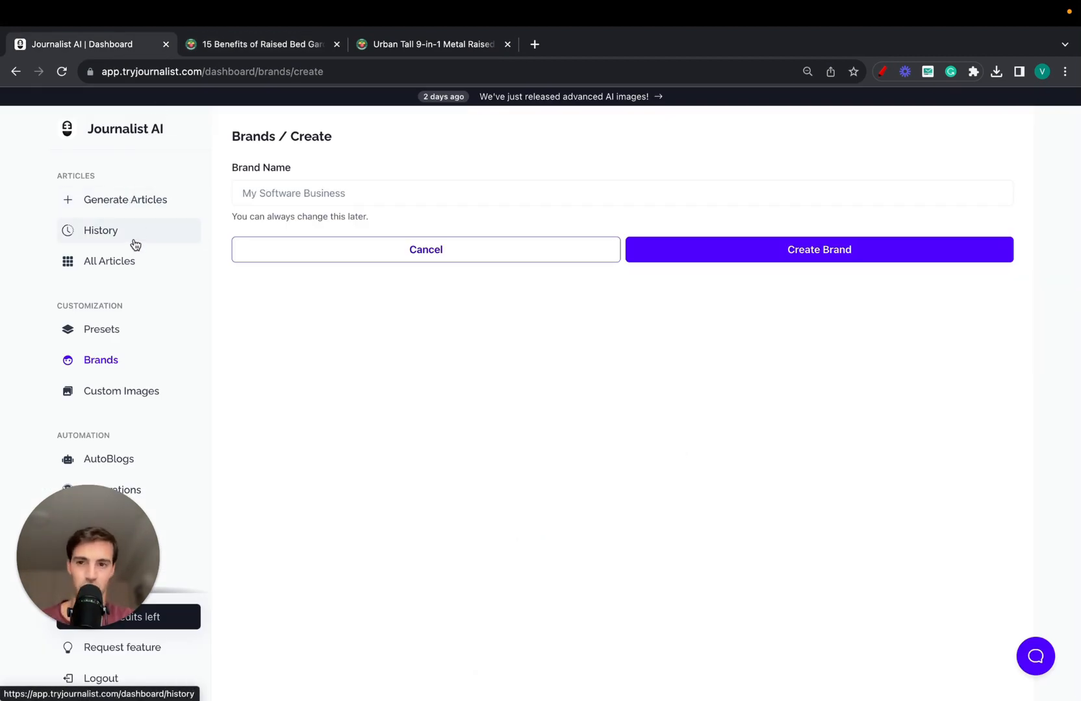
pyautogui.click(101, 230)
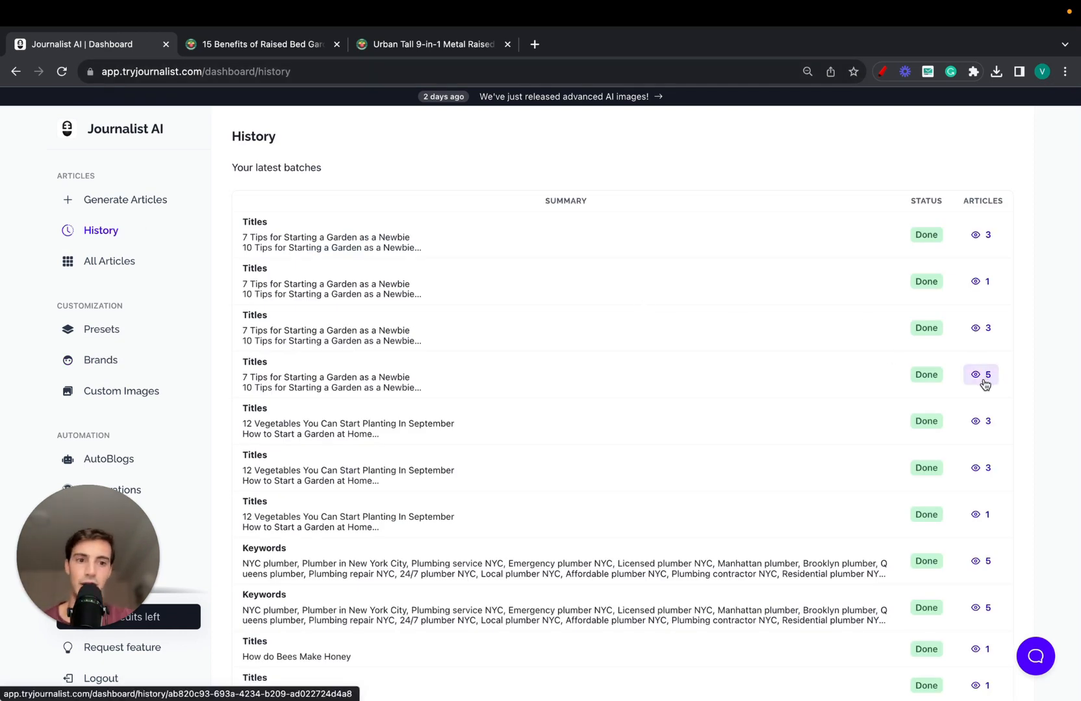
pyautogui.click(126, 200)
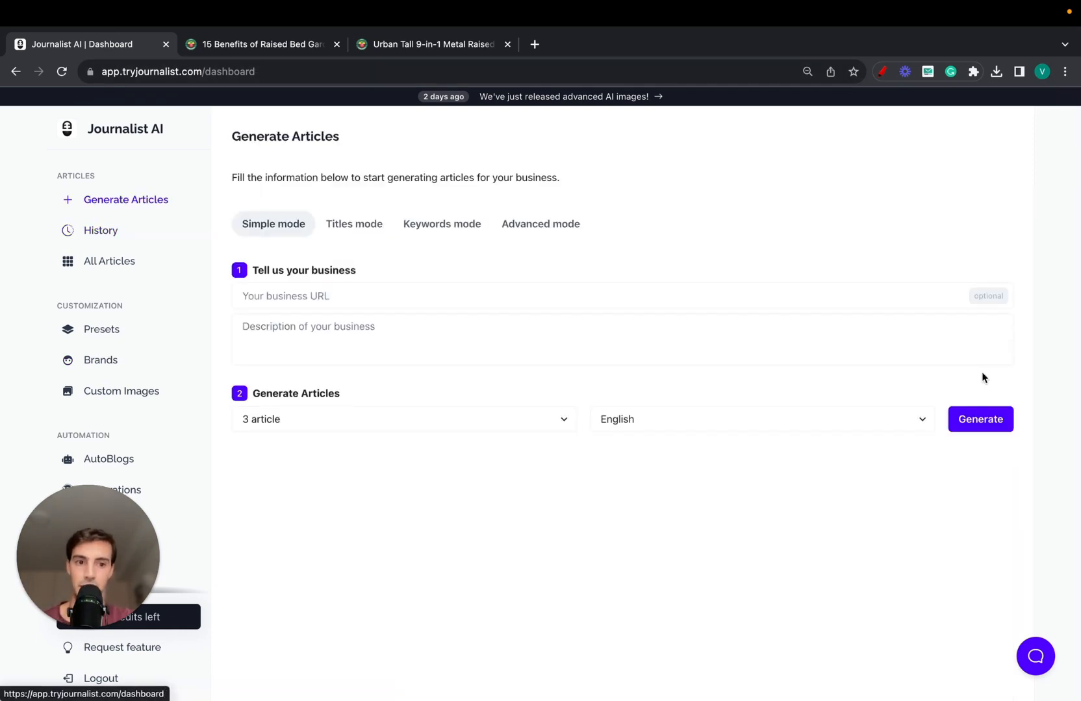
pyautogui.click(260, 44)
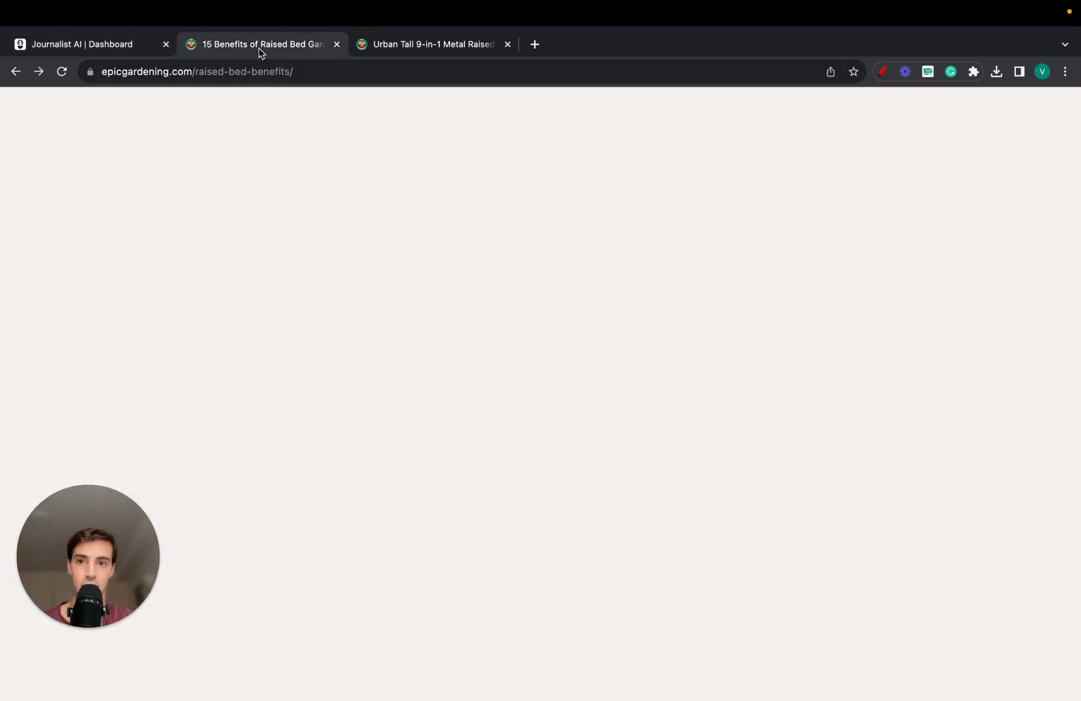
pyautogui.click(83, 44)
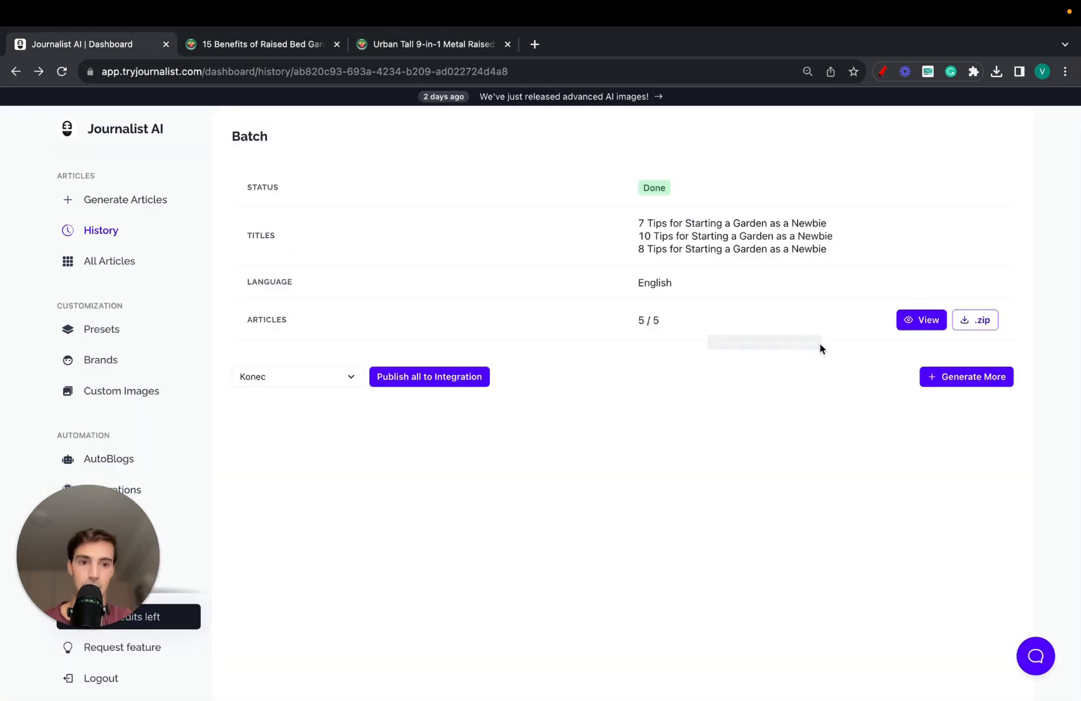
pyautogui.click(921, 320)
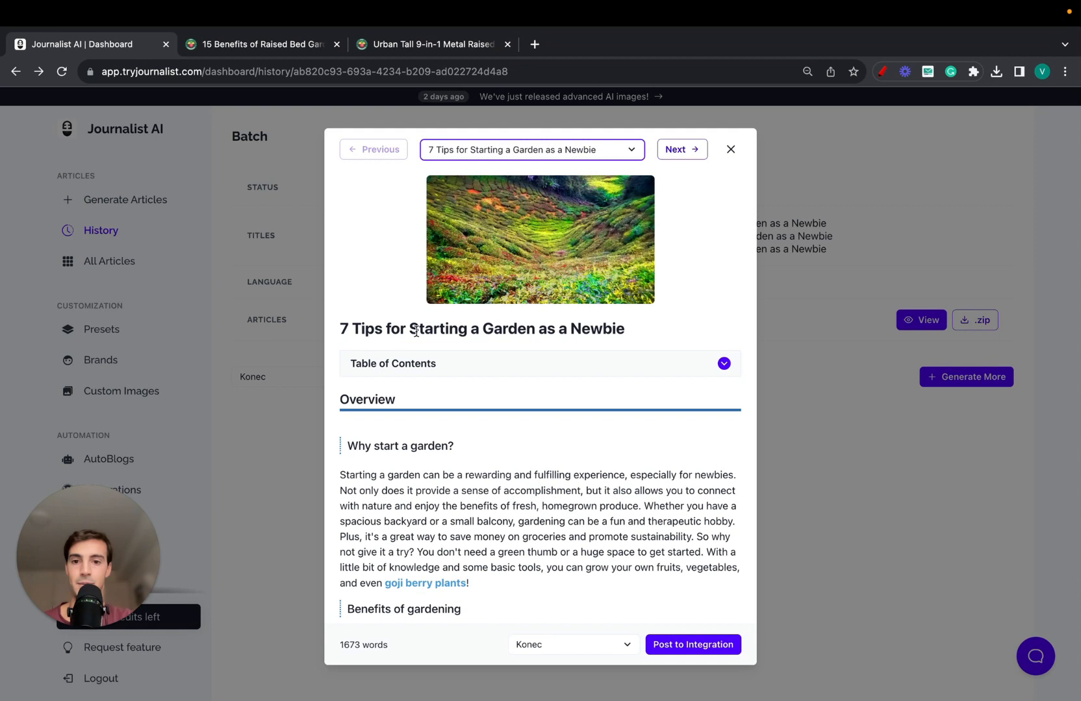
pyautogui.moveTo(609, 281)
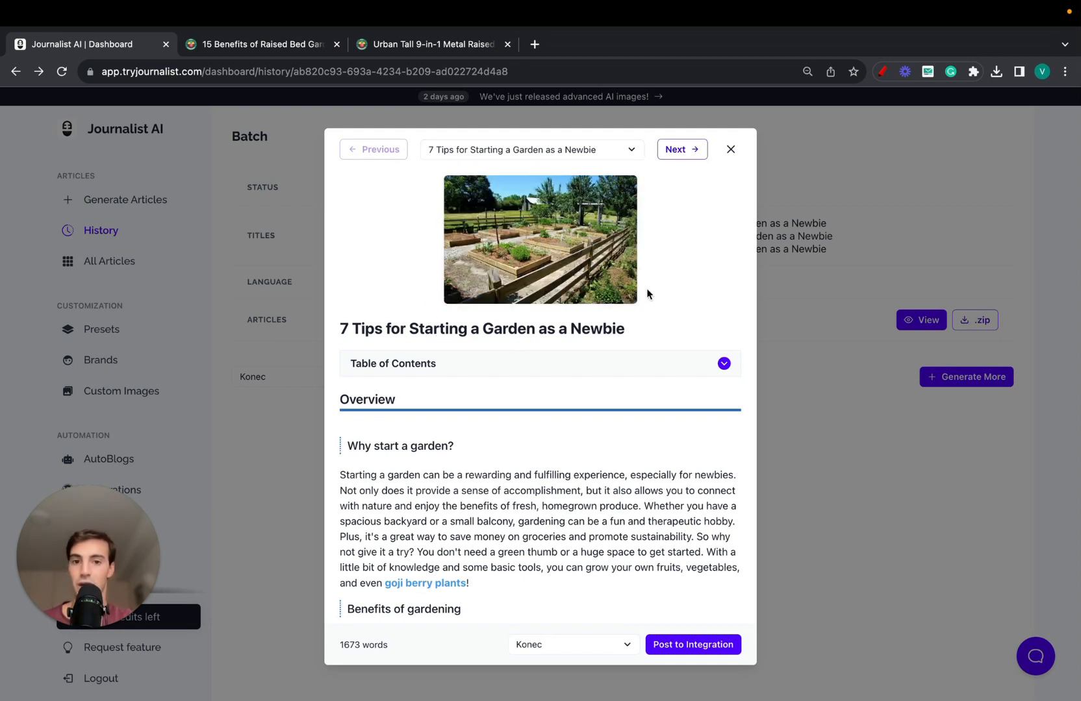
pyautogui.scroll(-3)
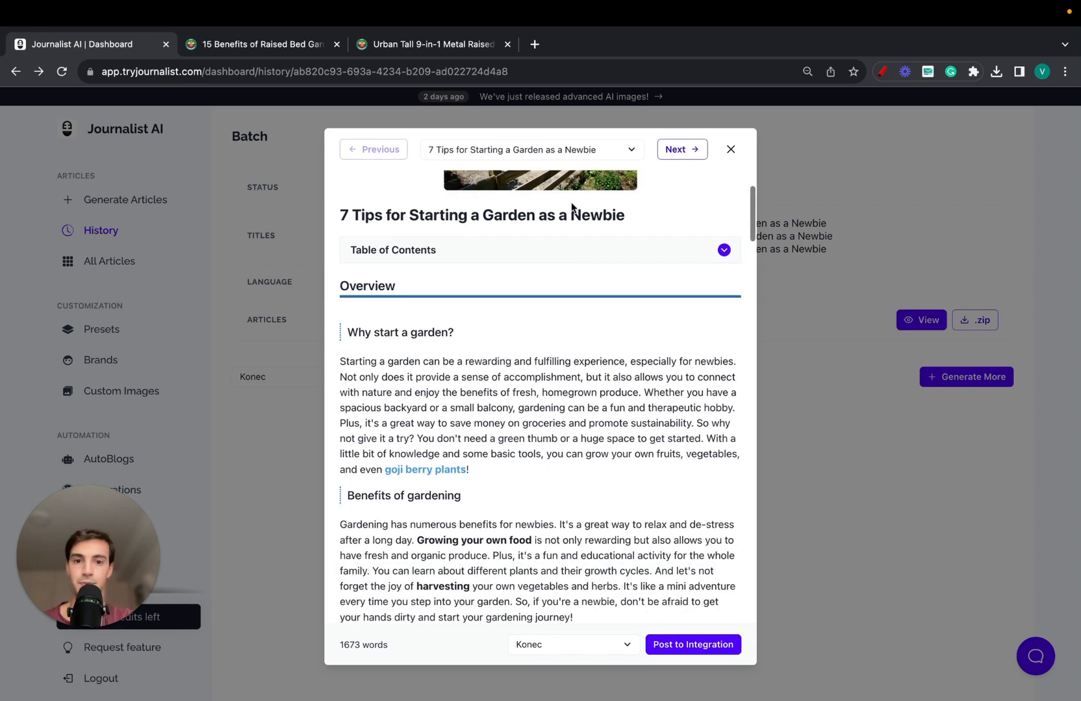
pyautogui.scroll(-3)
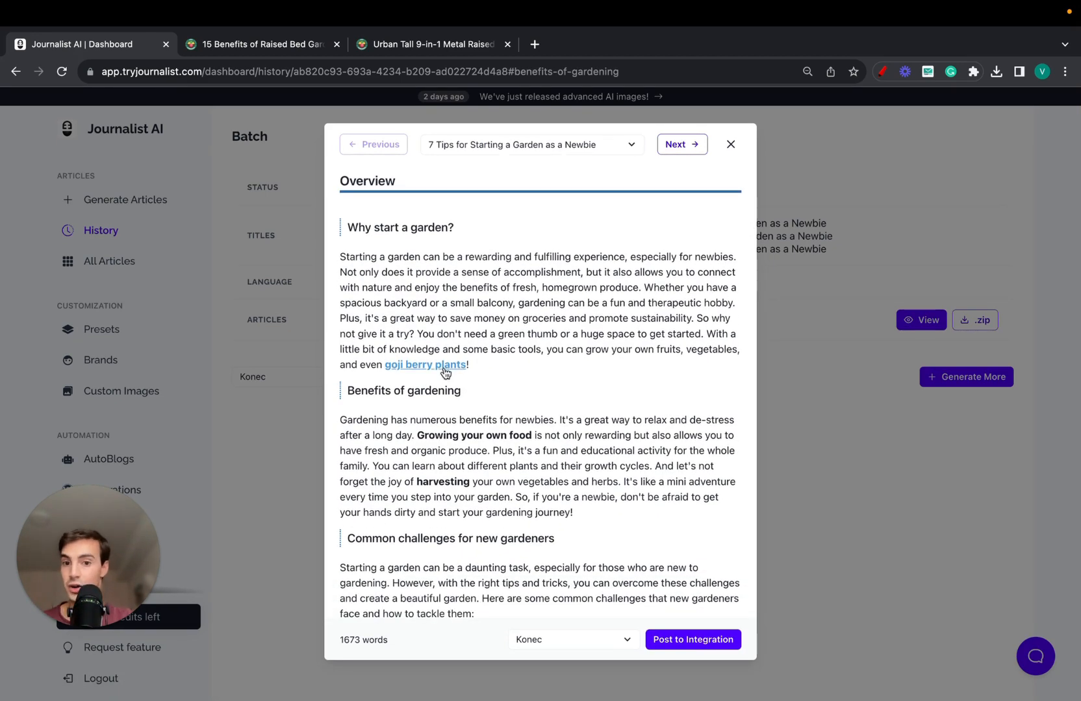
pyautogui.scroll(-3)
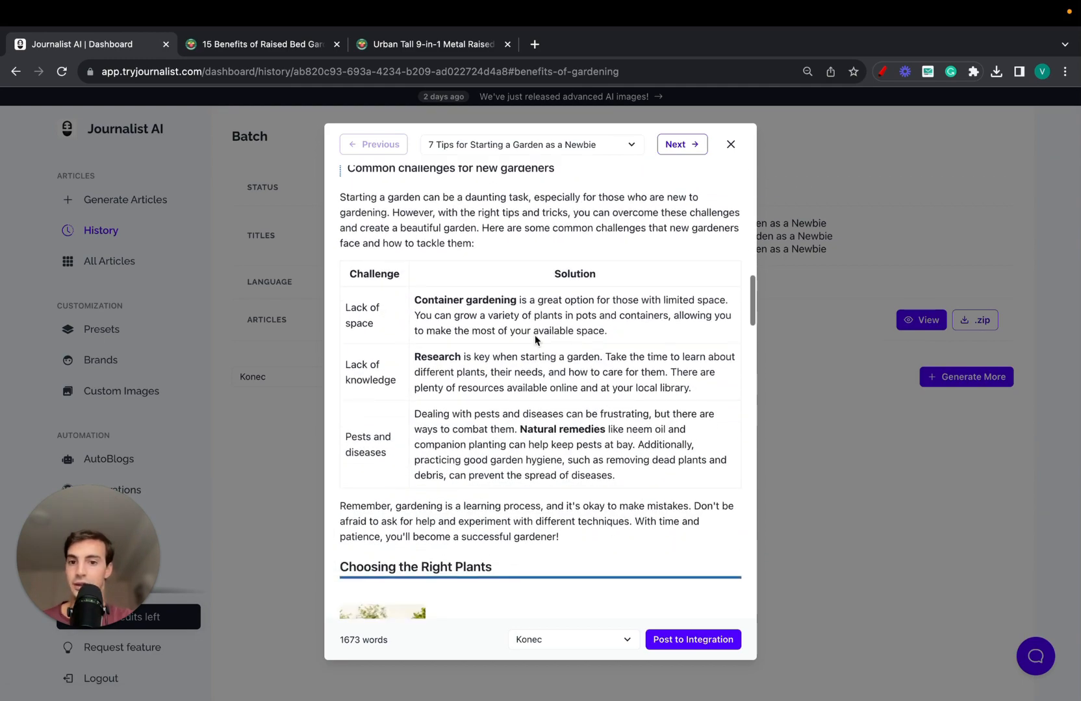
pyautogui.scroll(-3)
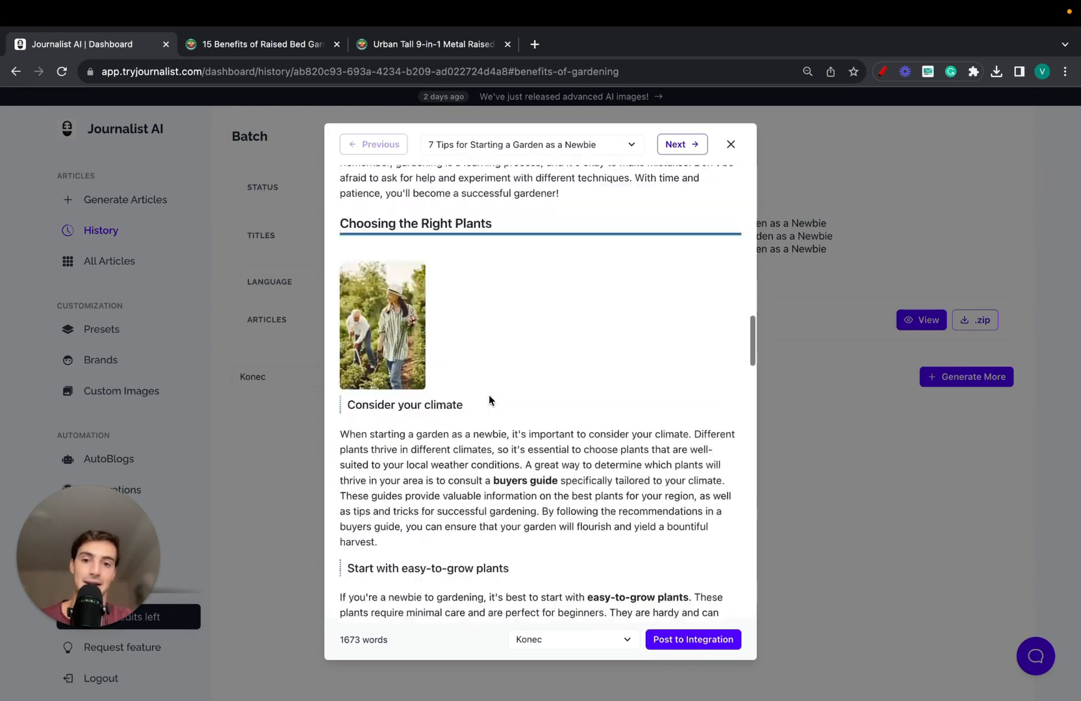
pyautogui.scroll(-3)
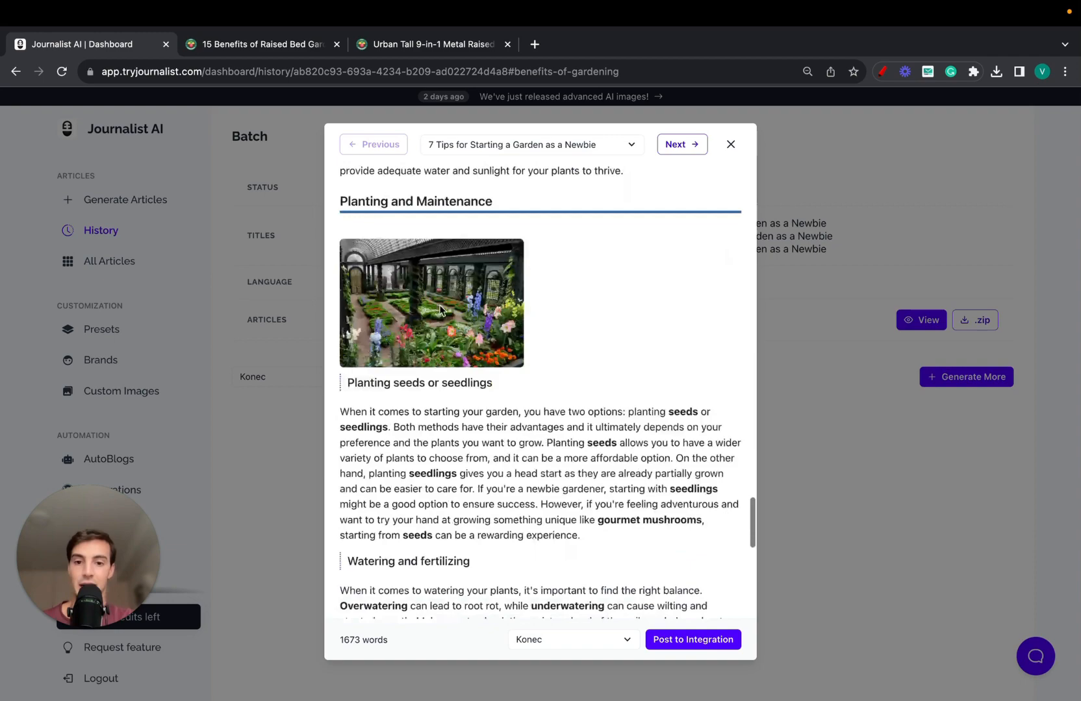
pyautogui.scroll(-3)
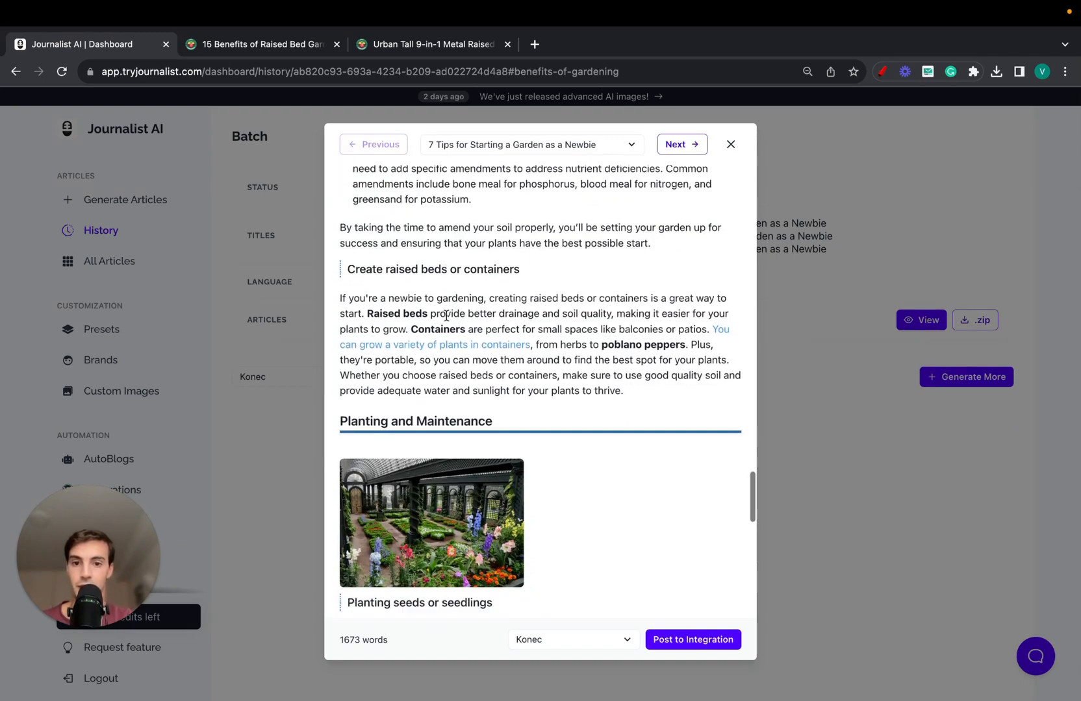
pyautogui.scroll(-3)
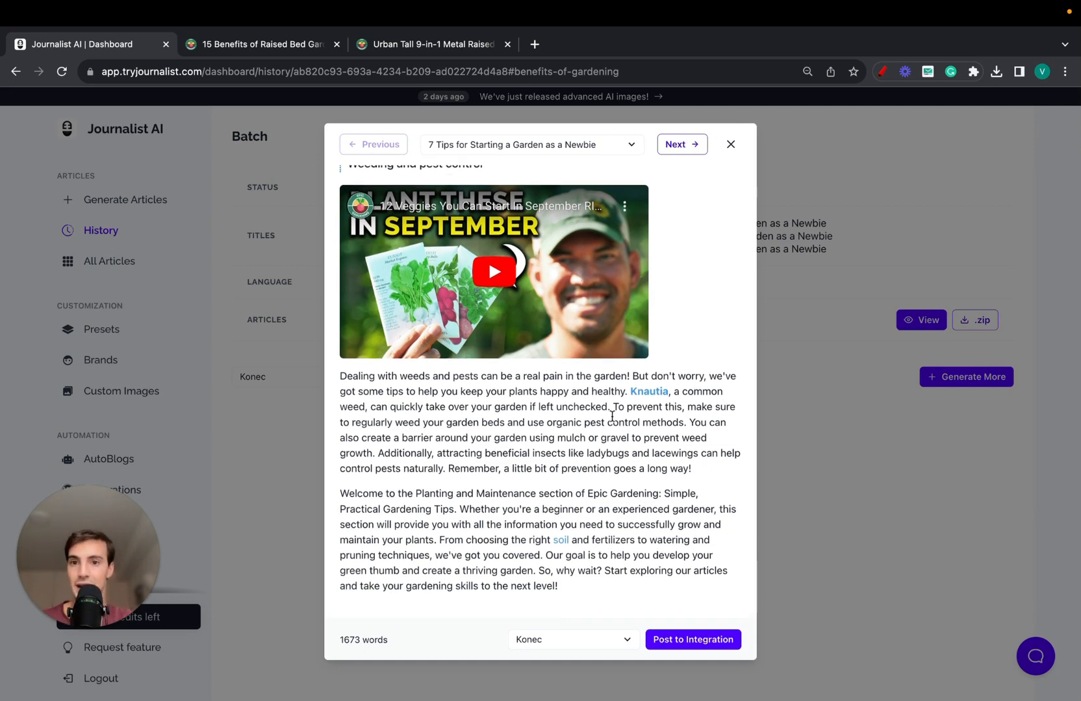
pyautogui.click(261, 44)
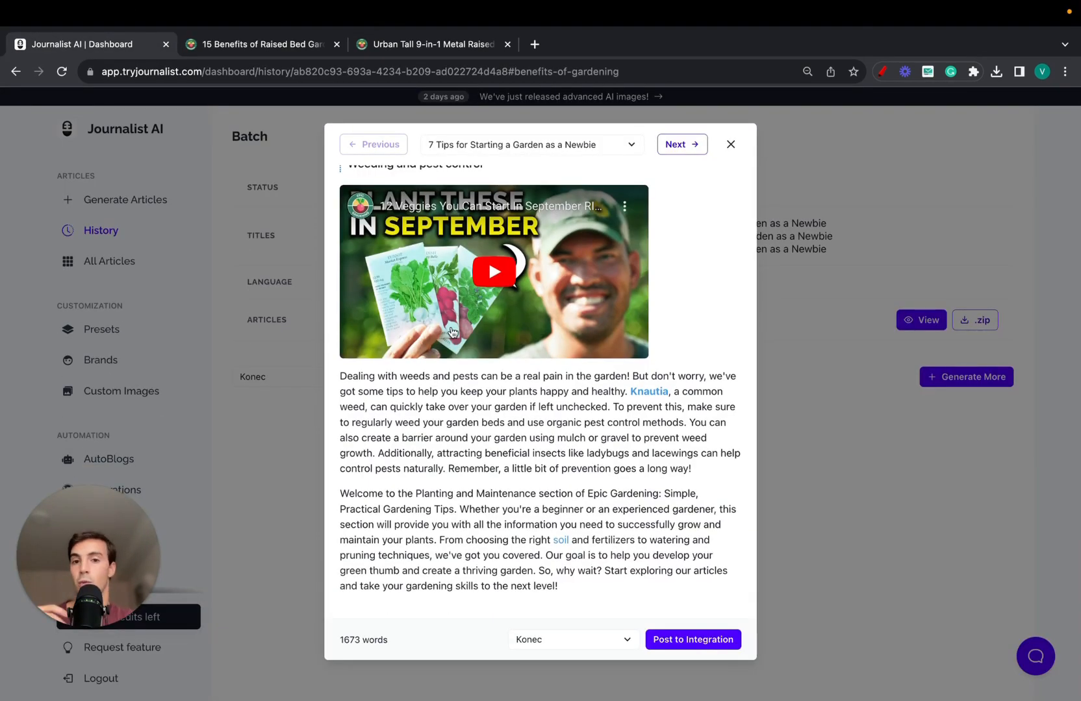
pyautogui.scroll(-3)
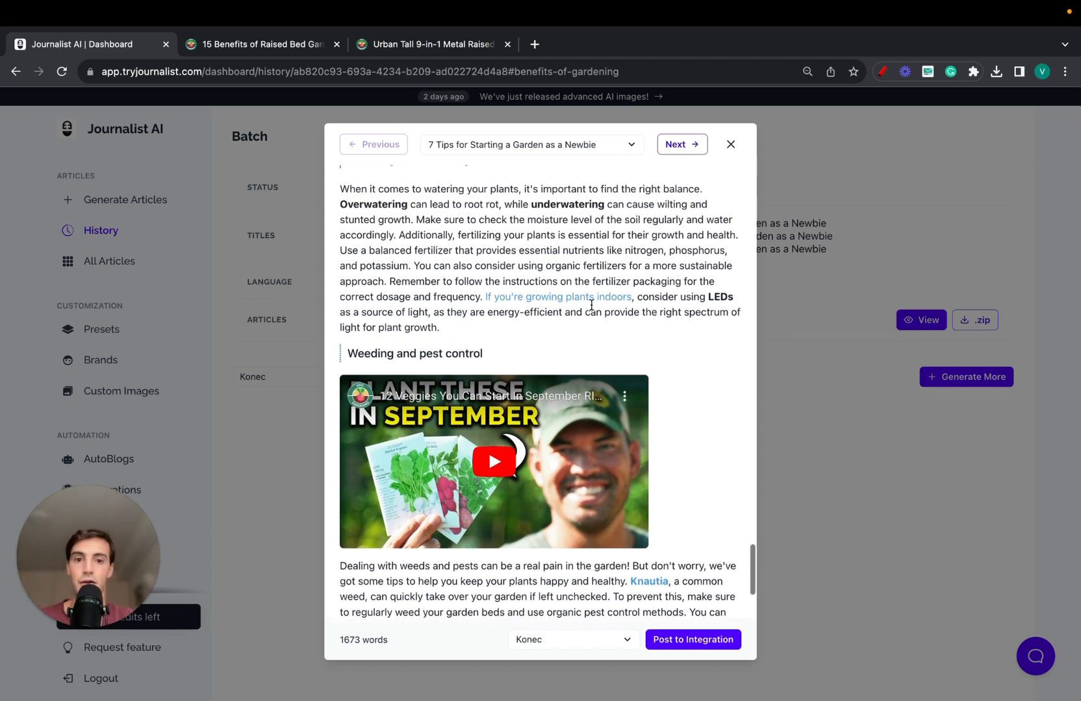
pyautogui.moveTo(571, 302)
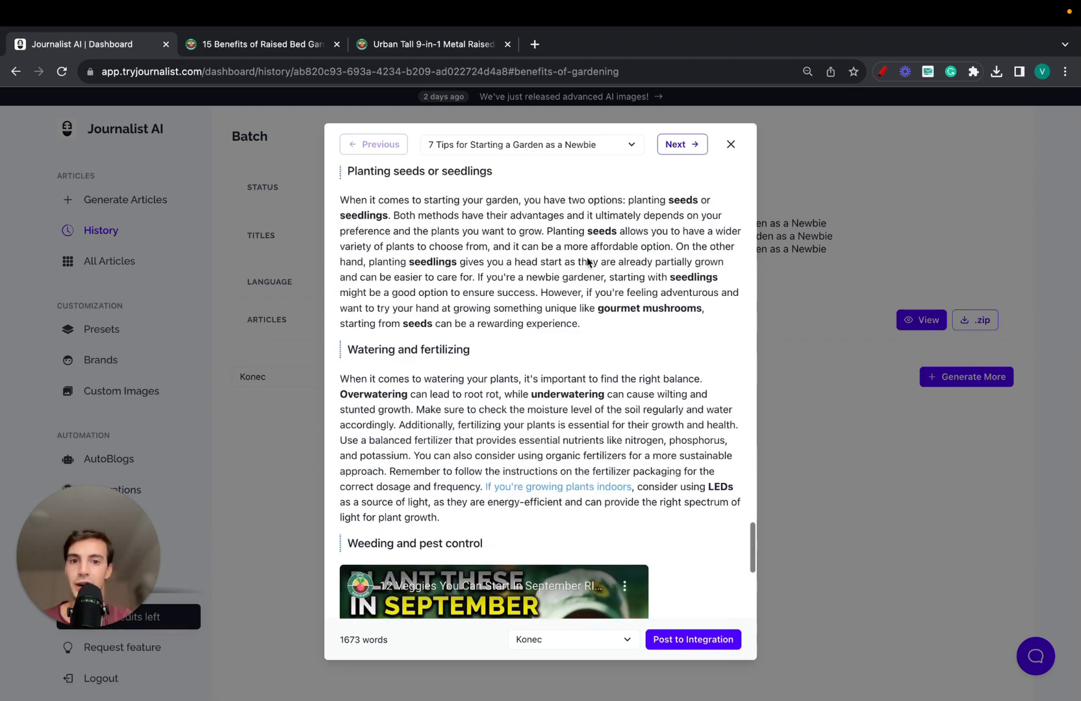
pyautogui.scroll(-3)
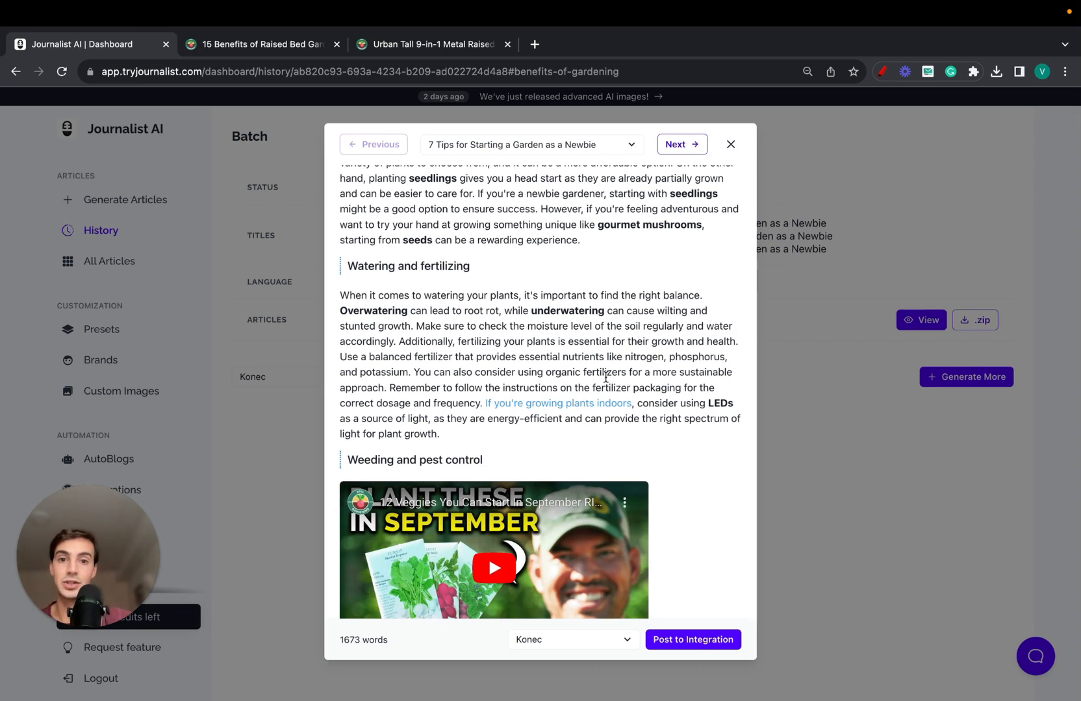
pyautogui.scroll(-3)
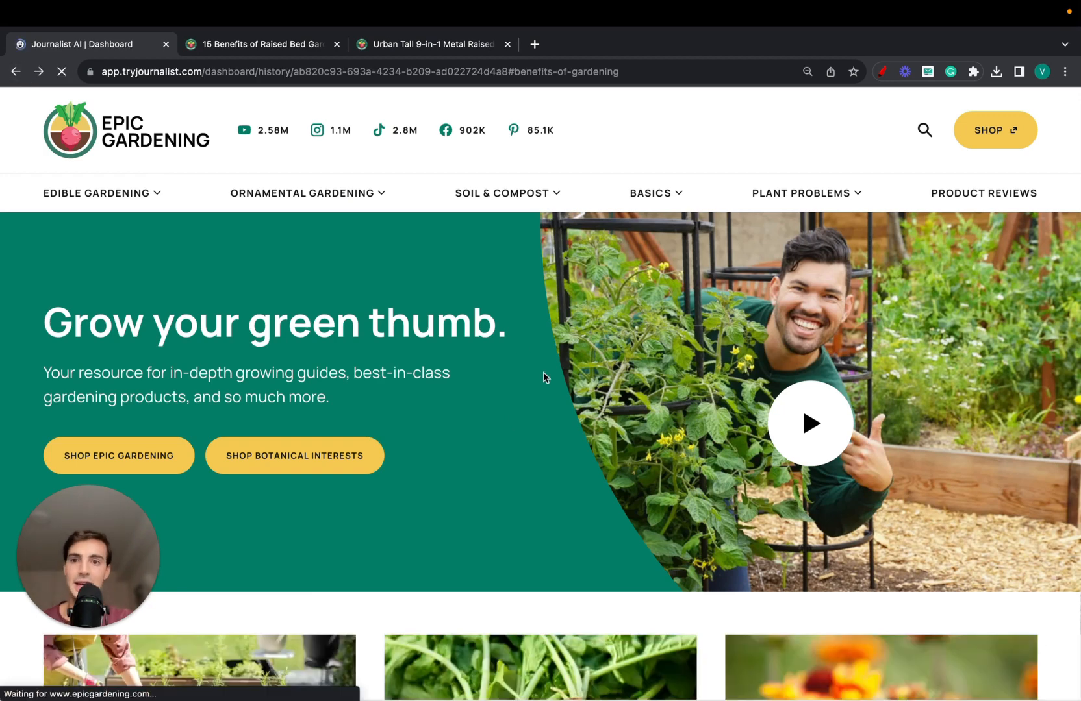
pyautogui.click(15, 71)
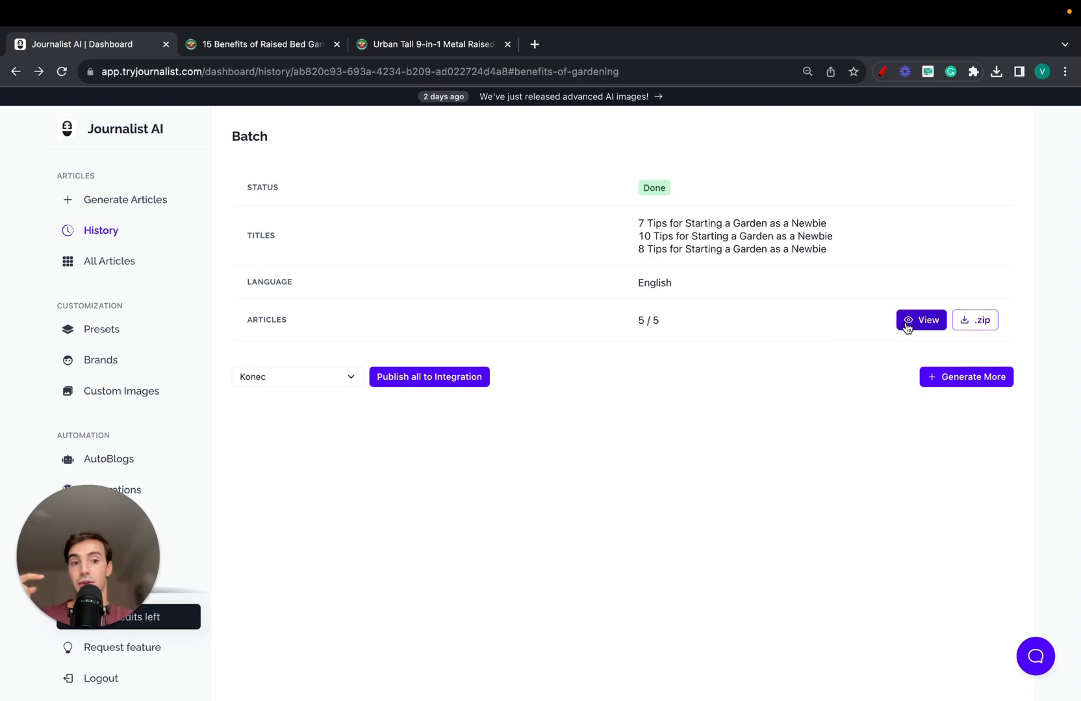
# Step: Compare the newbie-garden article's soil and raised-bed sections with Epic Gardening's article
pyautogui.click(920, 320)
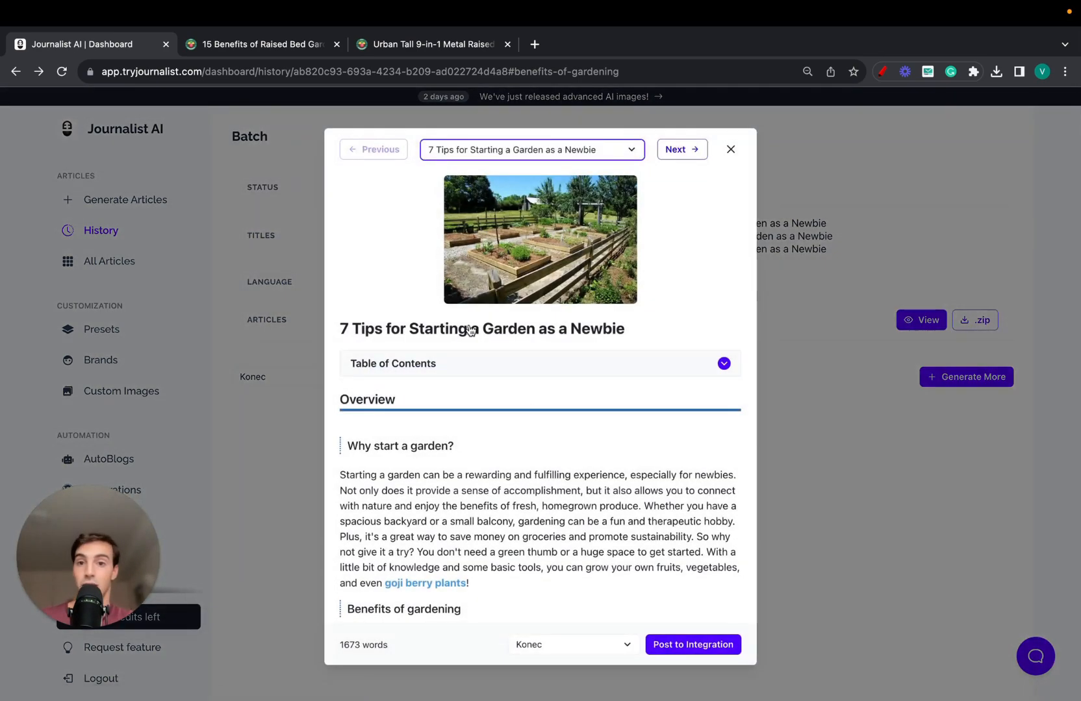
pyautogui.scroll(-3)
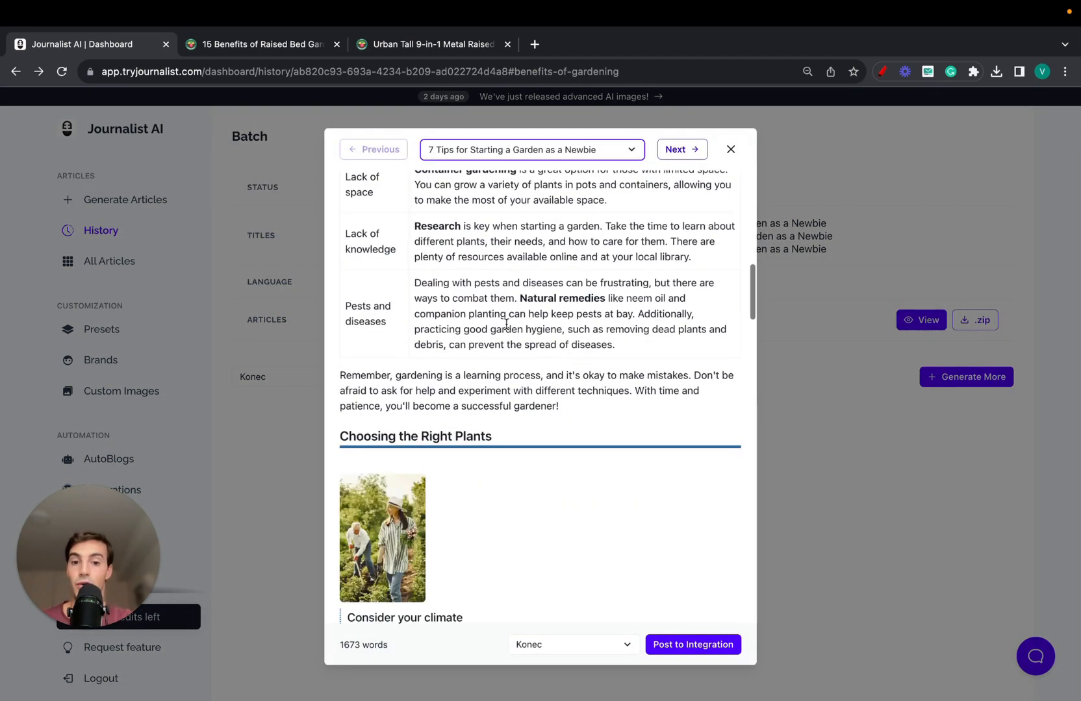
pyautogui.scroll(-3)
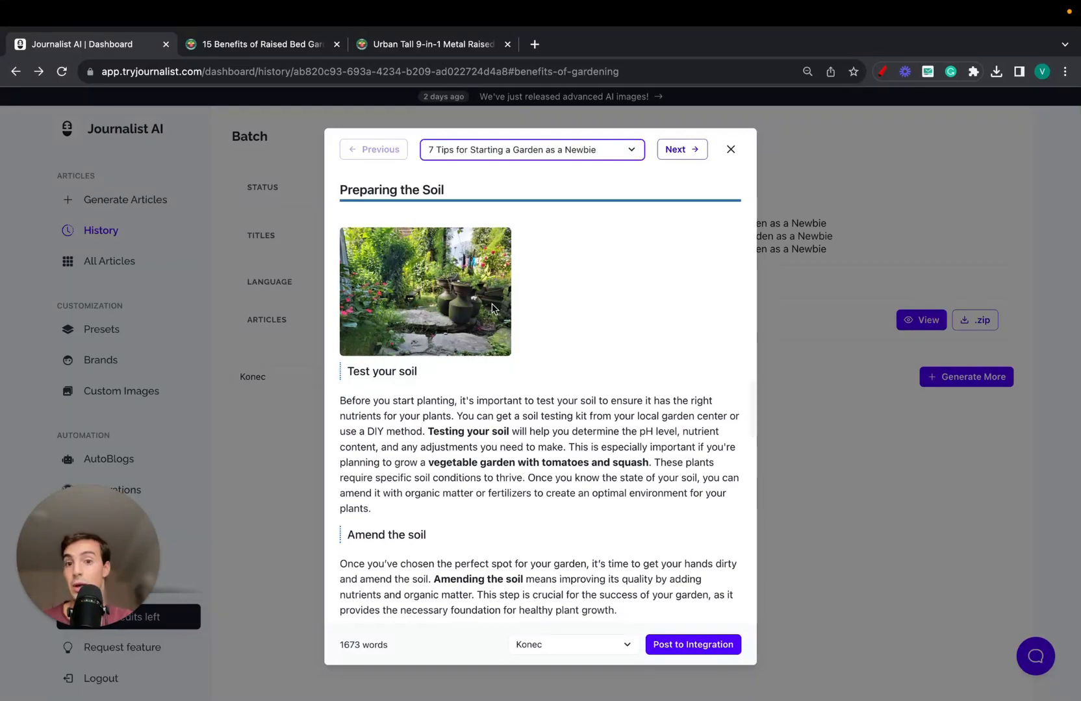
pyautogui.scroll(-3)
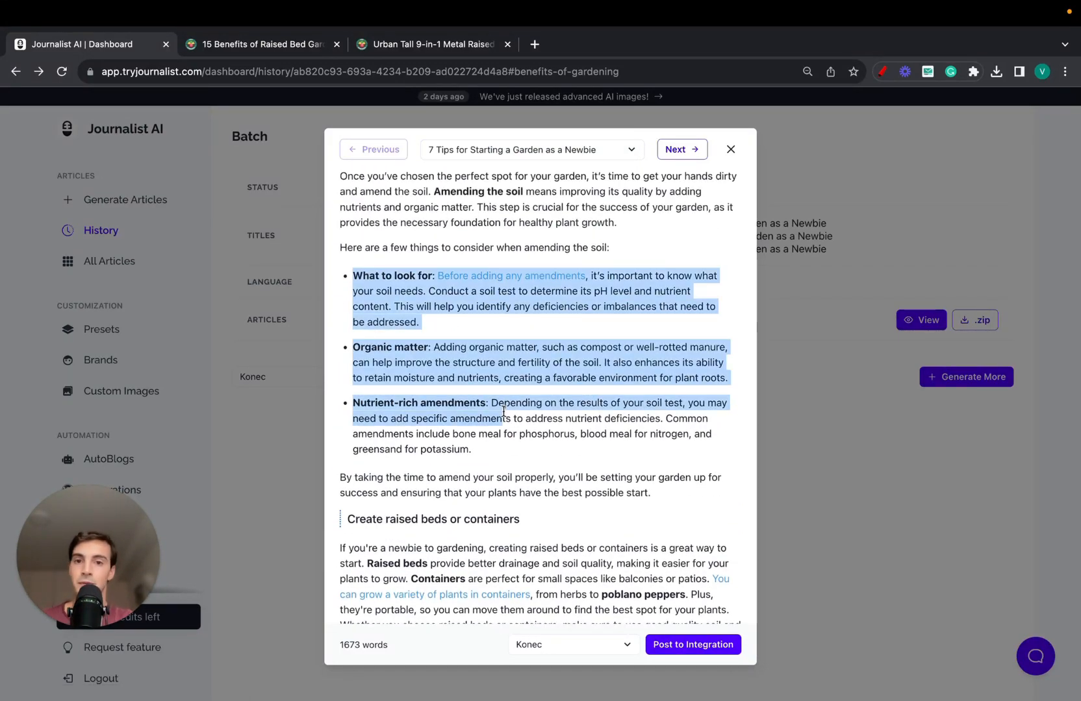
pyautogui.click(260, 44)
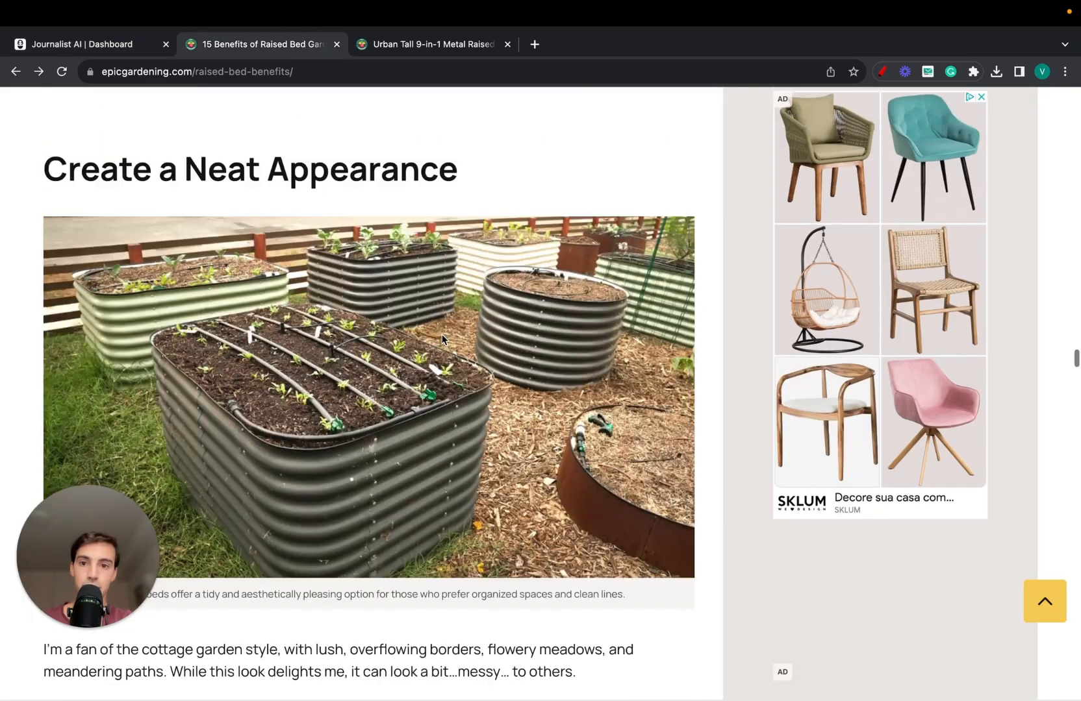
pyautogui.scroll(-3)
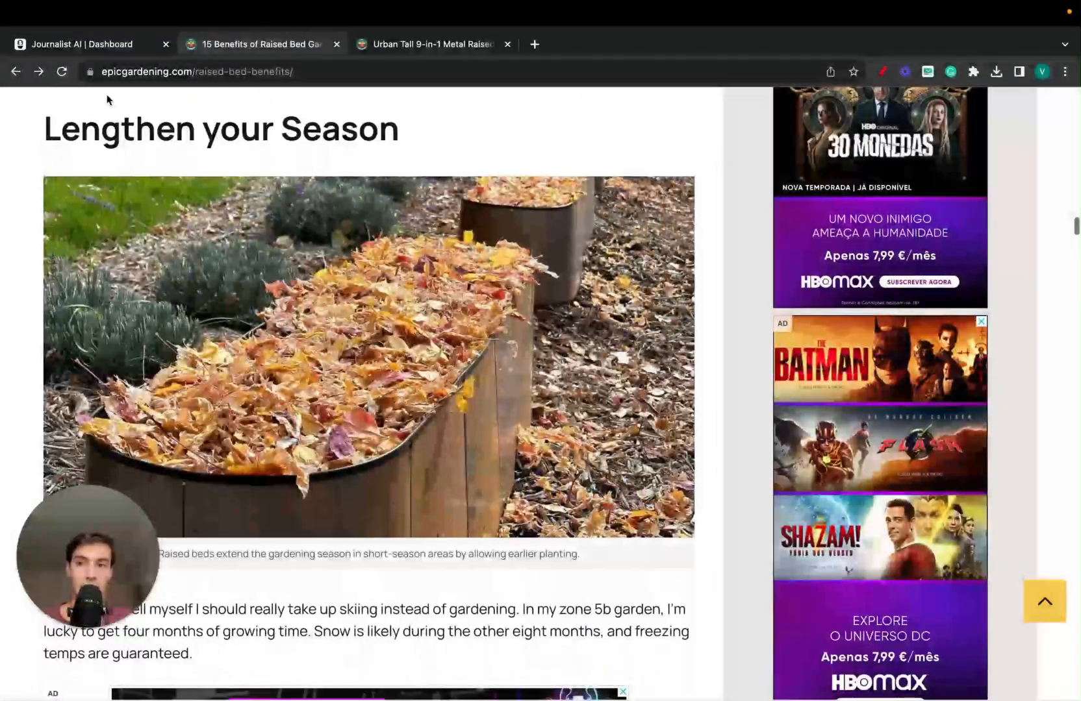
pyautogui.click(82, 45)
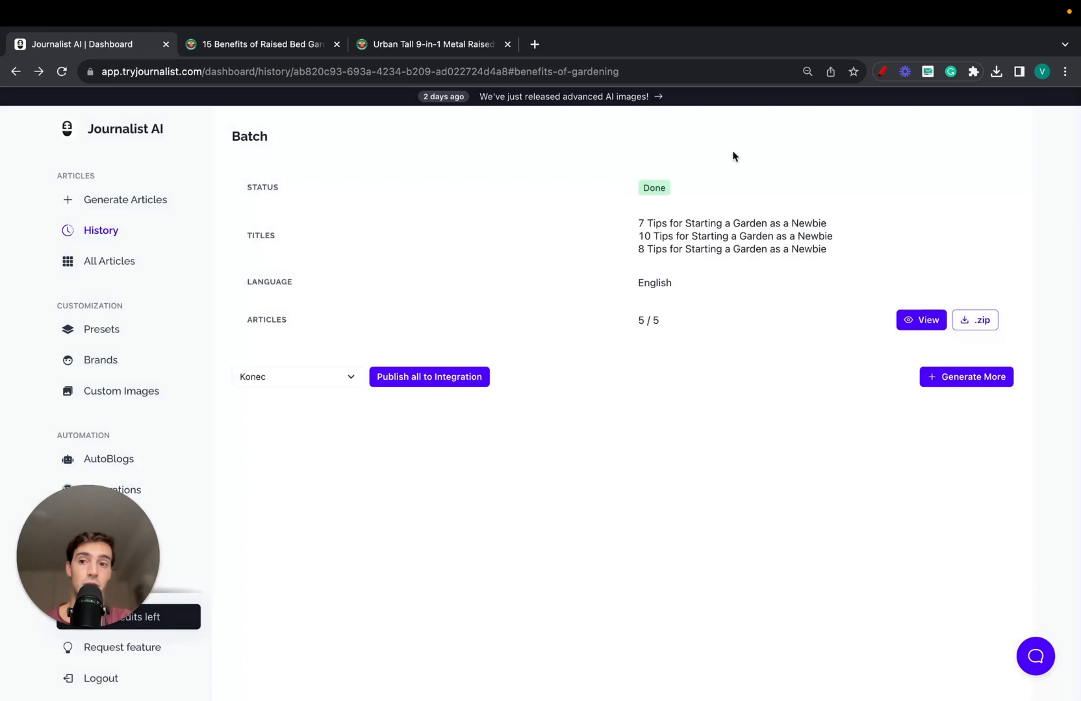
# Step: Start a 10-article generation in Titles mode, keeping English as the language
pyautogui.click(125, 199)
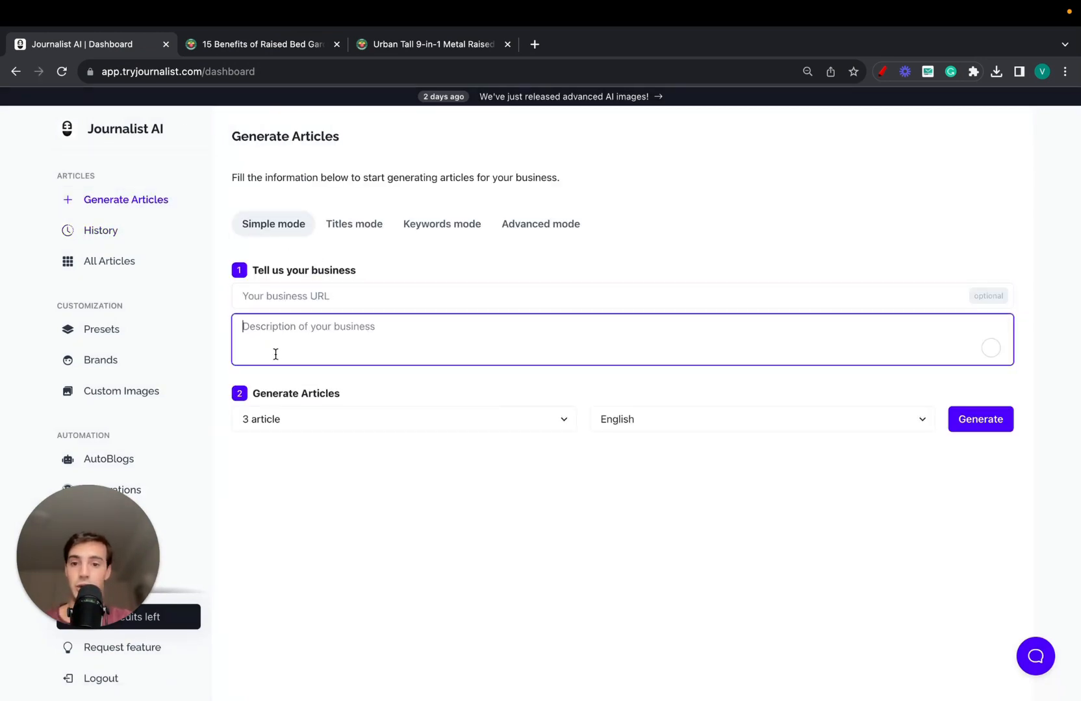
pyautogui.click(402, 418)
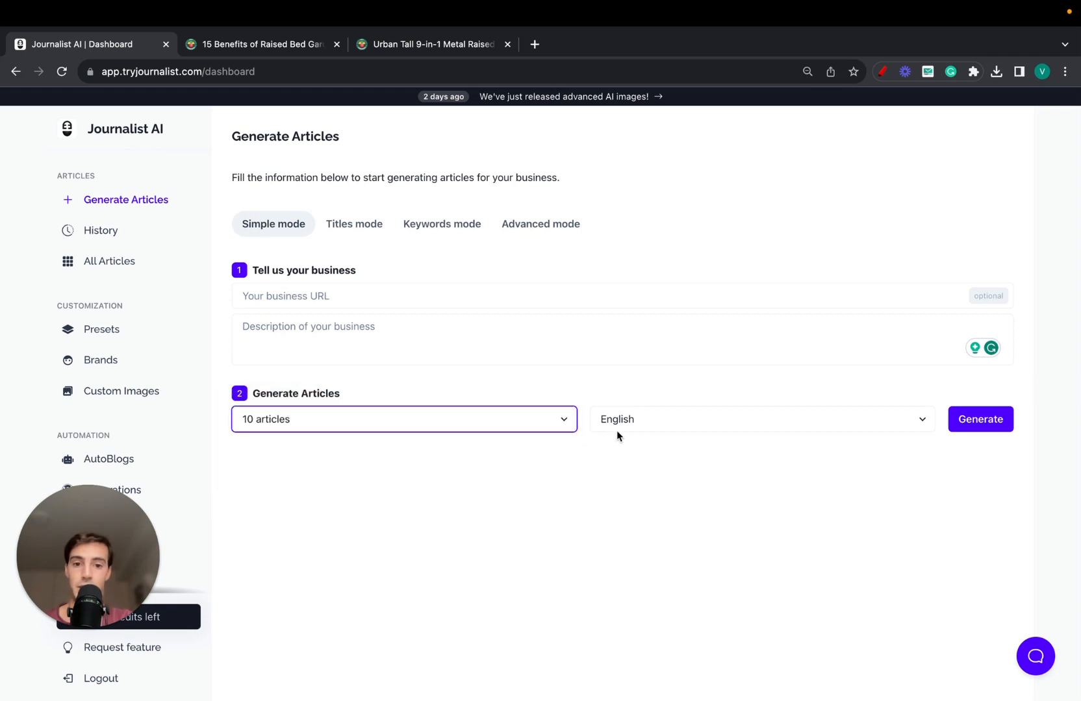
pyautogui.click(759, 419)
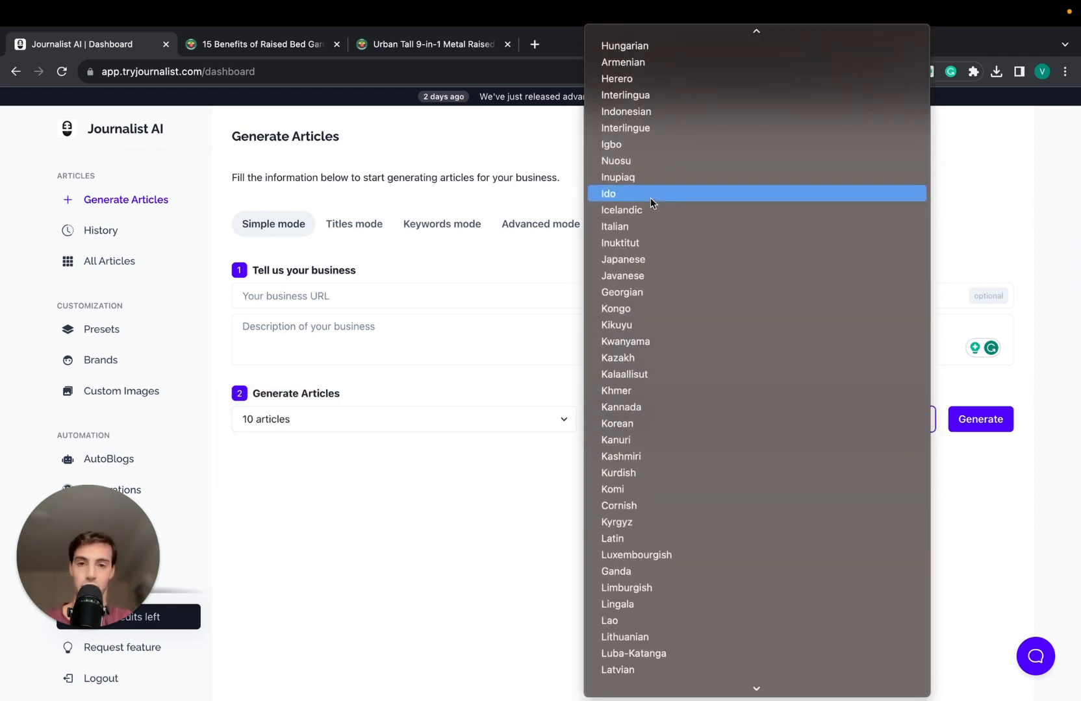
pyautogui.scroll(-3)
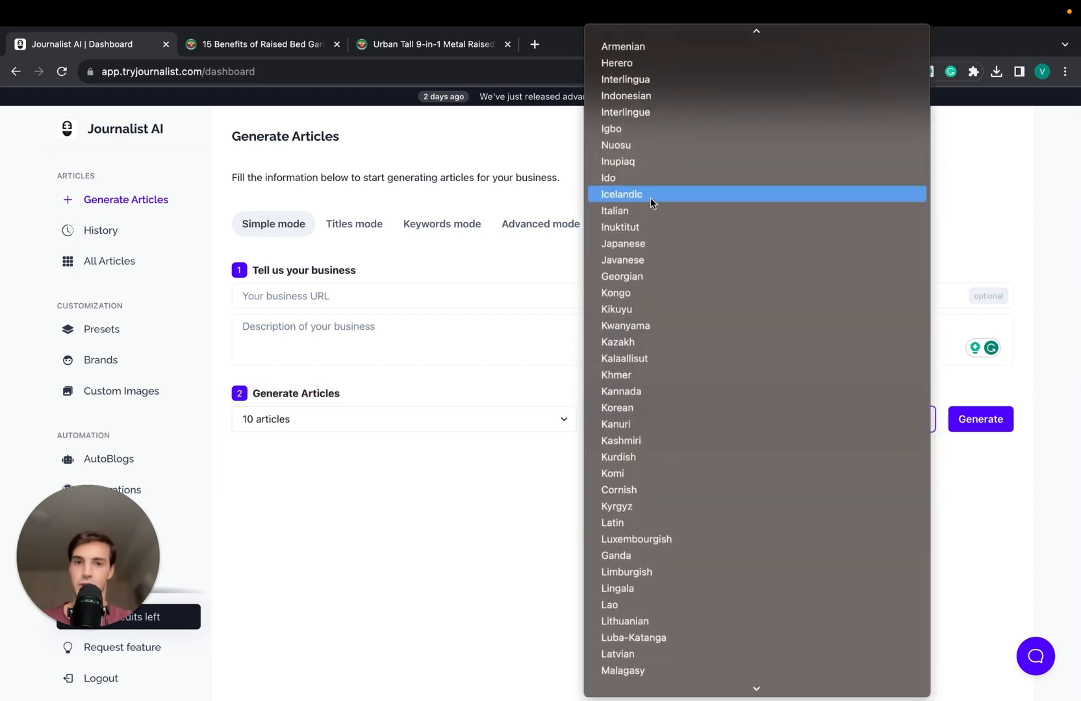
pyautogui.moveTo(634, 440)
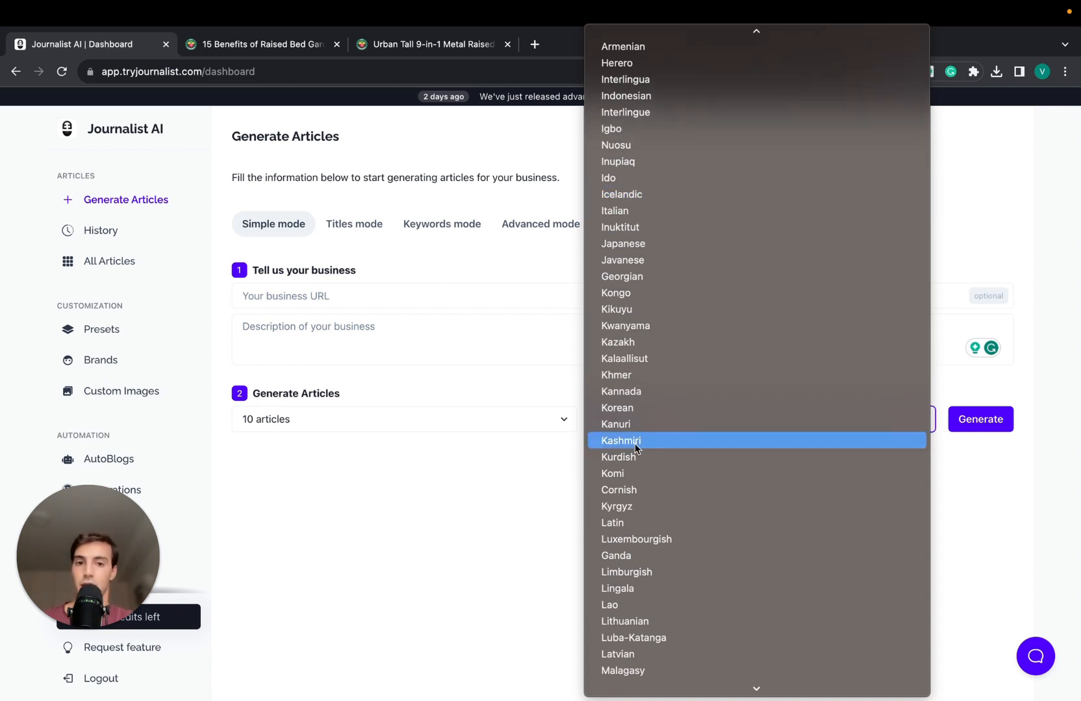
pyautogui.moveTo(646, 556)
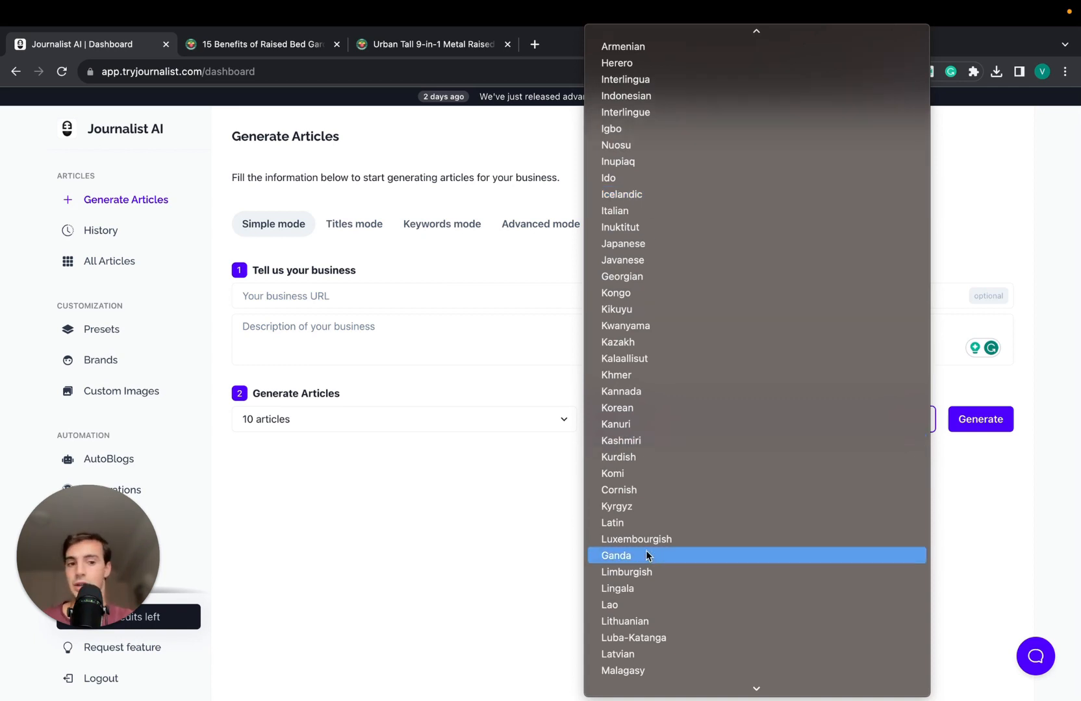
pyautogui.scroll(-3)
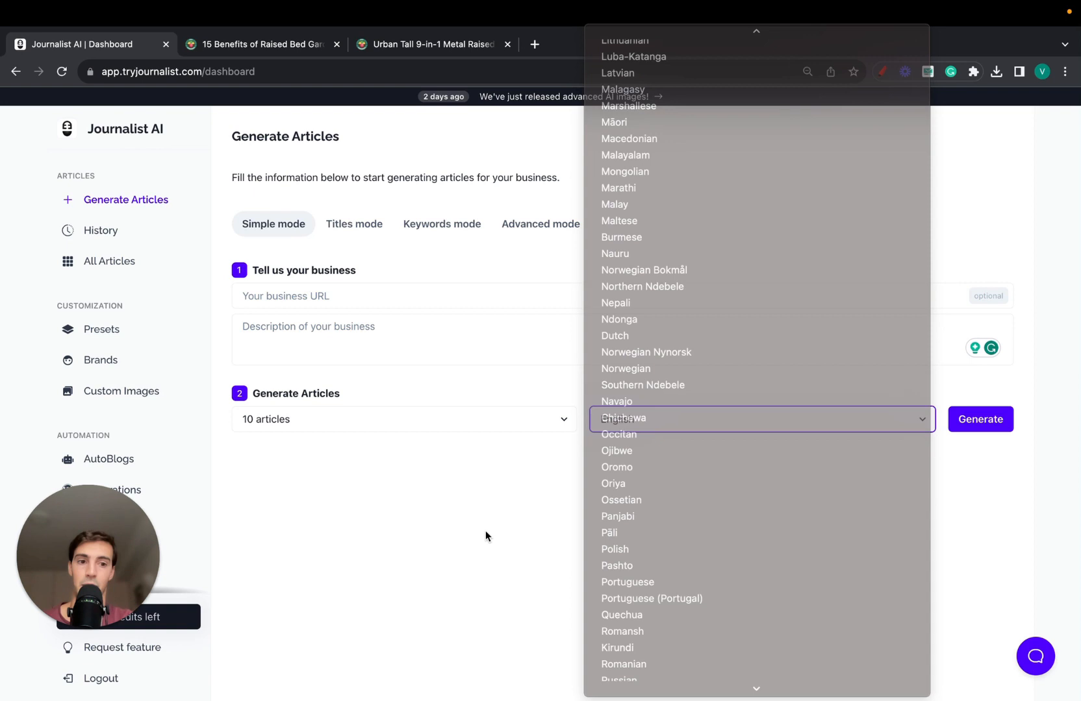
pyautogui.click(353, 224)
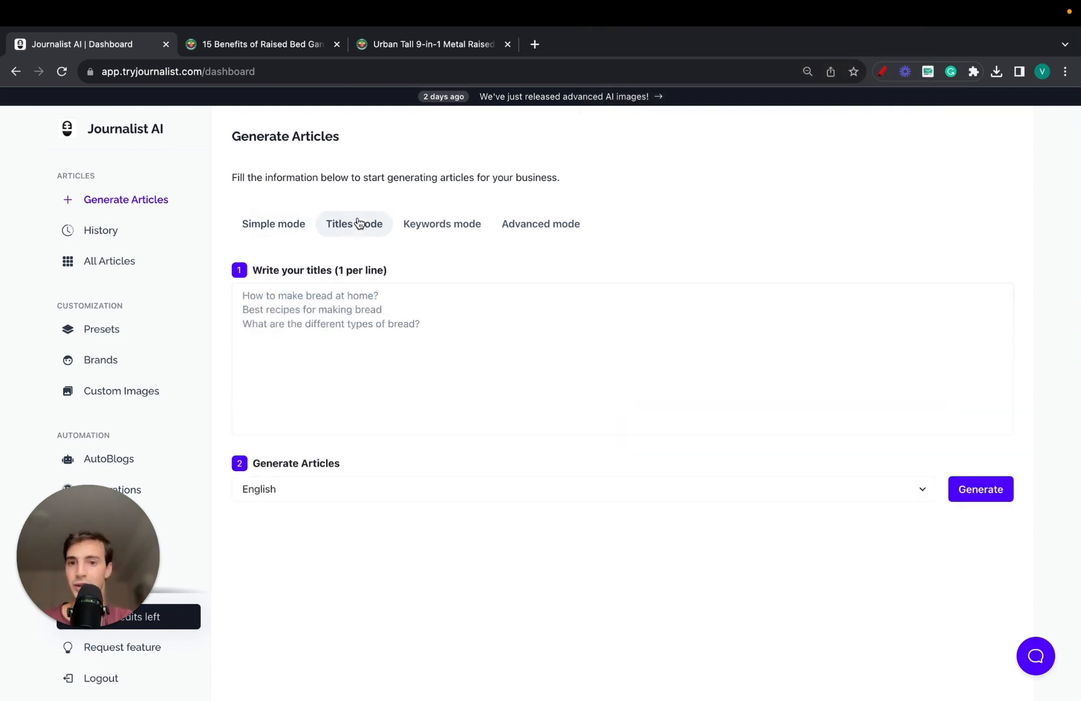
# Step: Switch to Keywords mode, then Advanced mode to reach the Presets / Create form
pyautogui.click(441, 224)
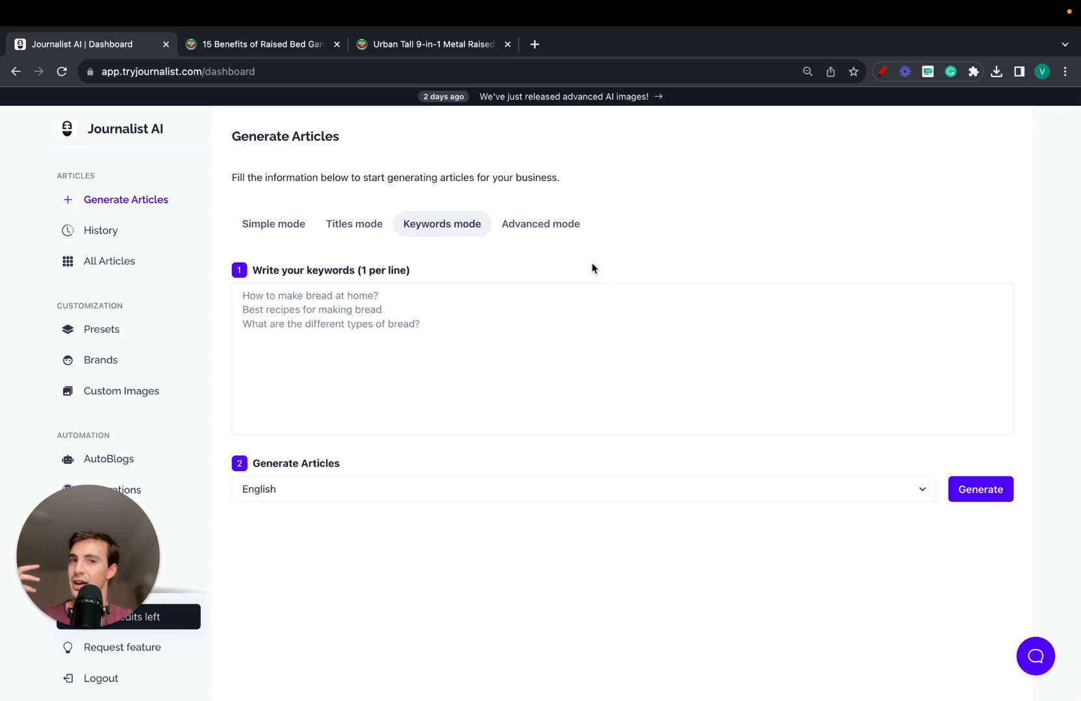
pyautogui.click(540, 224)
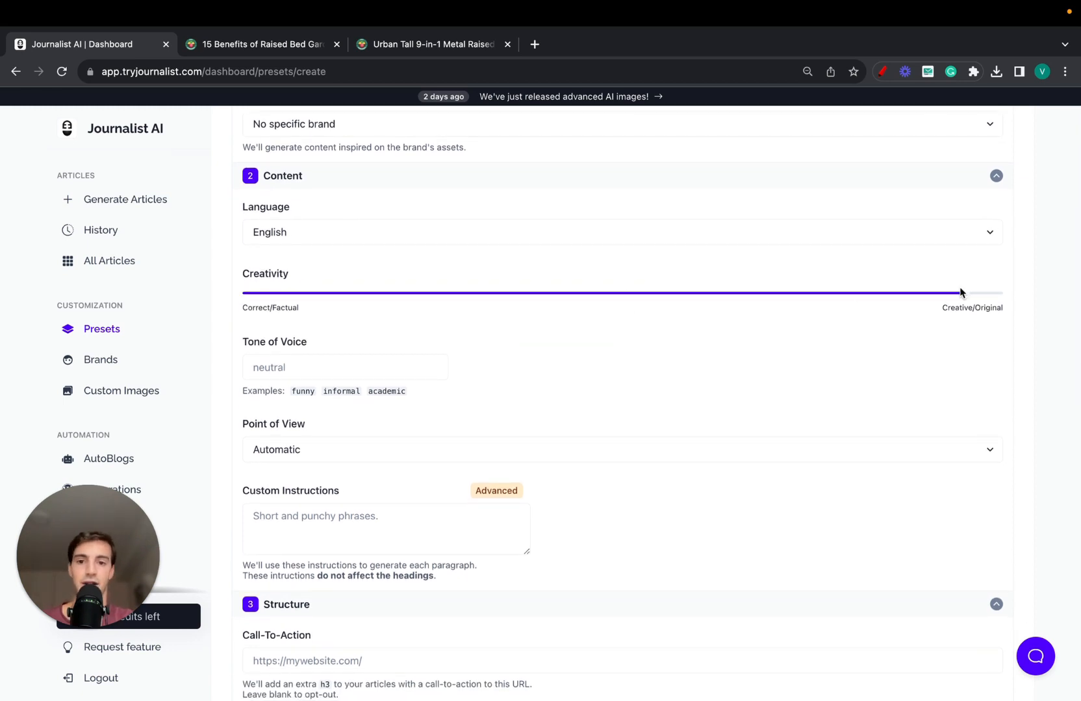
pyautogui.click(620, 449)
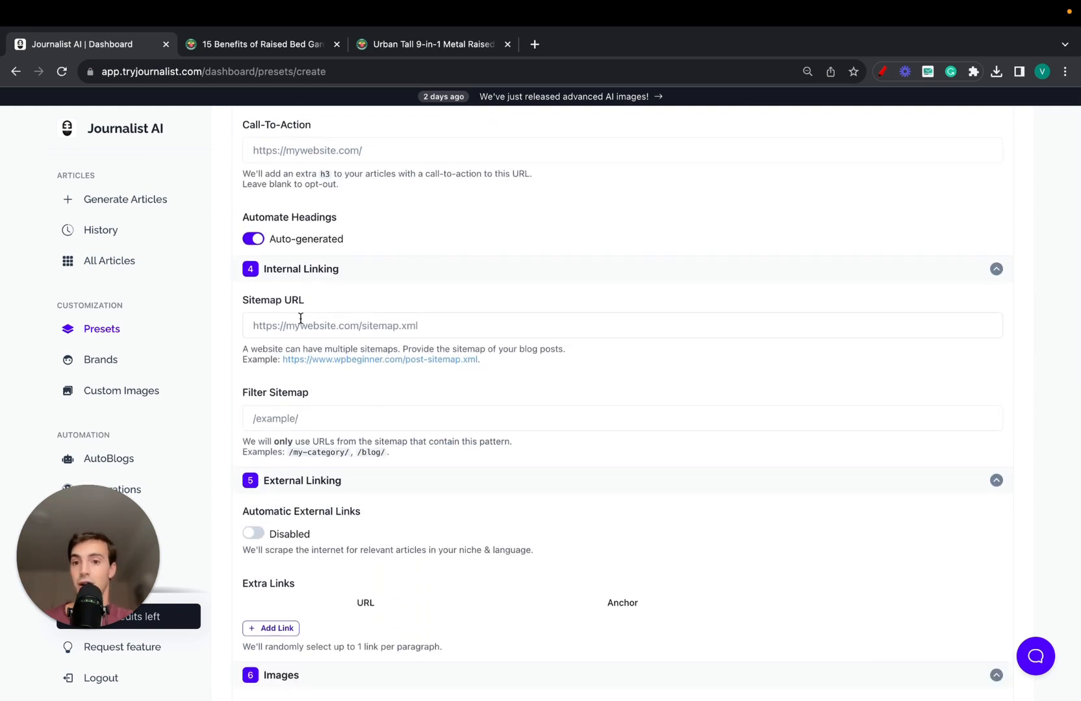
pyautogui.scroll(-3)
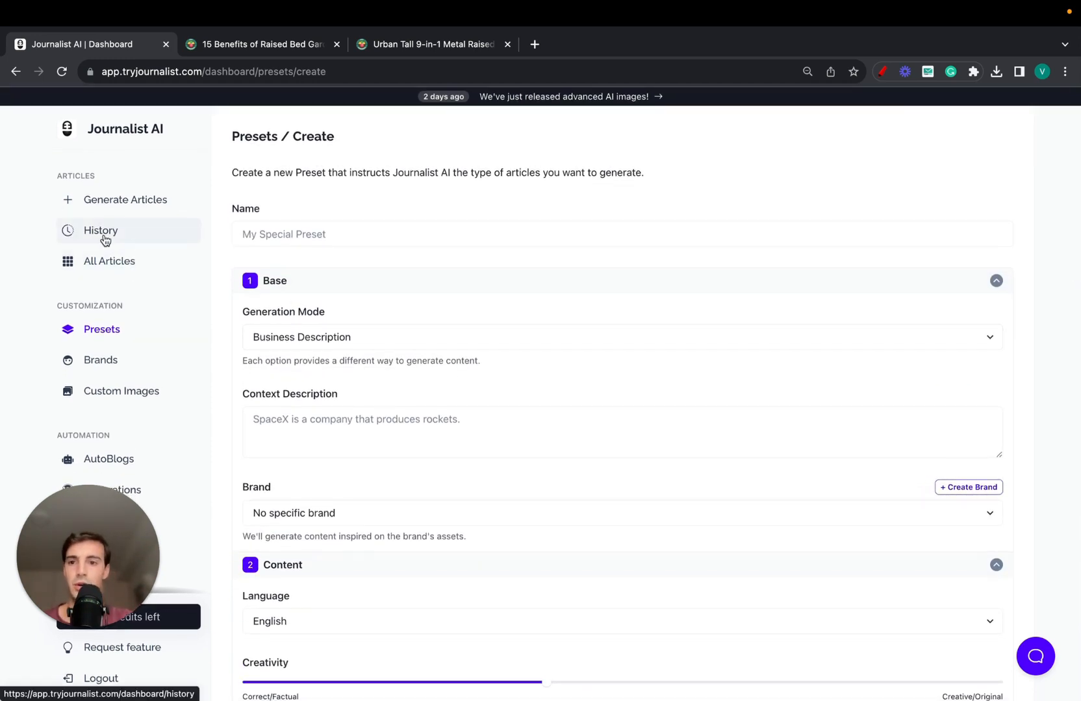
pyautogui.moveTo(462, 184)
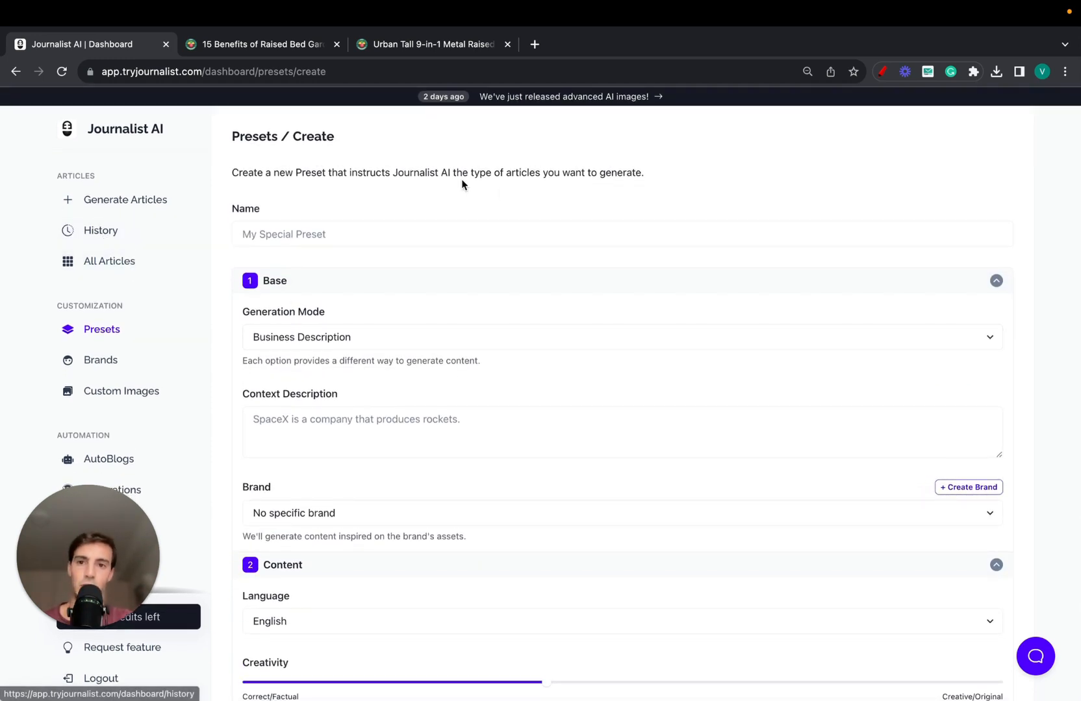
# Step: Return to History and preview the five-article newbie-garden batch
pyautogui.click(100, 230)
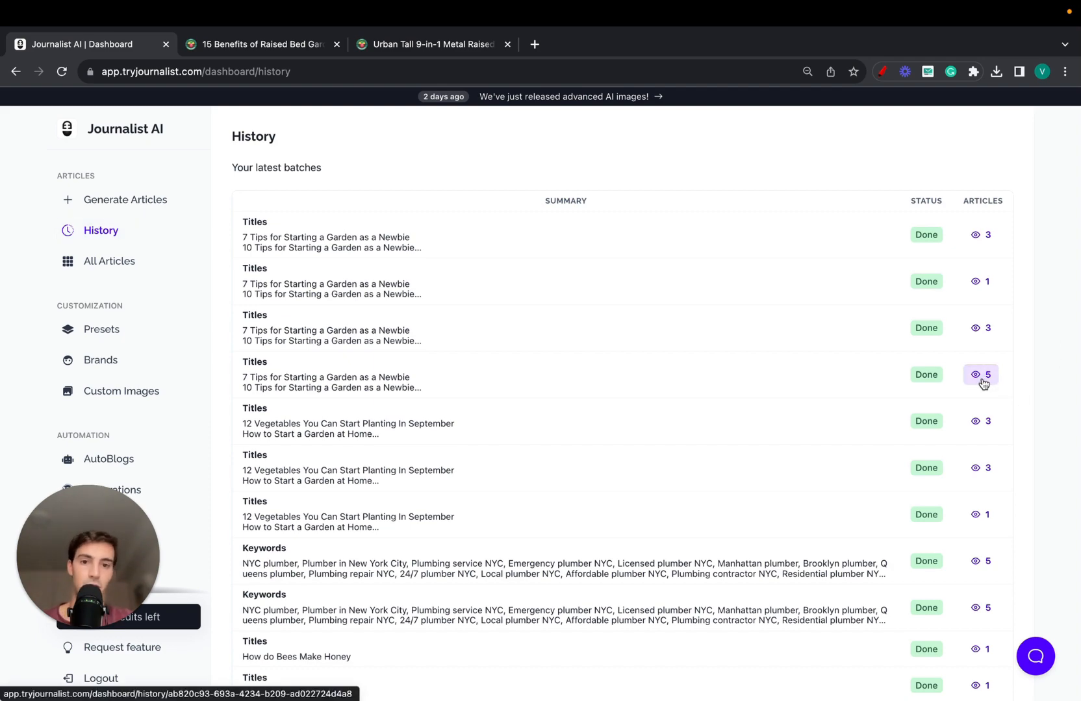
pyautogui.click(983, 374)
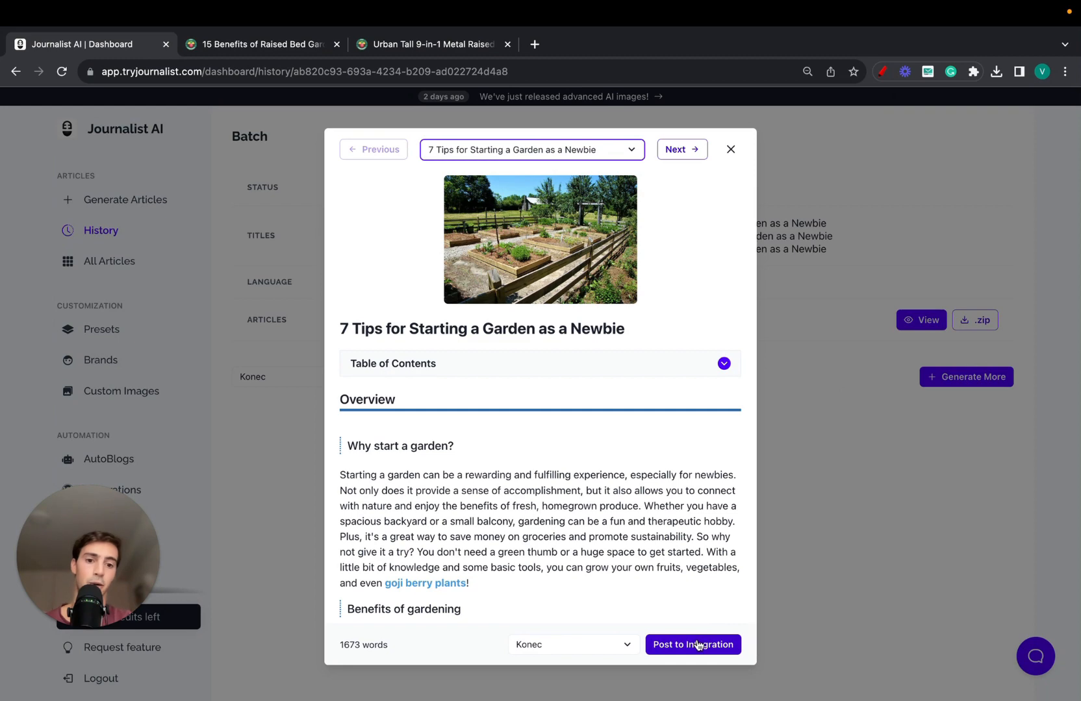
pyautogui.moveTo(679, 192)
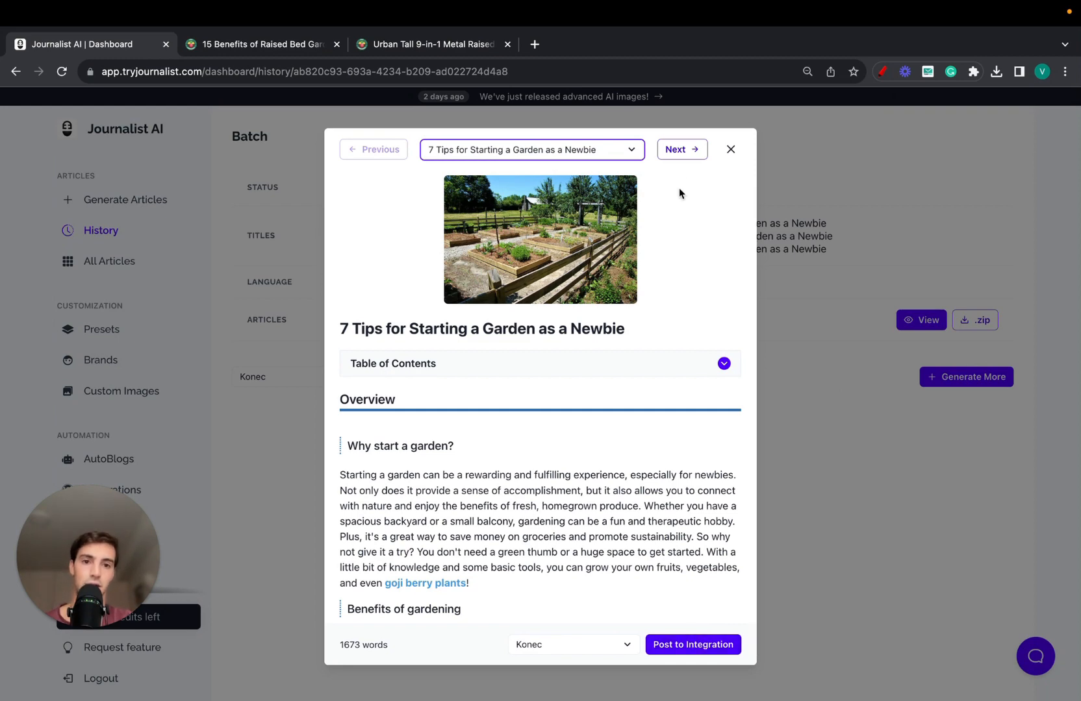
# Step: Preview the 10 Tips newbie-garden article, then close the preview
pyautogui.click(681, 150)
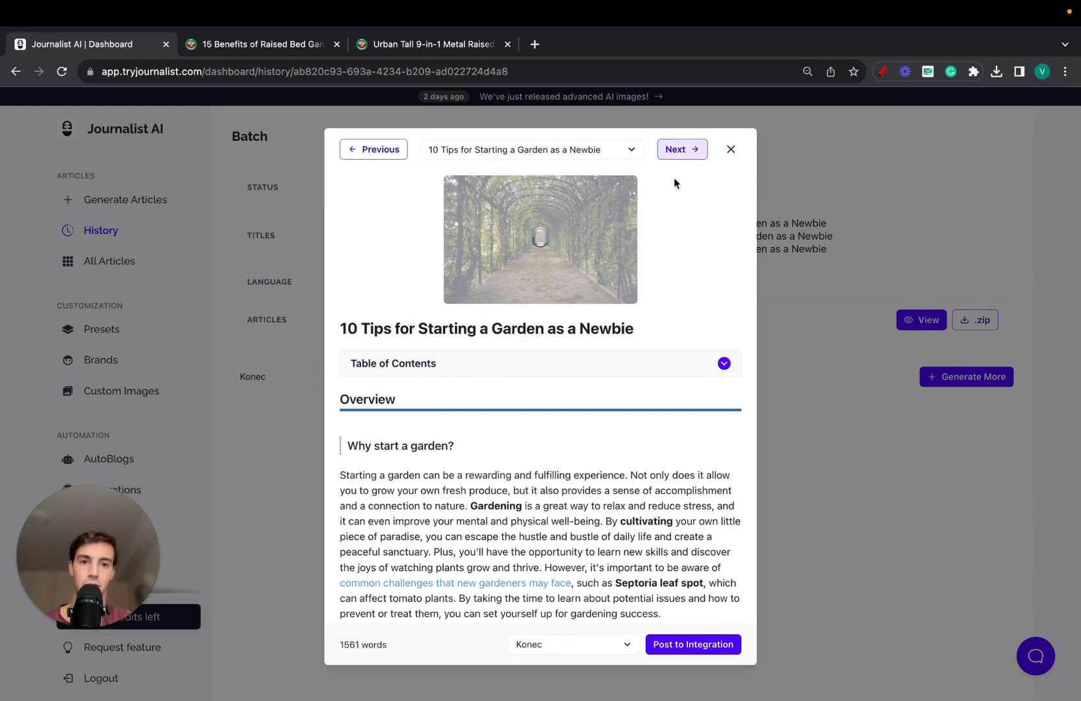
pyautogui.click(730, 150)
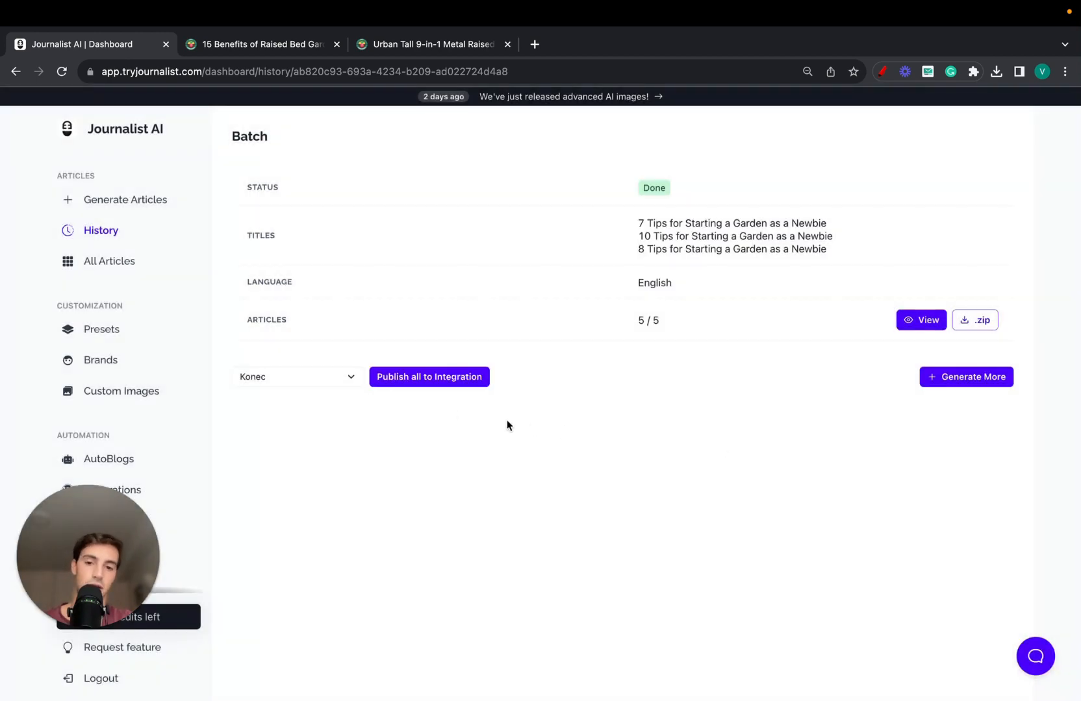
pyautogui.moveTo(680, 335)
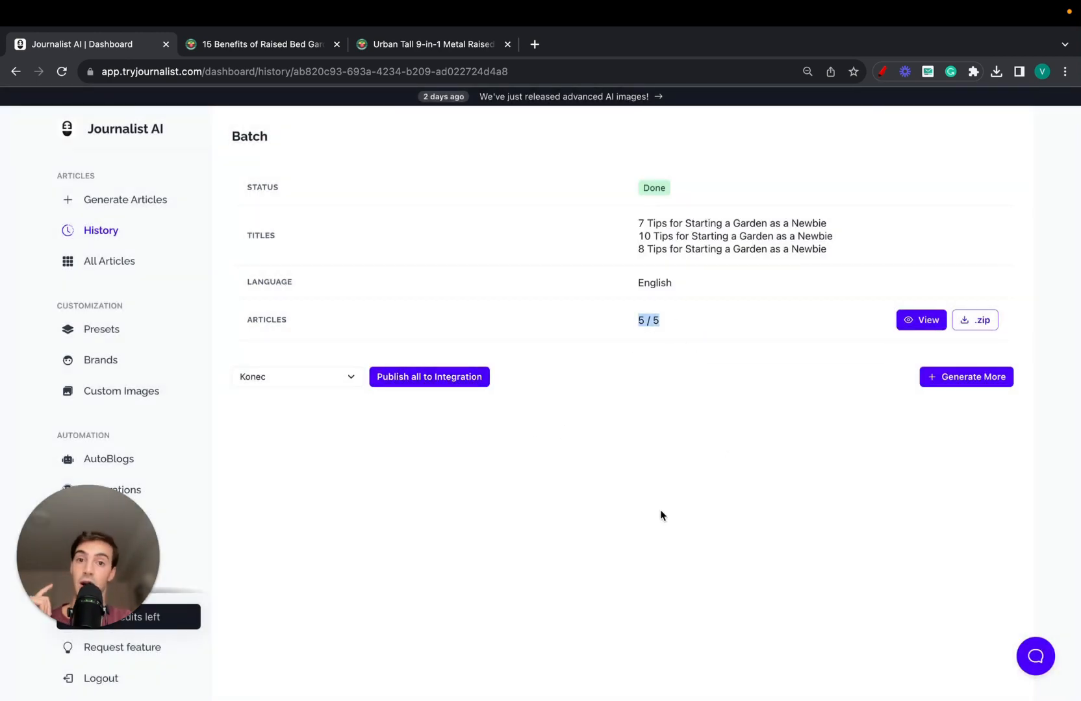
pyautogui.moveTo(279, 539)
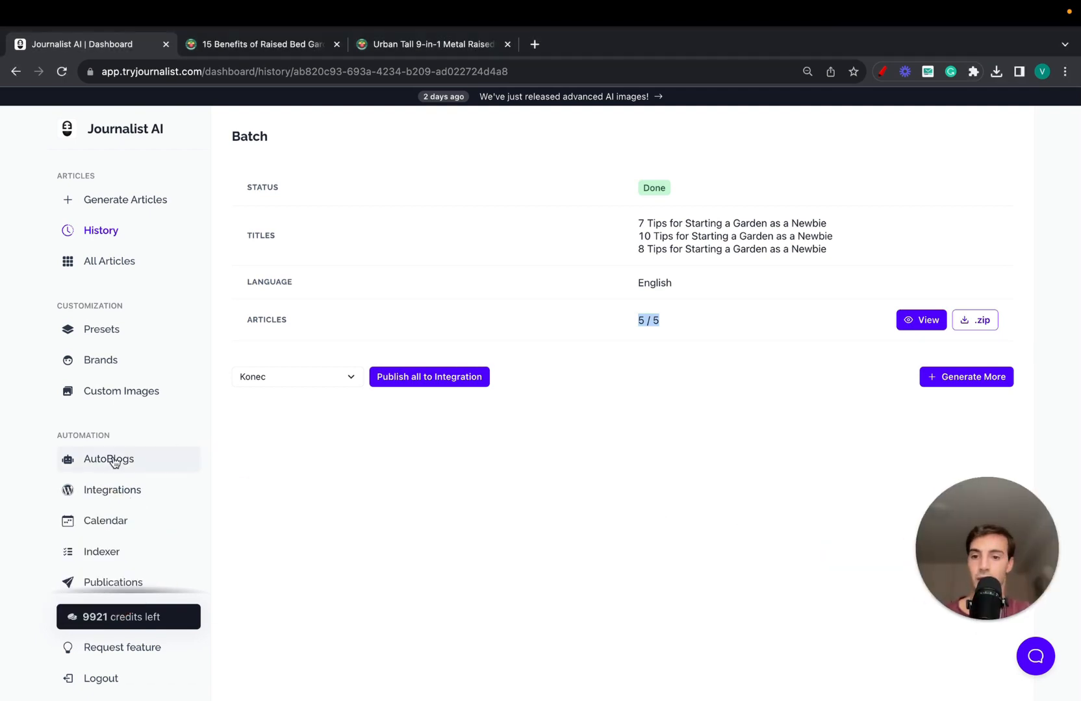
# Step: Create a new AutoBlog from the AutoBlogs list and set posting to every 6 hours
pyautogui.click(108, 459)
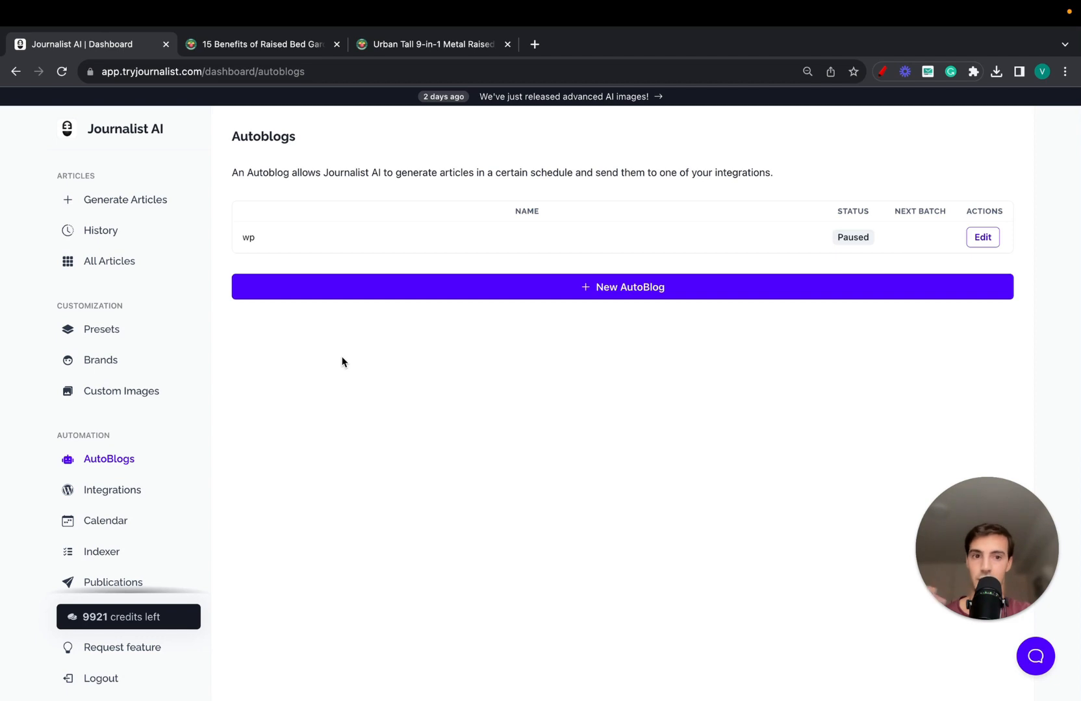
pyautogui.moveTo(559, 299)
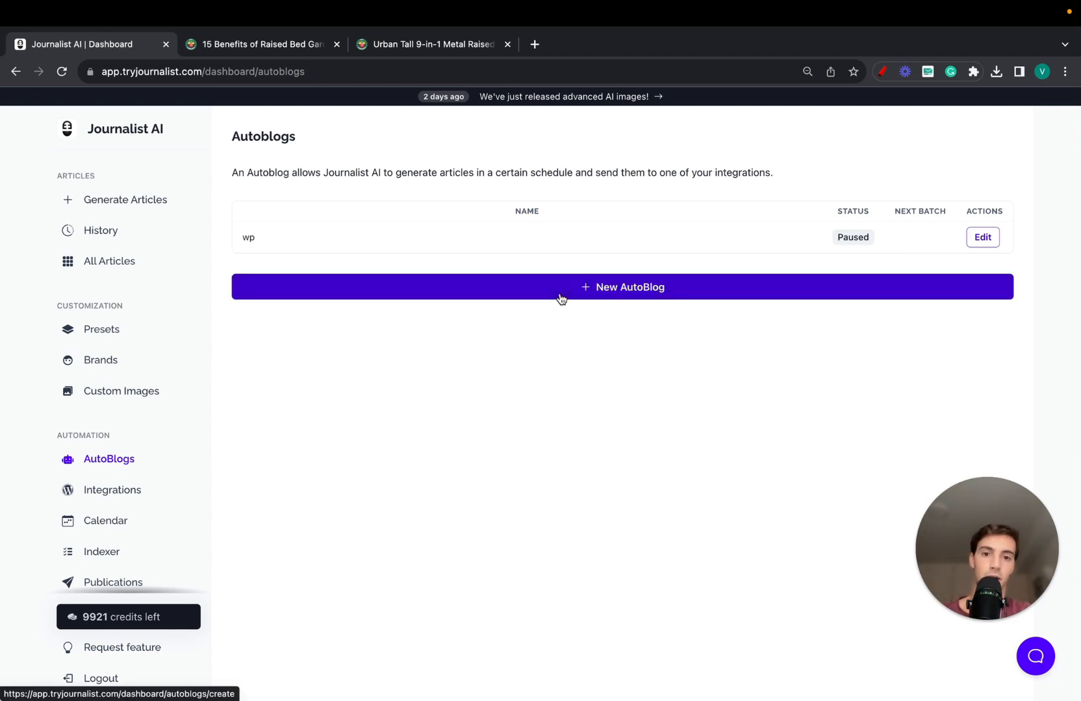
pyautogui.click(621, 287)
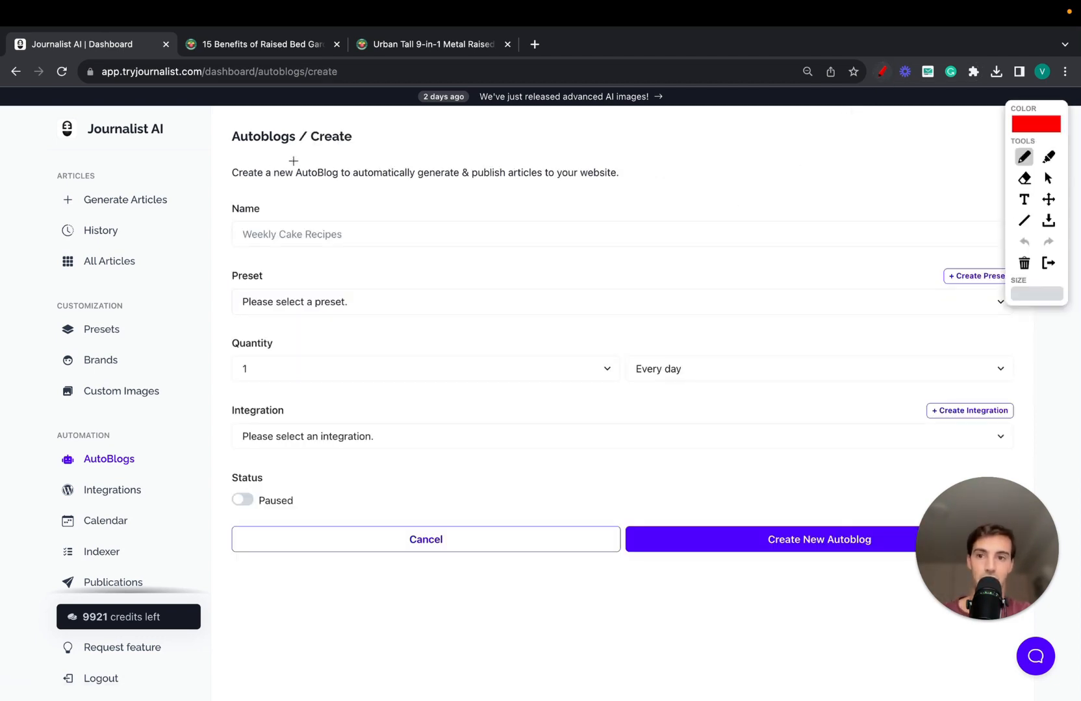
pyautogui.moveTo(158, 159); pyautogui.dragTo(435, 383)
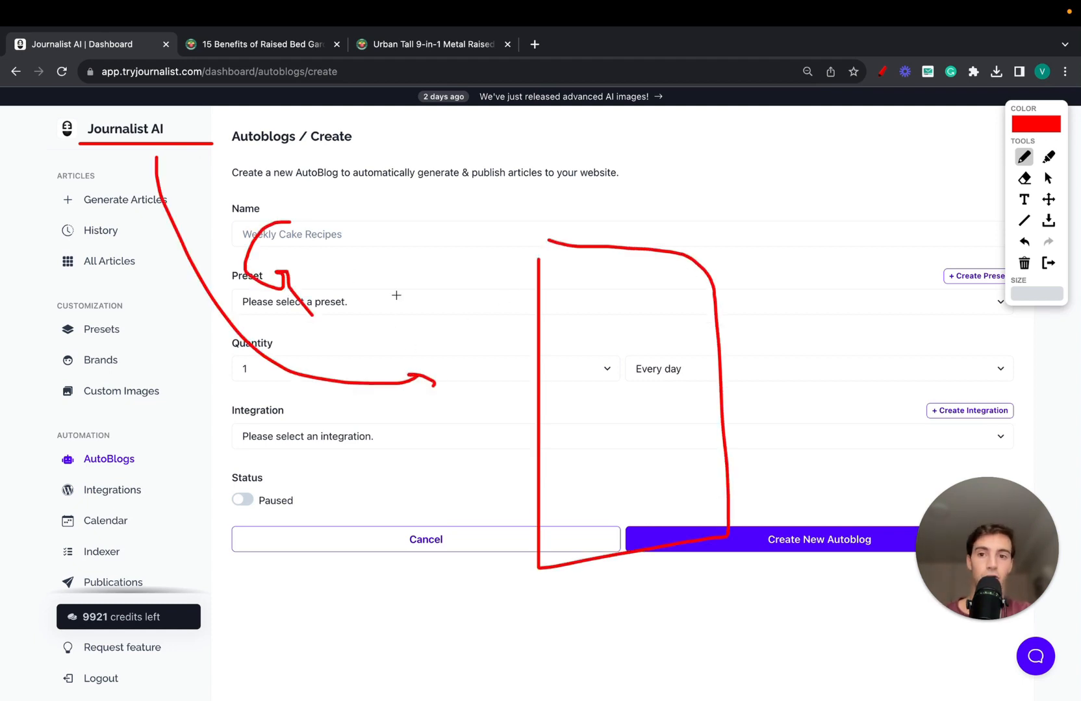
pyautogui.moveTo(396, 221); pyautogui.dragTo(396, 280)
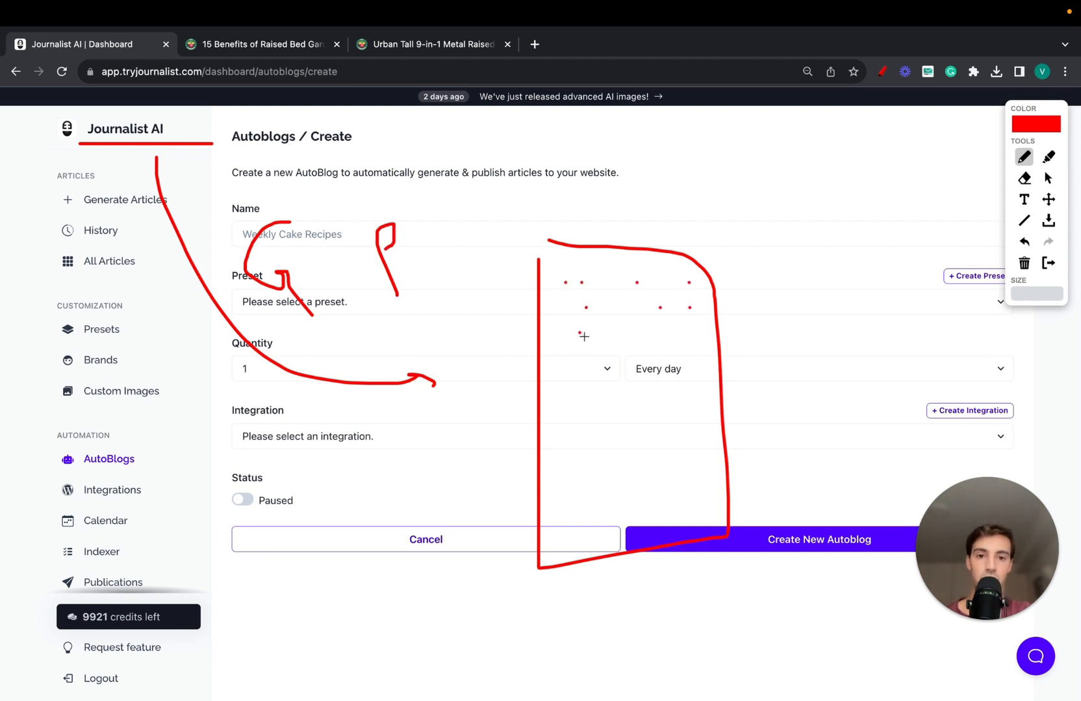
pyautogui.moveTo(646, 385); pyautogui.dragTo(754, 384)
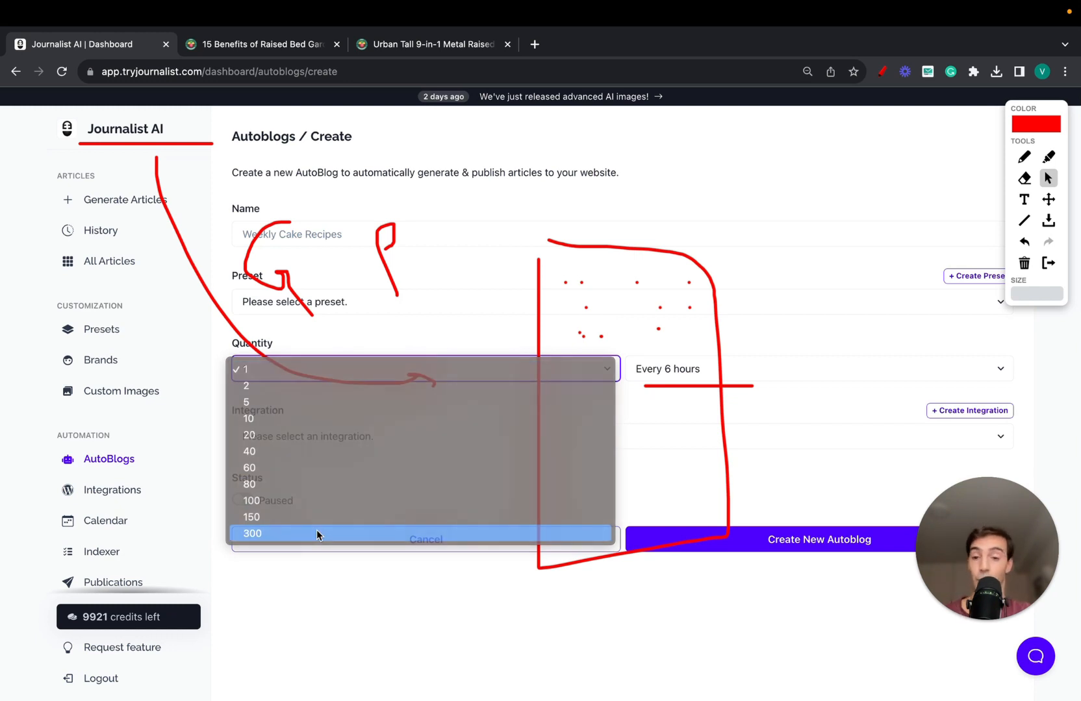
# Step: Choose 300 as the AutoBlog quantity and sketch an annotation over the form
pyautogui.click(252, 533)
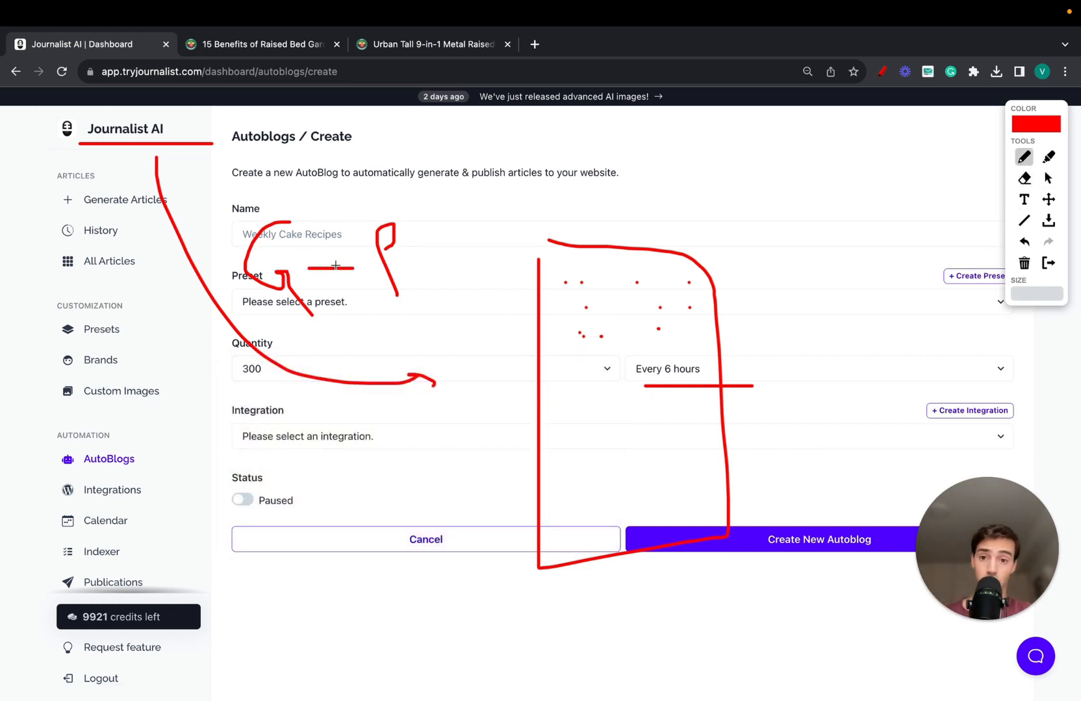
pyautogui.moveTo(676, 303)
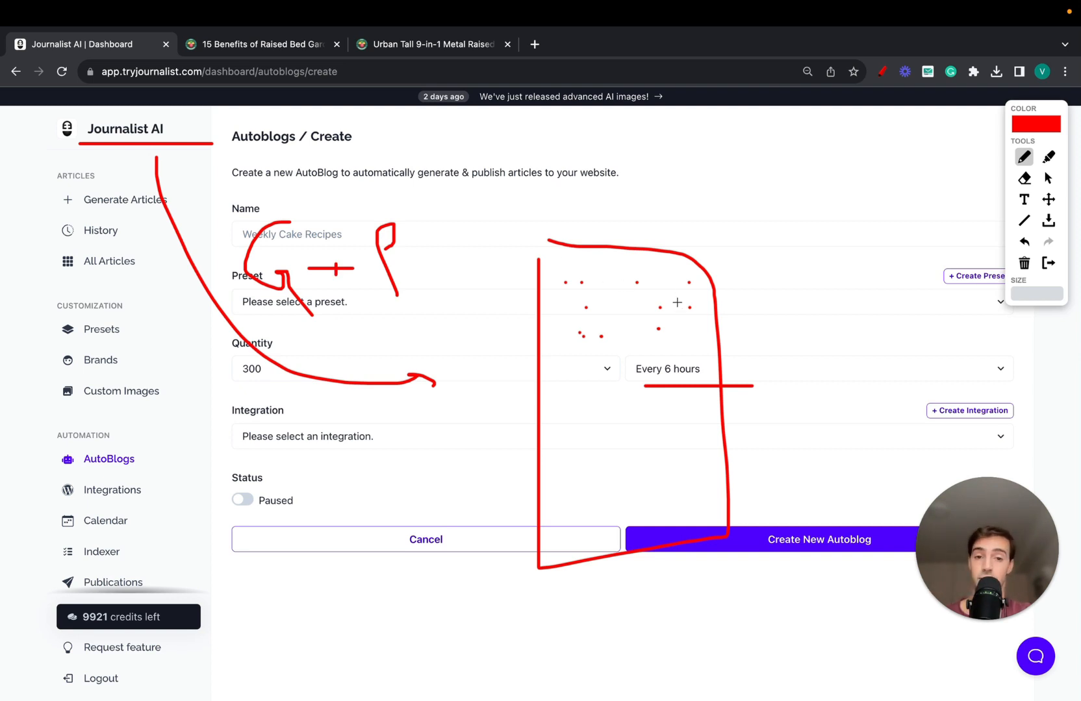
pyautogui.moveTo(639, 318)
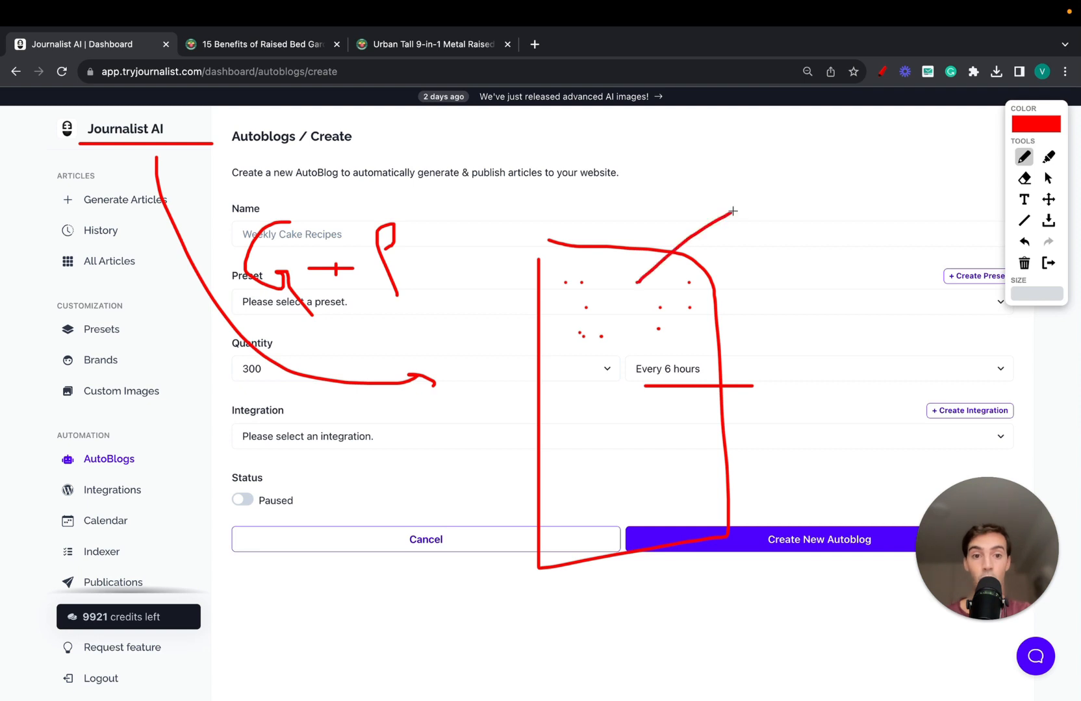
pyautogui.moveTo(732, 211); pyautogui.dragTo(778, 271)
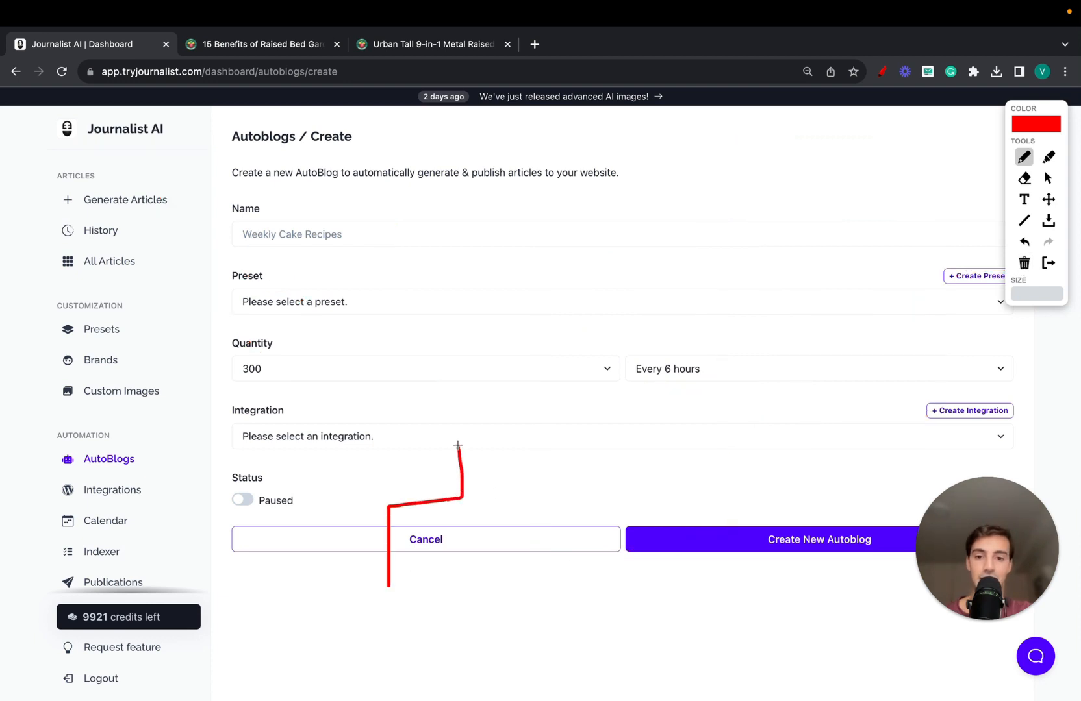
pyautogui.moveTo(458, 446); pyautogui.dragTo(765, 173)
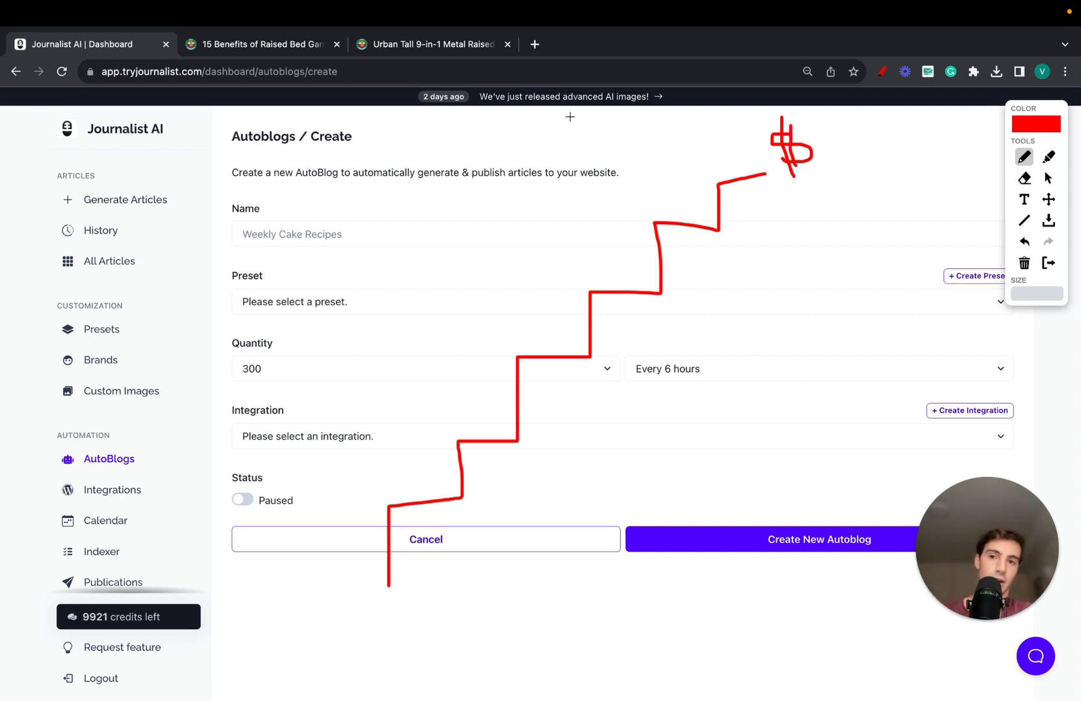
pyautogui.moveTo(473, 87)
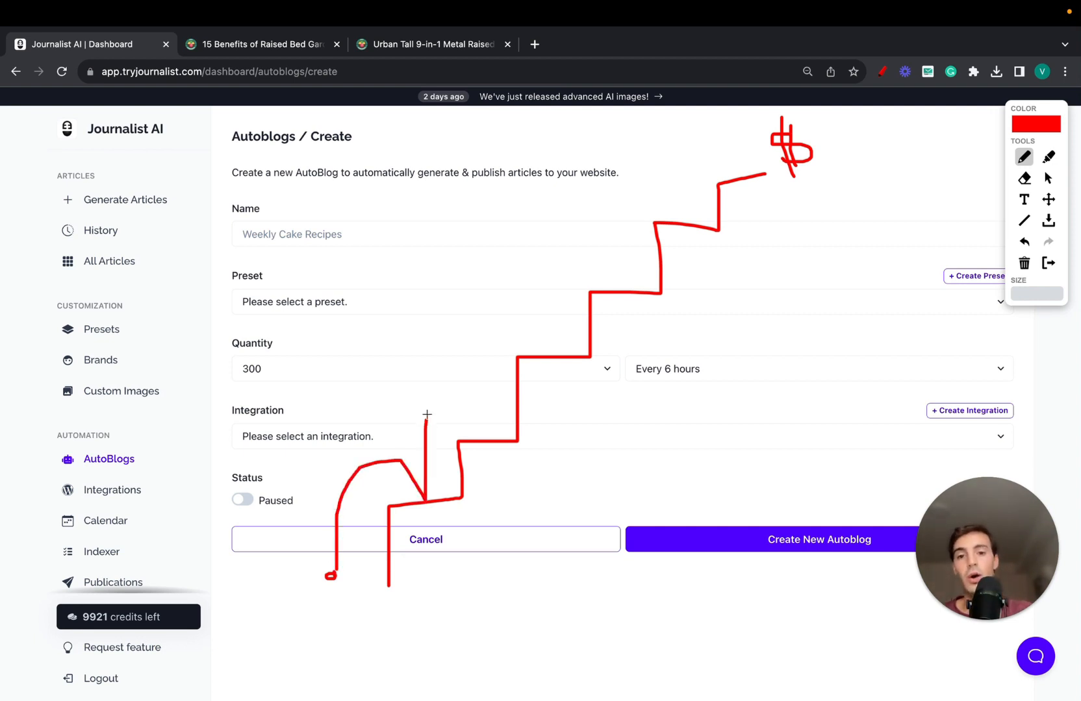
pyautogui.moveTo(426, 416); pyautogui.dragTo(676, 196)
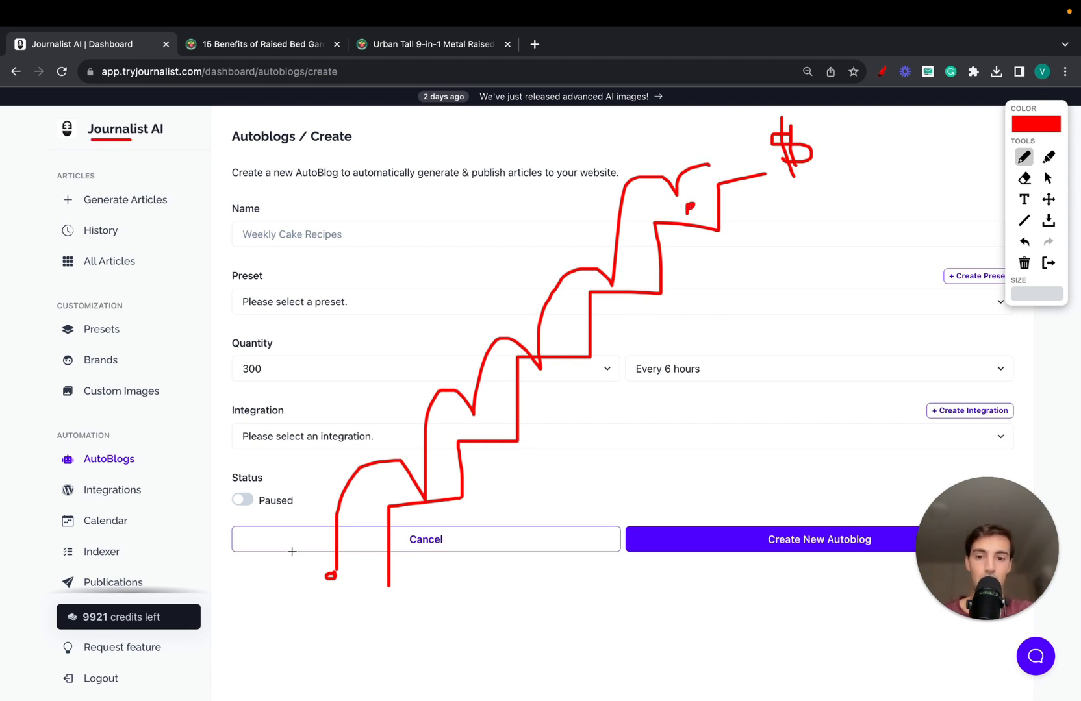
pyautogui.moveTo(292, 552); pyautogui.dragTo(644, 166)
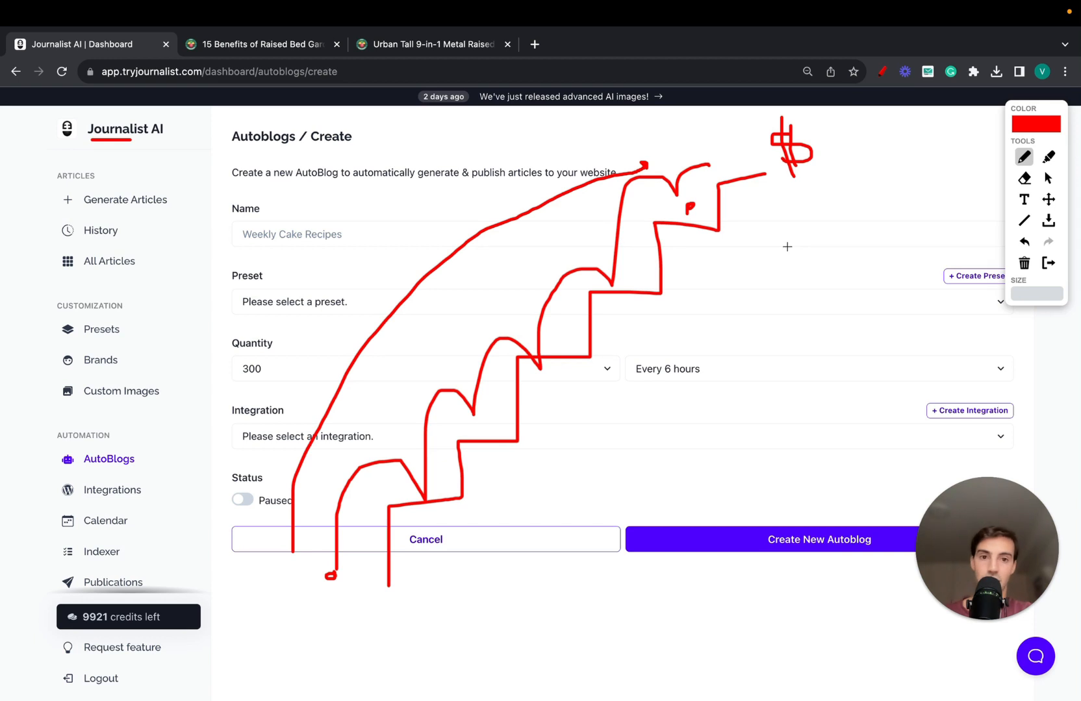
pyautogui.moveTo(292, 562); pyautogui.dragTo(616, 149)
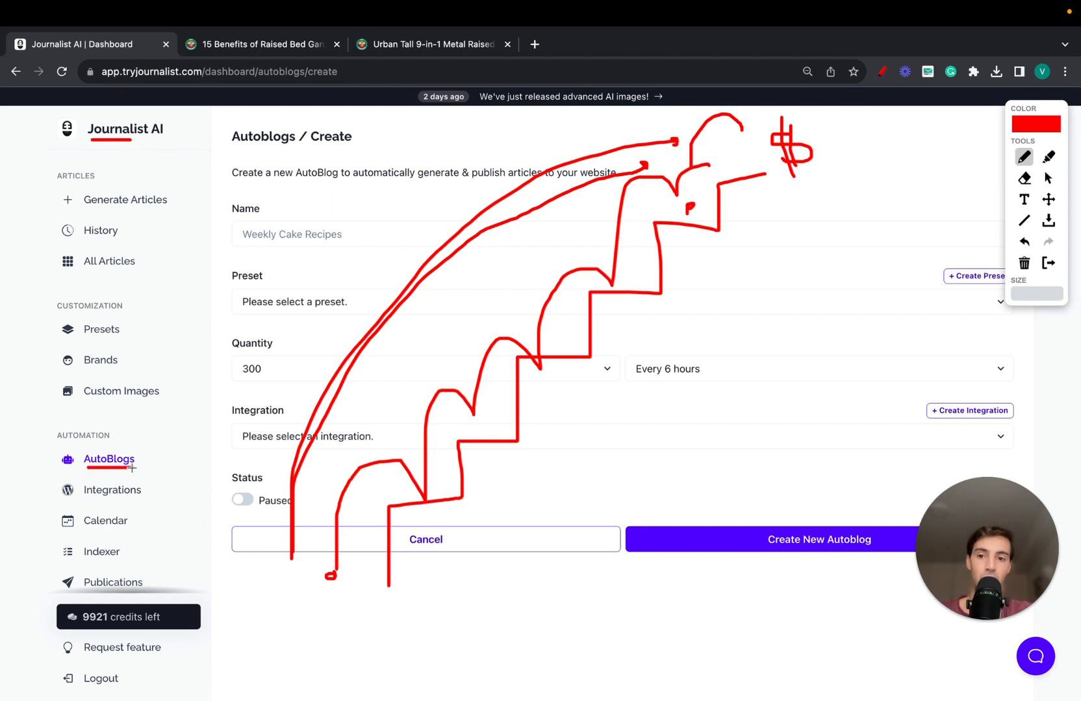
pyautogui.moveTo(1060, 298)
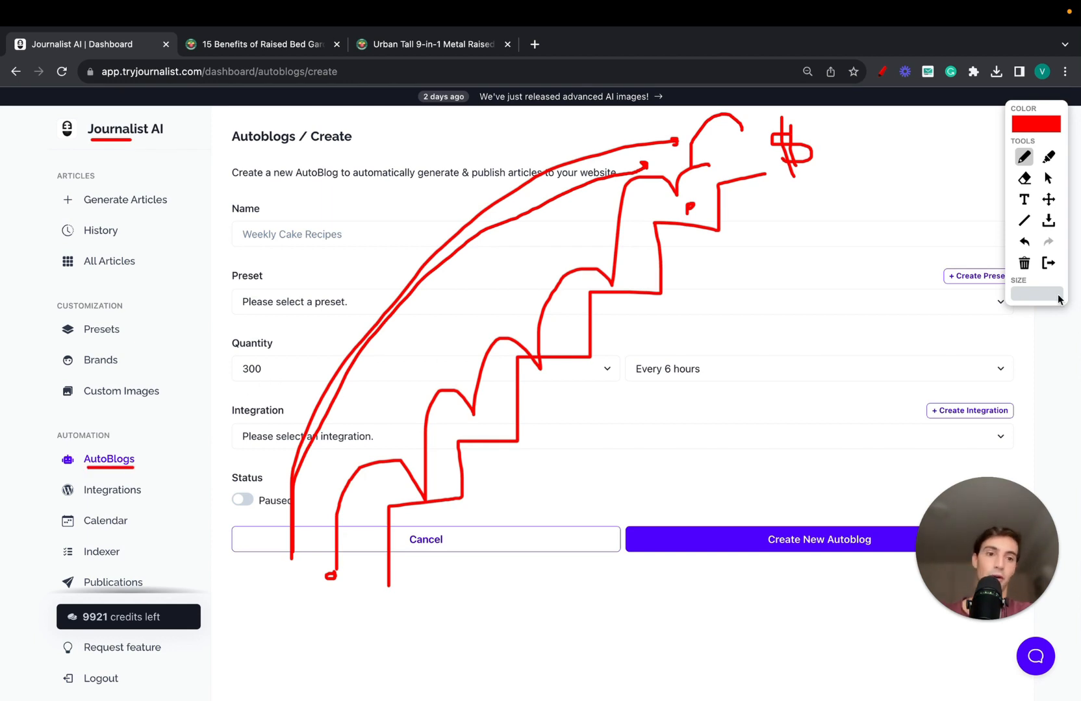
pyautogui.click(1025, 262)
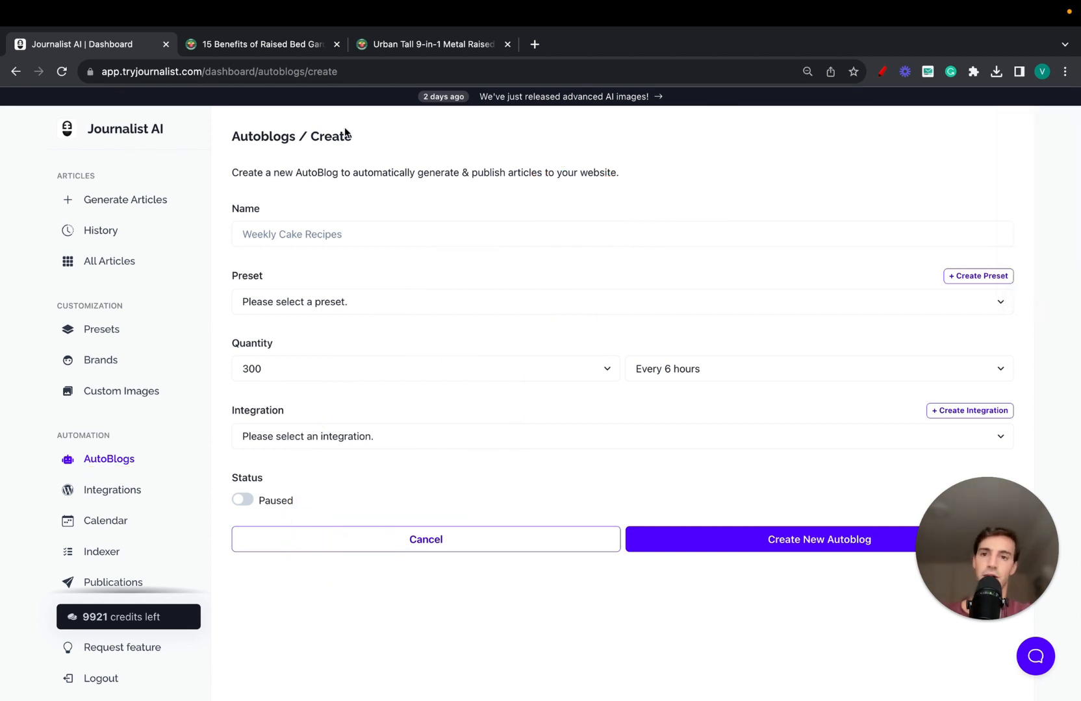
# Step: On Epic Gardening, open and read the 37 Drought Tolerant Native Plants article
pyautogui.click(260, 44)
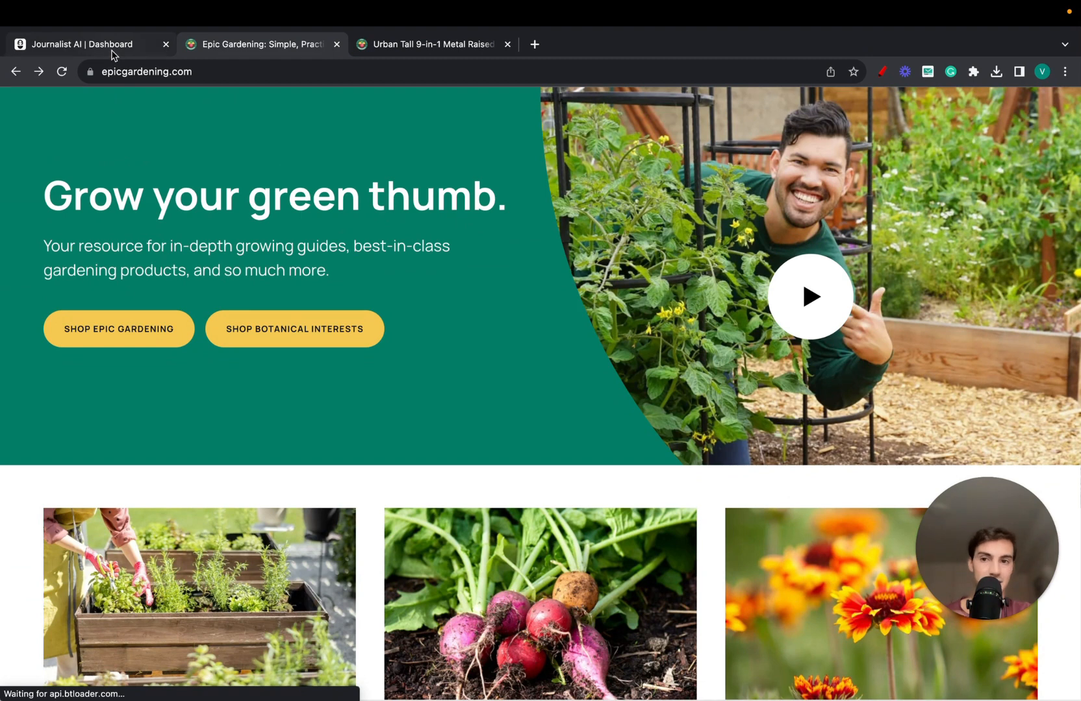
pyautogui.click(83, 44)
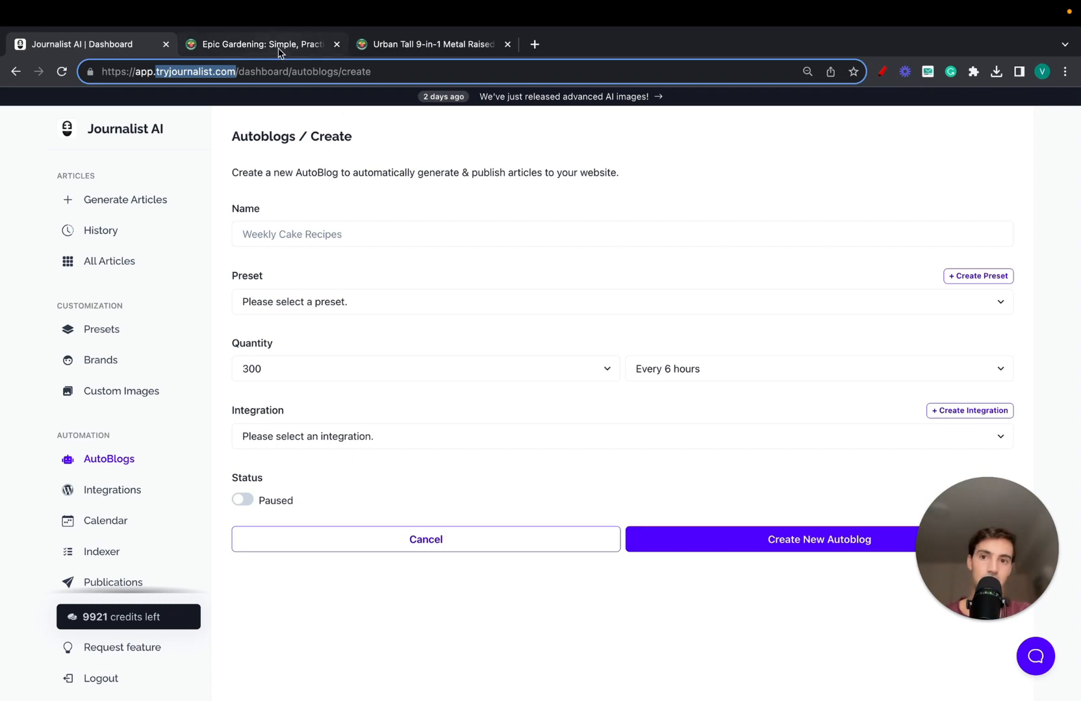
pyautogui.click(260, 44)
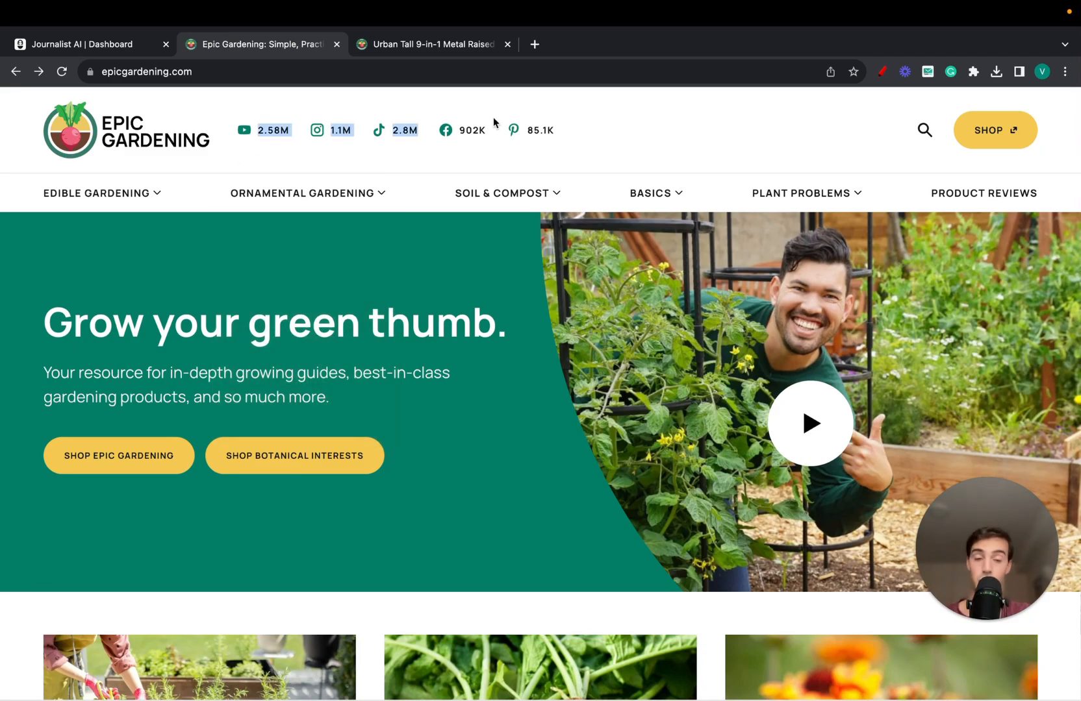
pyautogui.scroll(-3)
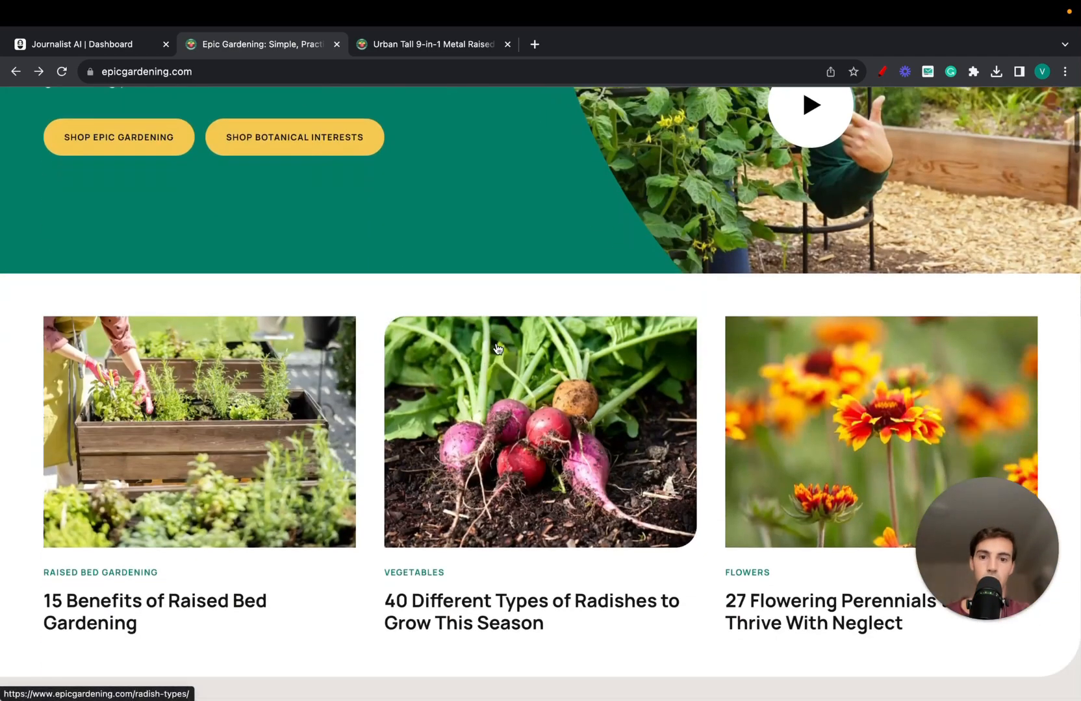
pyautogui.scroll(-3)
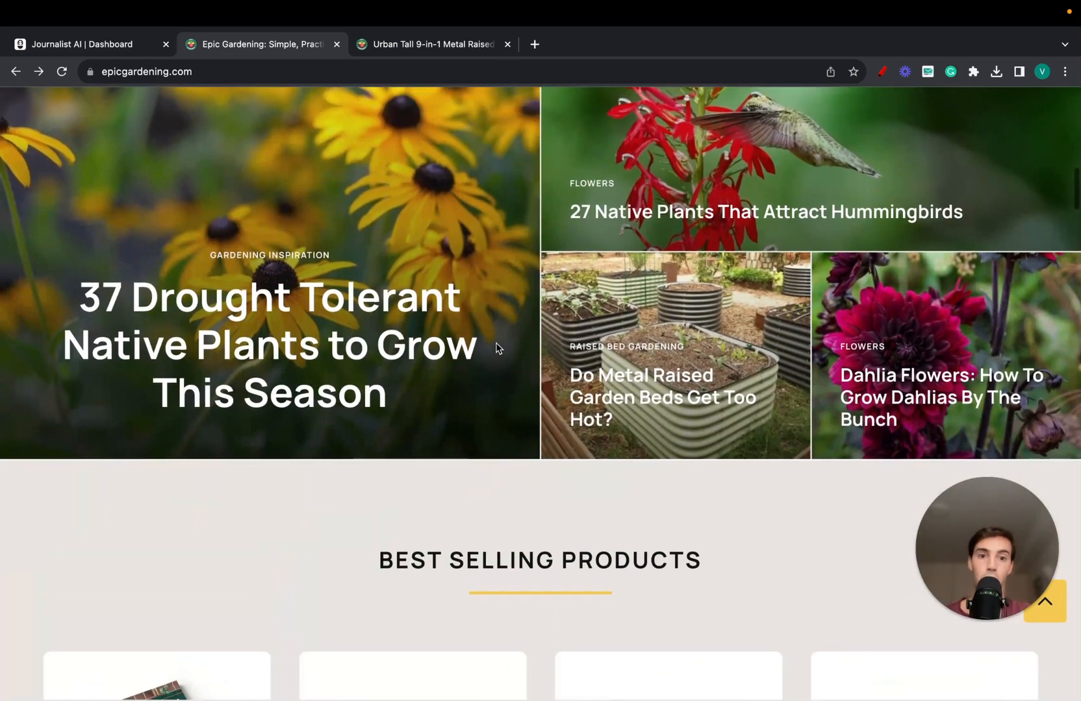
pyautogui.click(269, 344)
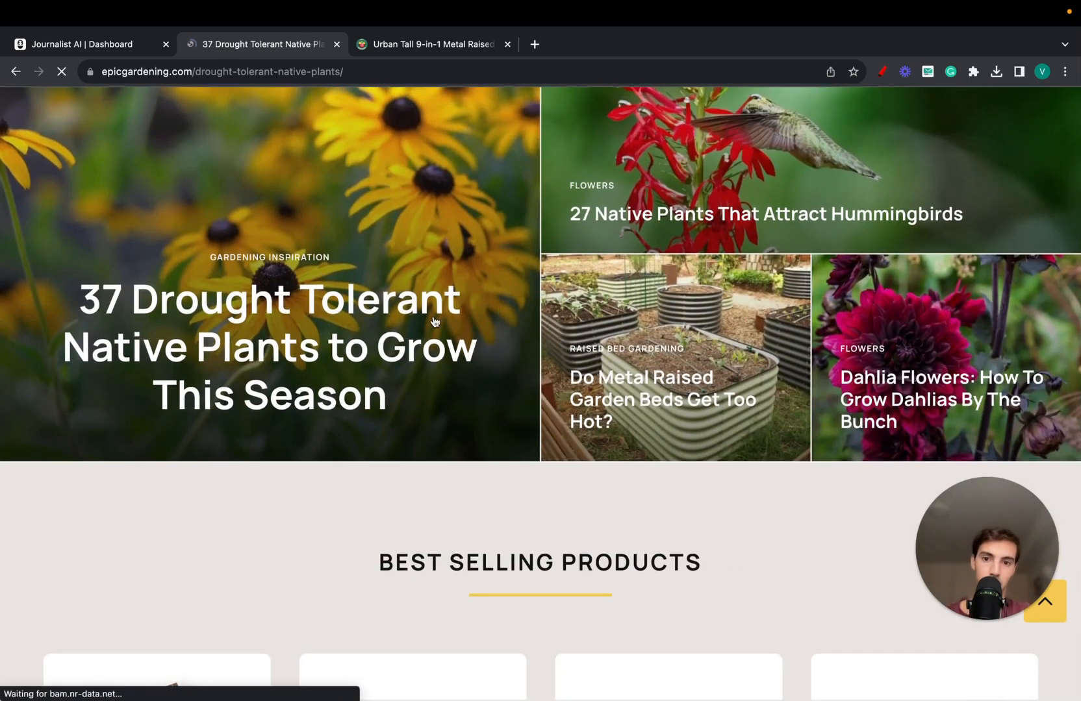
pyautogui.scroll(-3)
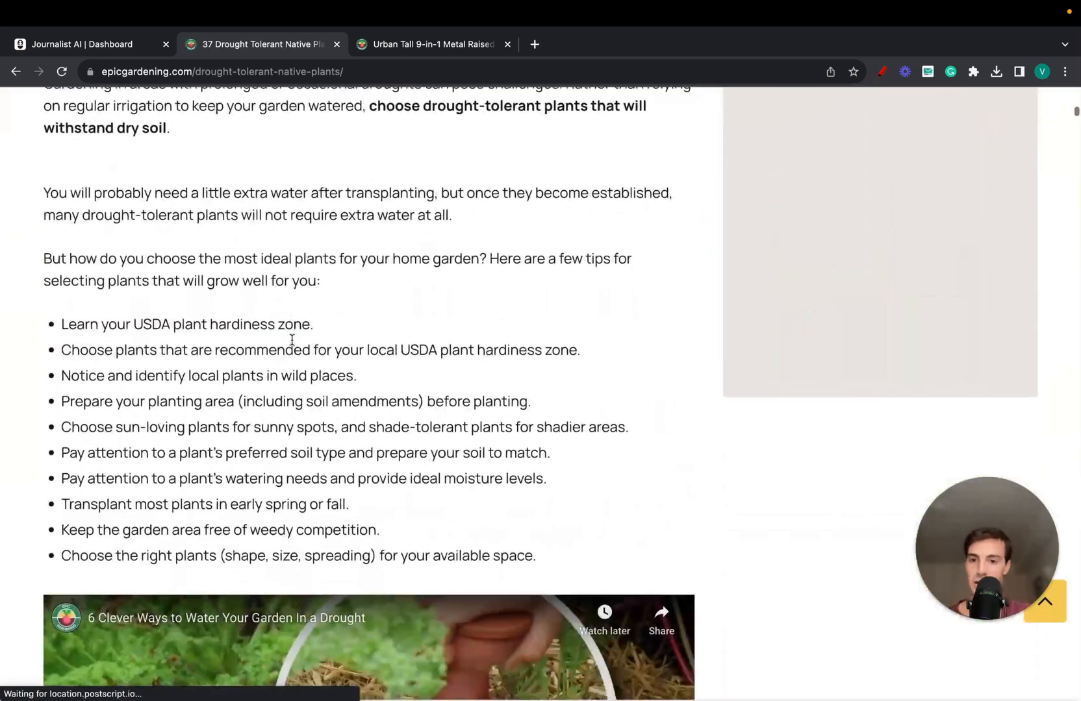
pyautogui.scroll(-3)
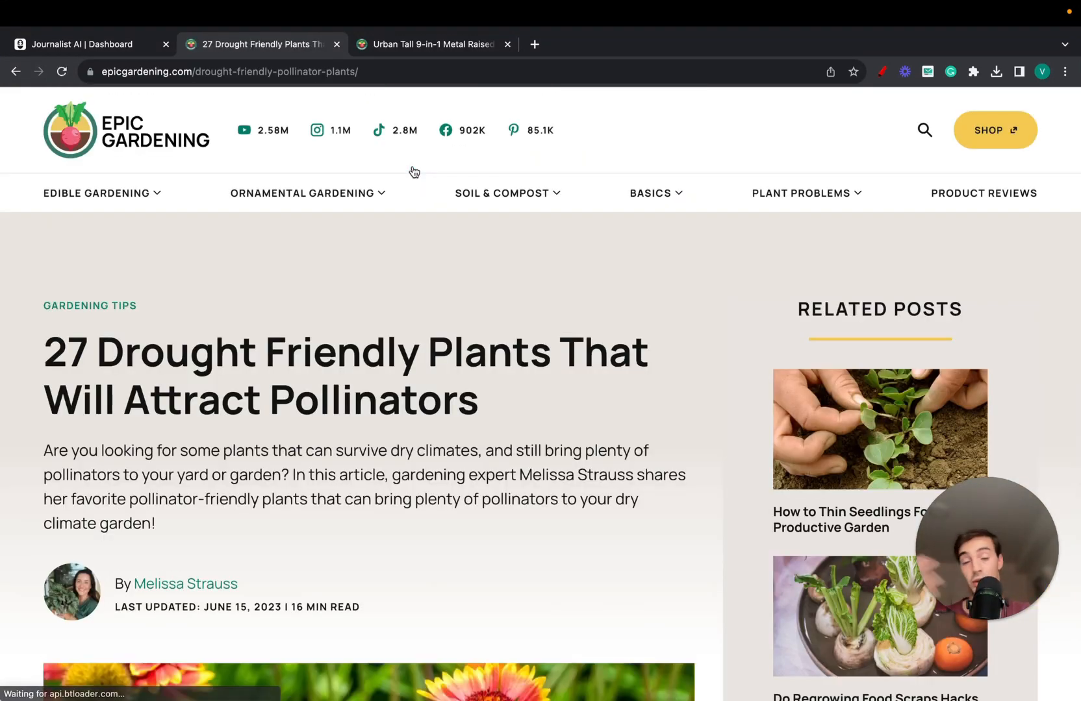
# Step: Open the linked article on attracting pollinators, then return to the AutoBlog form
pyautogui.click(81, 44)
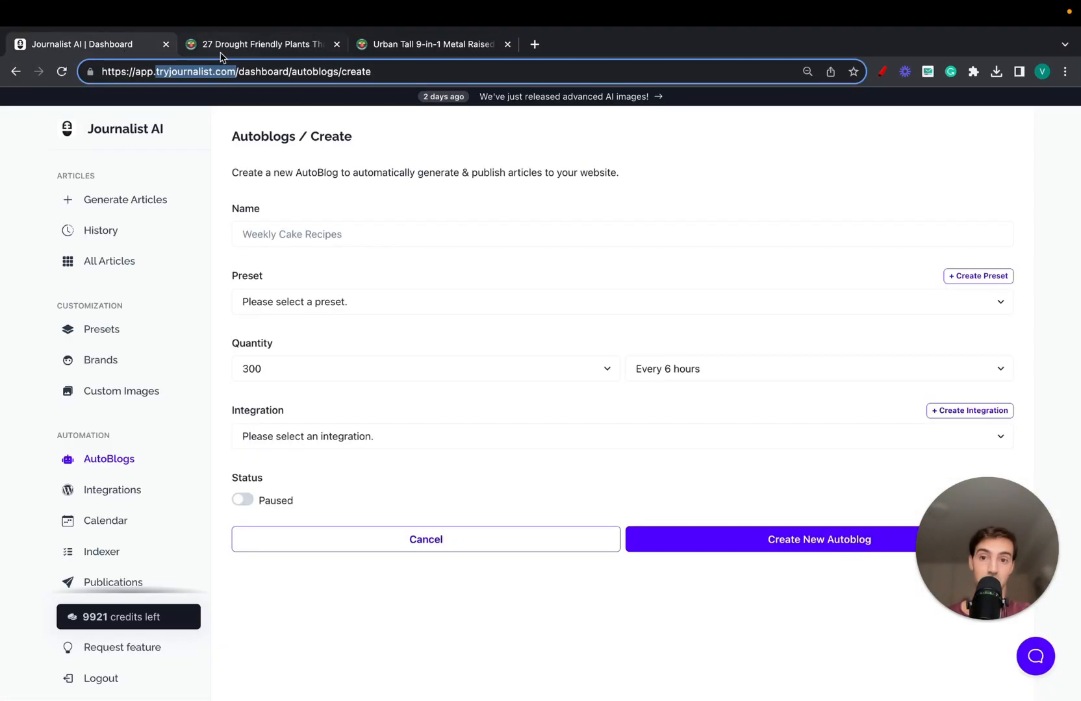
pyautogui.click(260, 44)
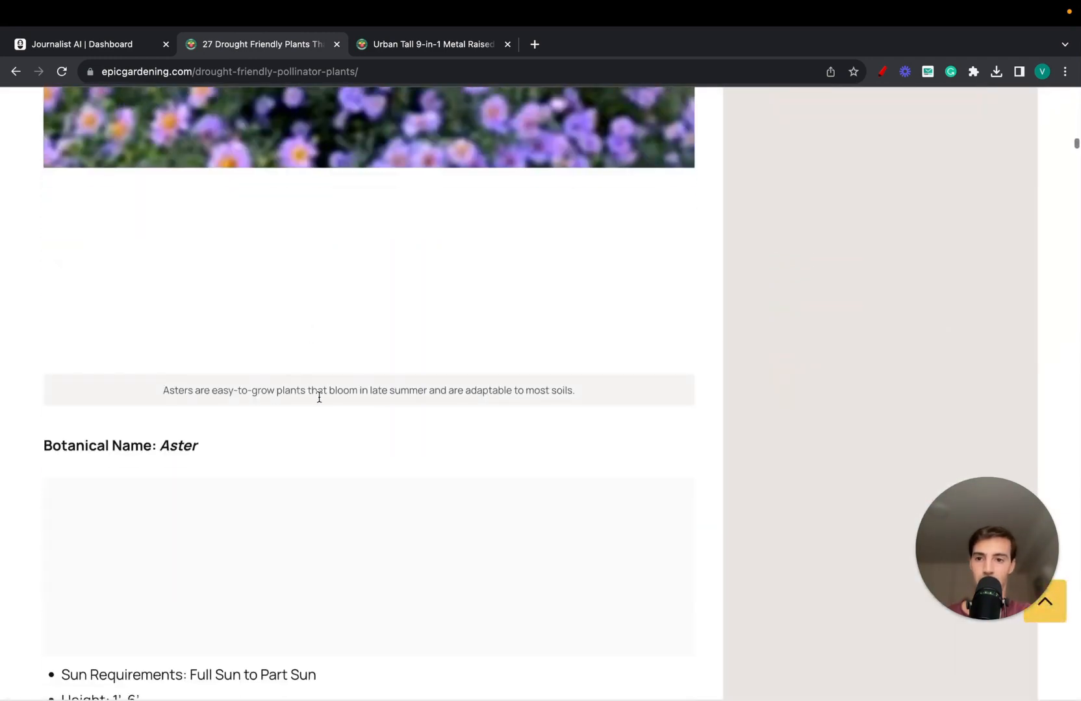
pyautogui.scroll(-3)
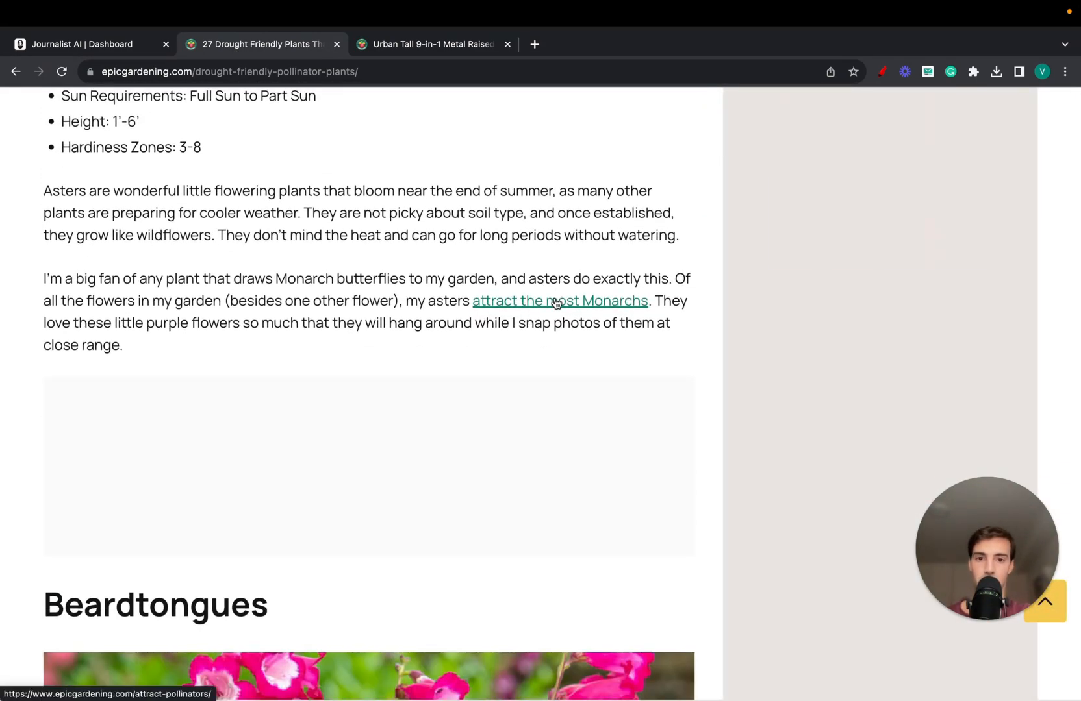
pyautogui.click(431, 45)
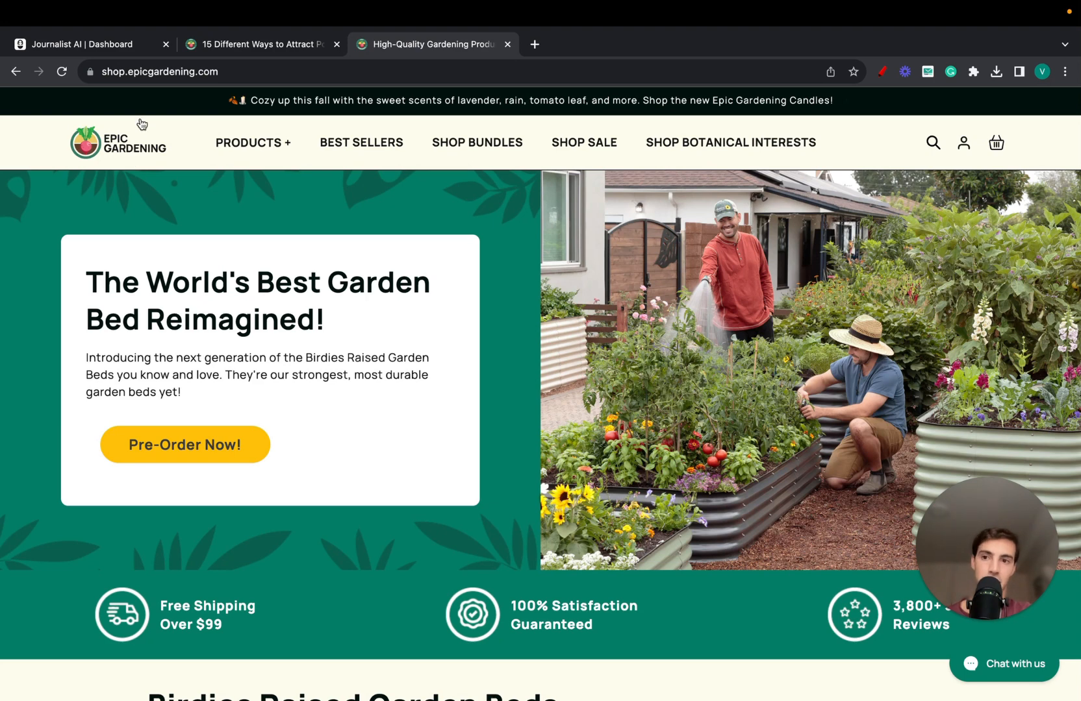
pyautogui.click(1003, 664)
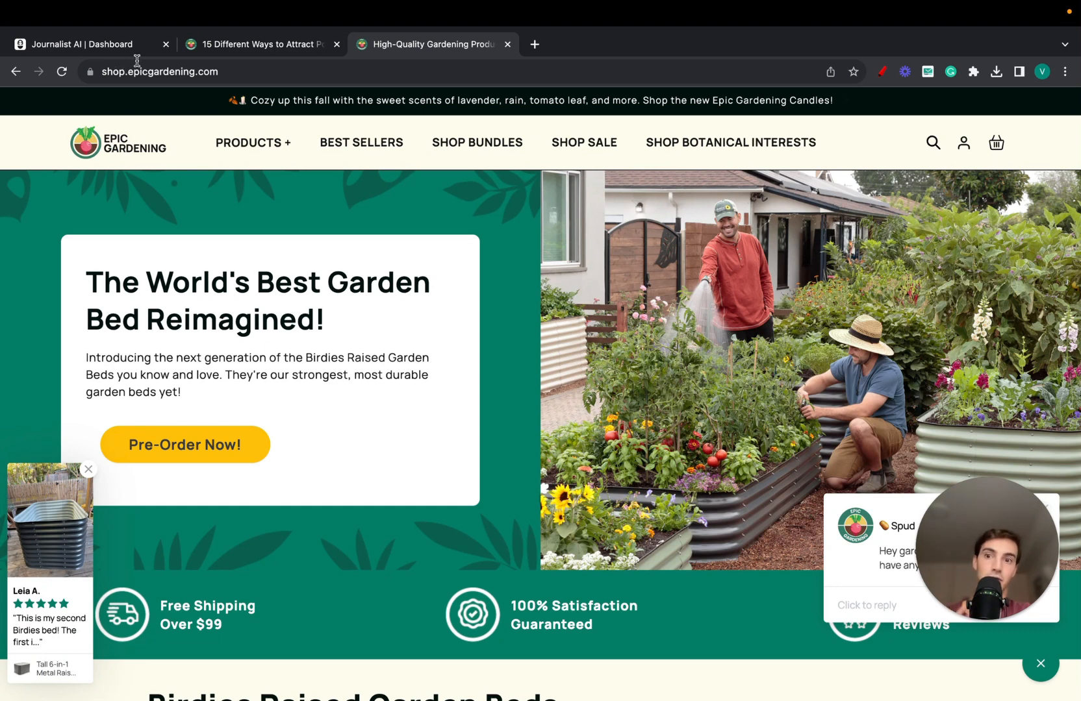
pyautogui.click(90, 44)
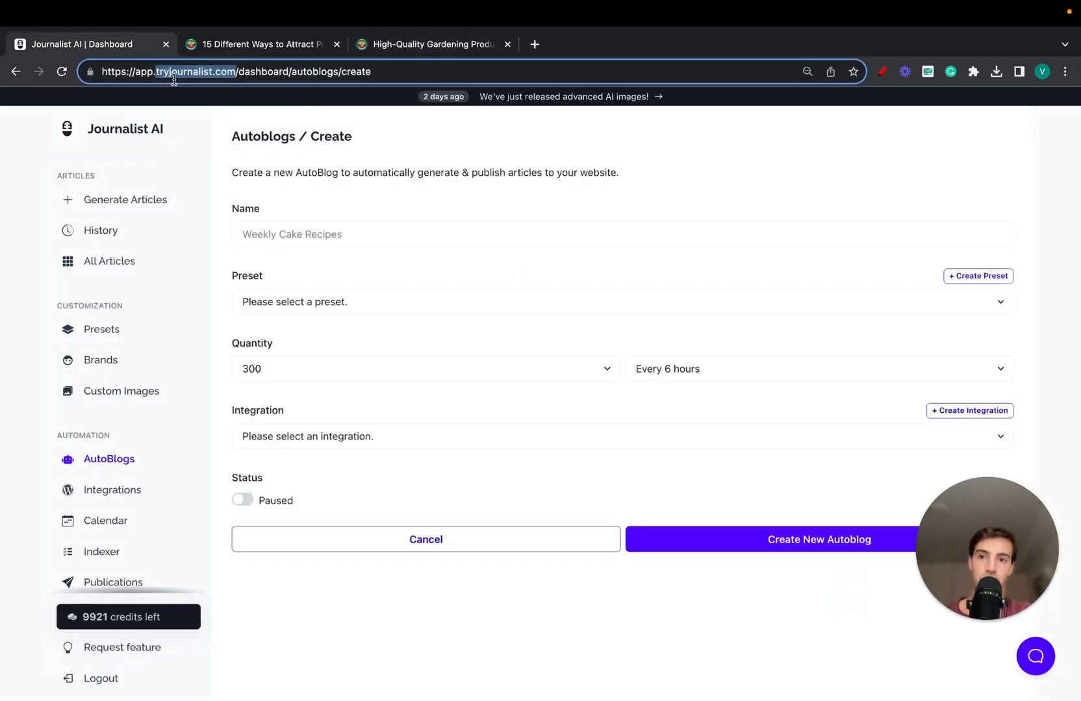